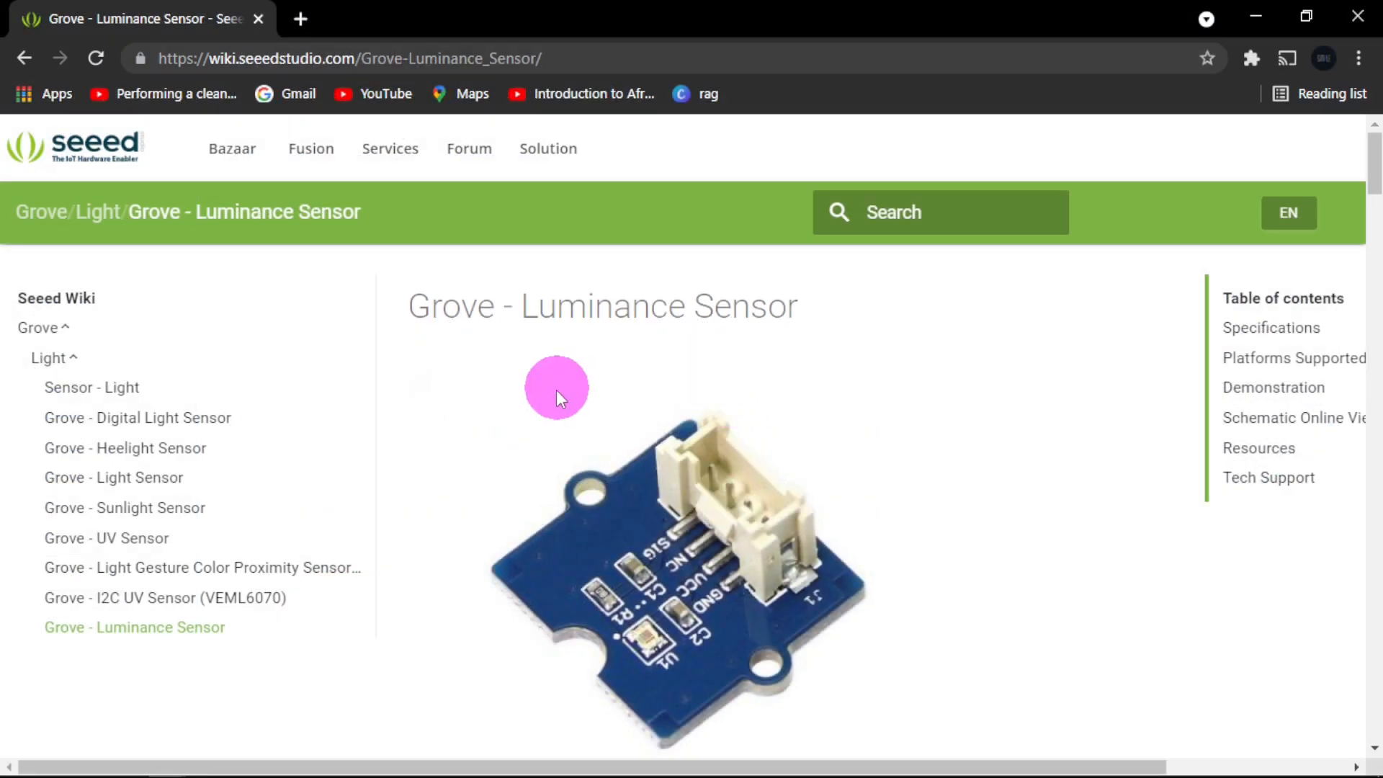
mouse_move(415, 304)
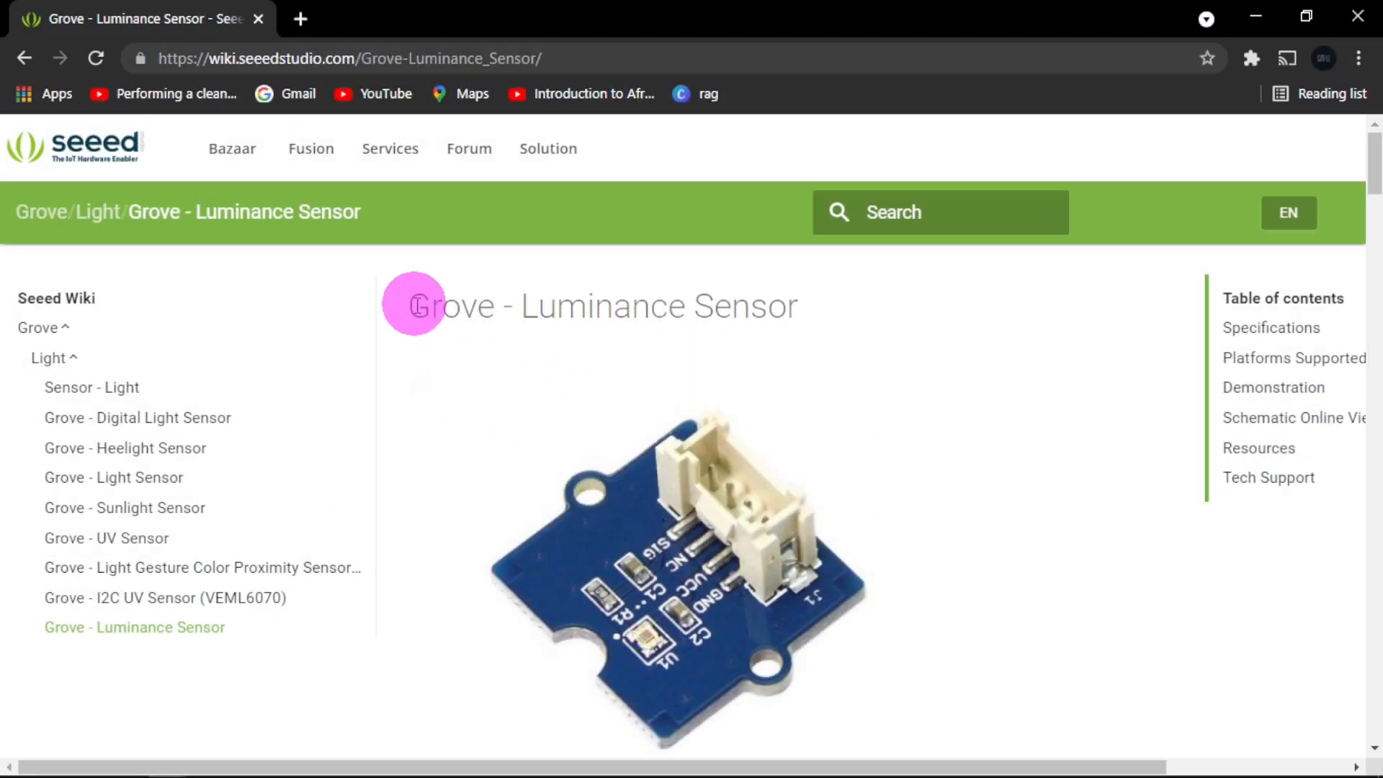
mouse_move(759, 306)
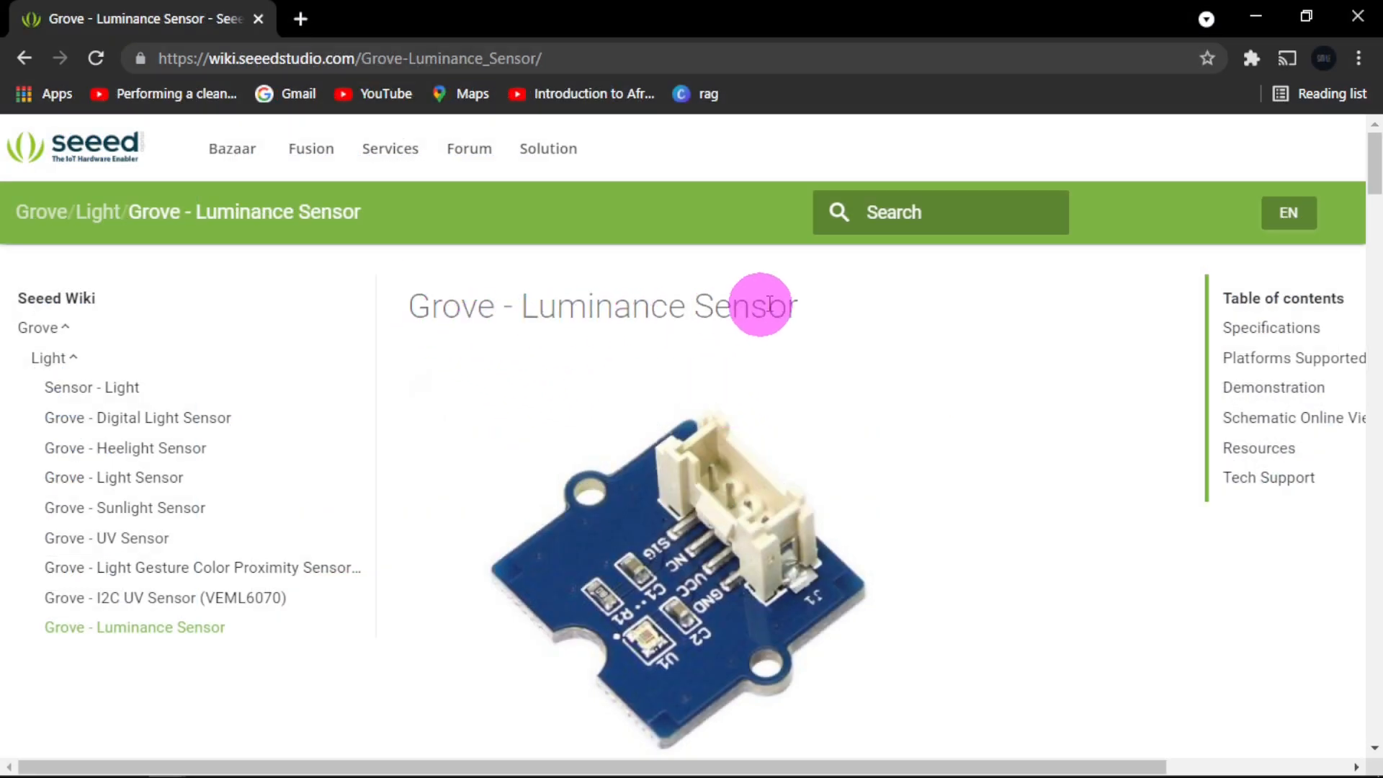
mouse_move(75, 145)
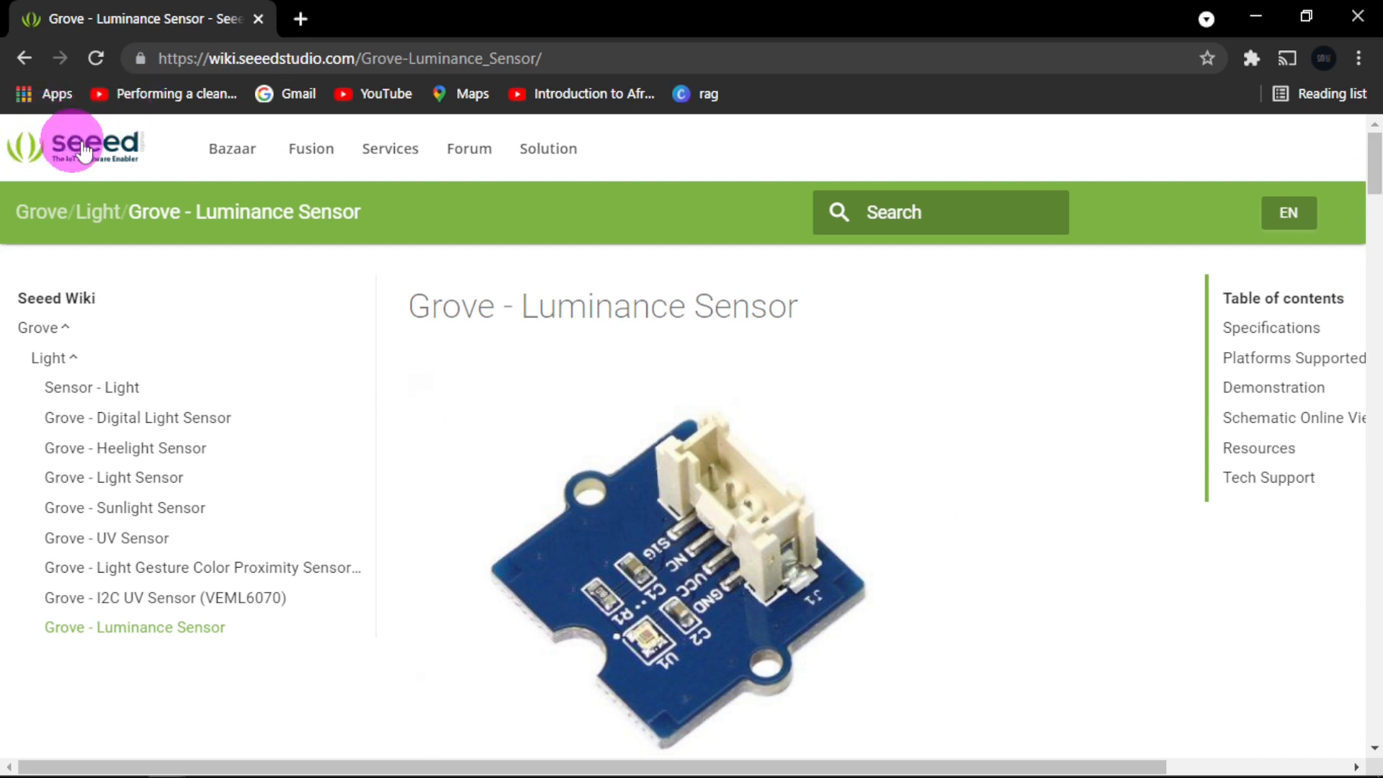
mouse_move(1367, 205)
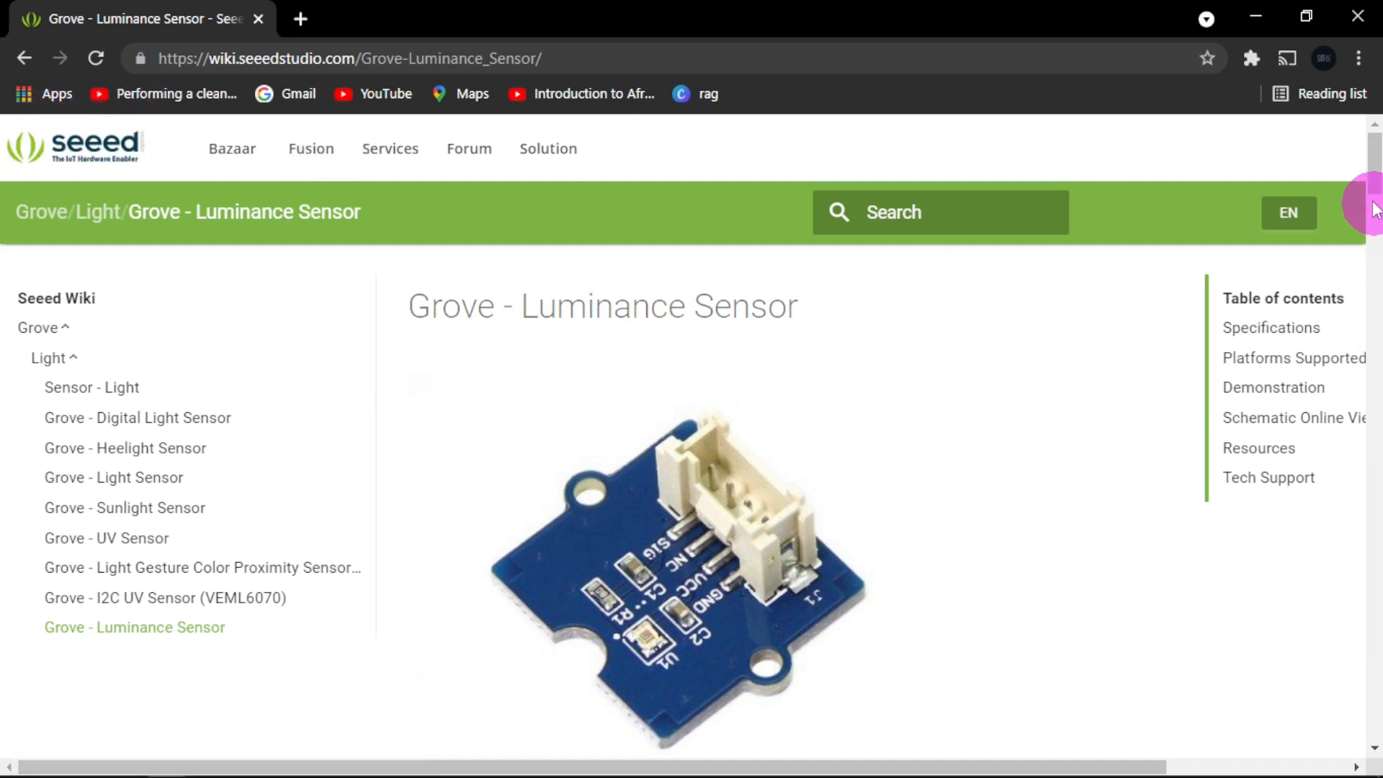
Step: Begin adding a peripheral to the ARDUINO UNO project from its context menu
scroll("down", 3)
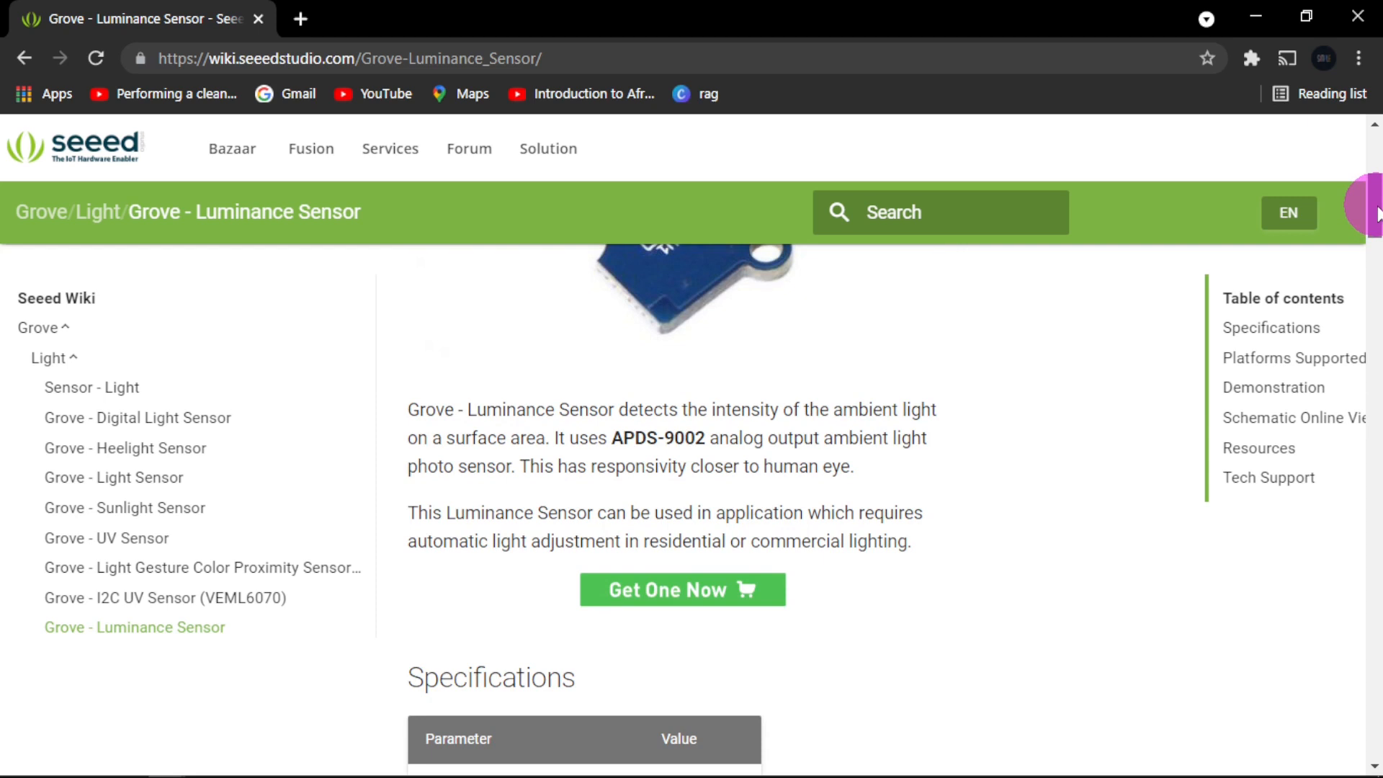
mouse_move(539, 423)
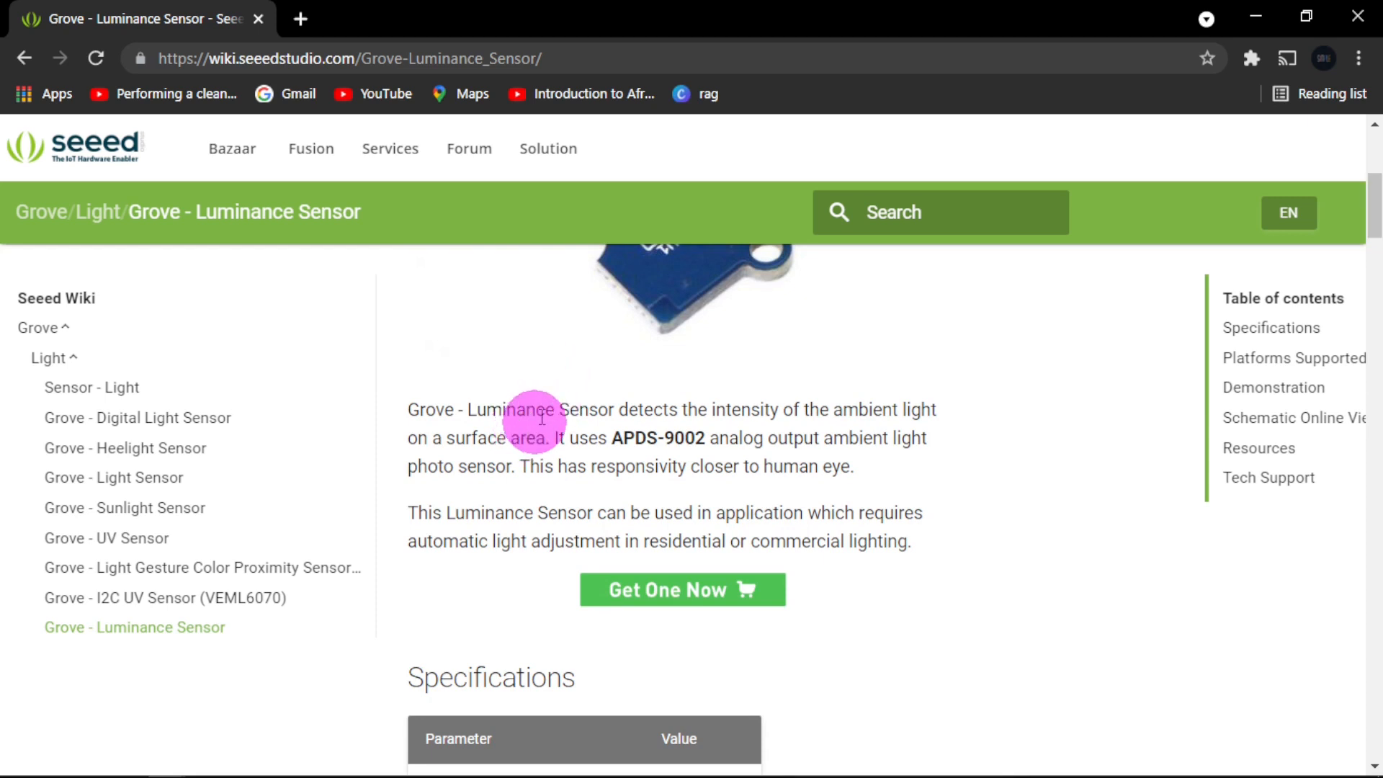
mouse_move(538, 351)
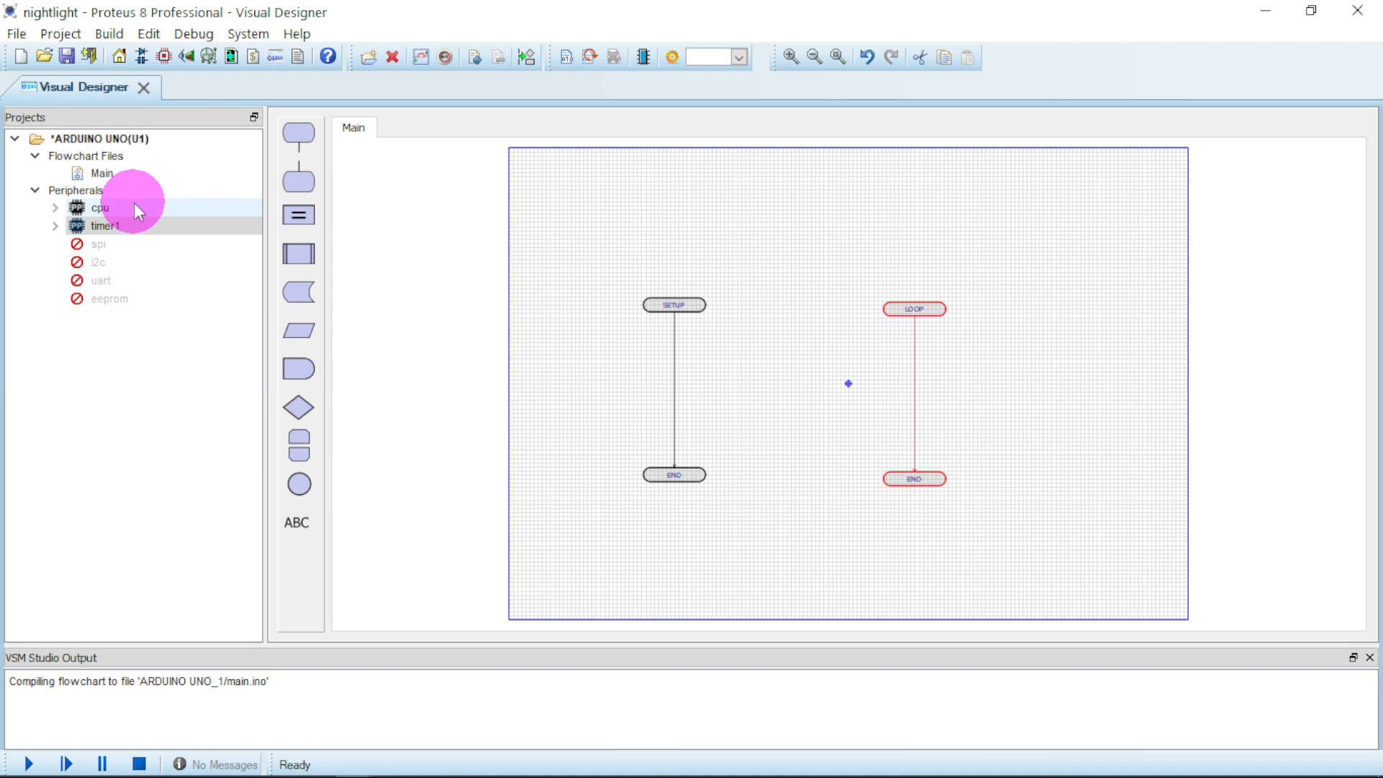
left_click(105, 226)
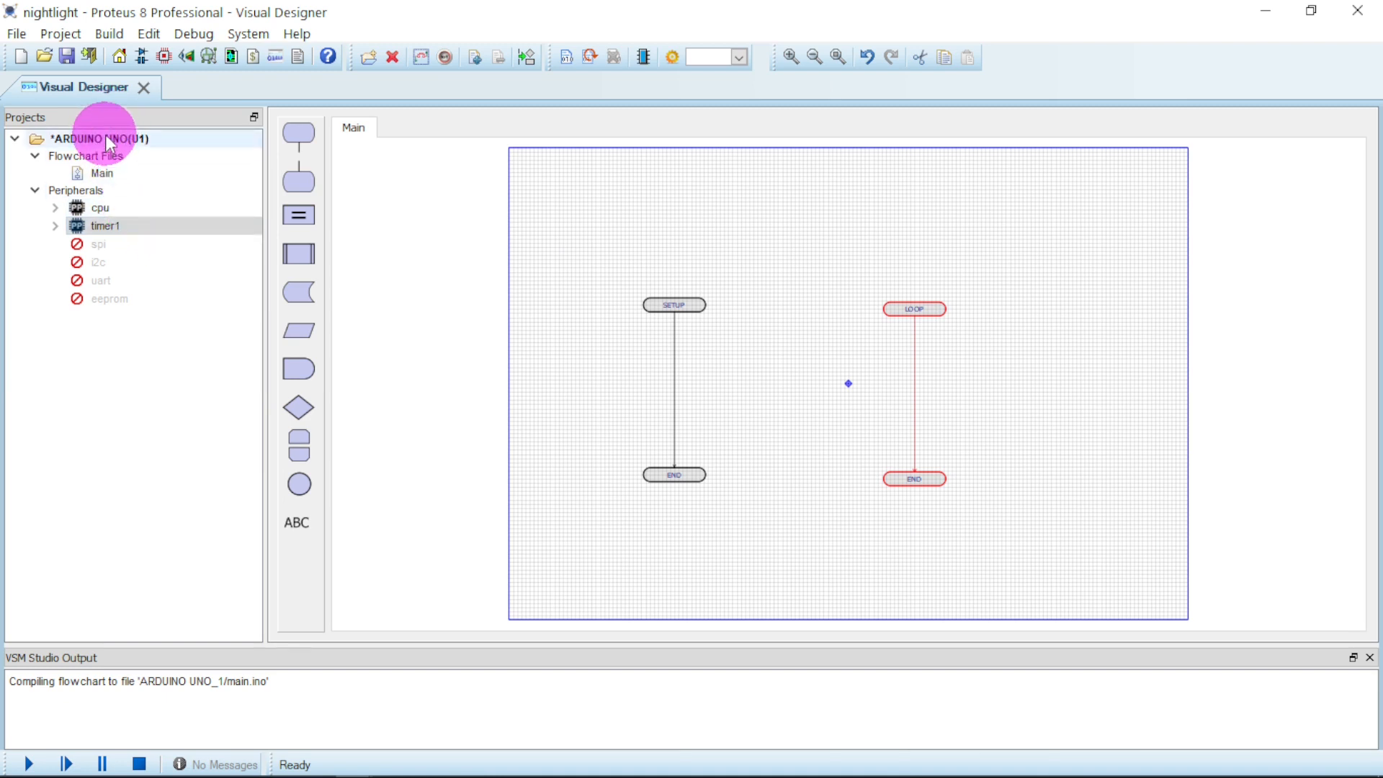
right_click(99, 138)
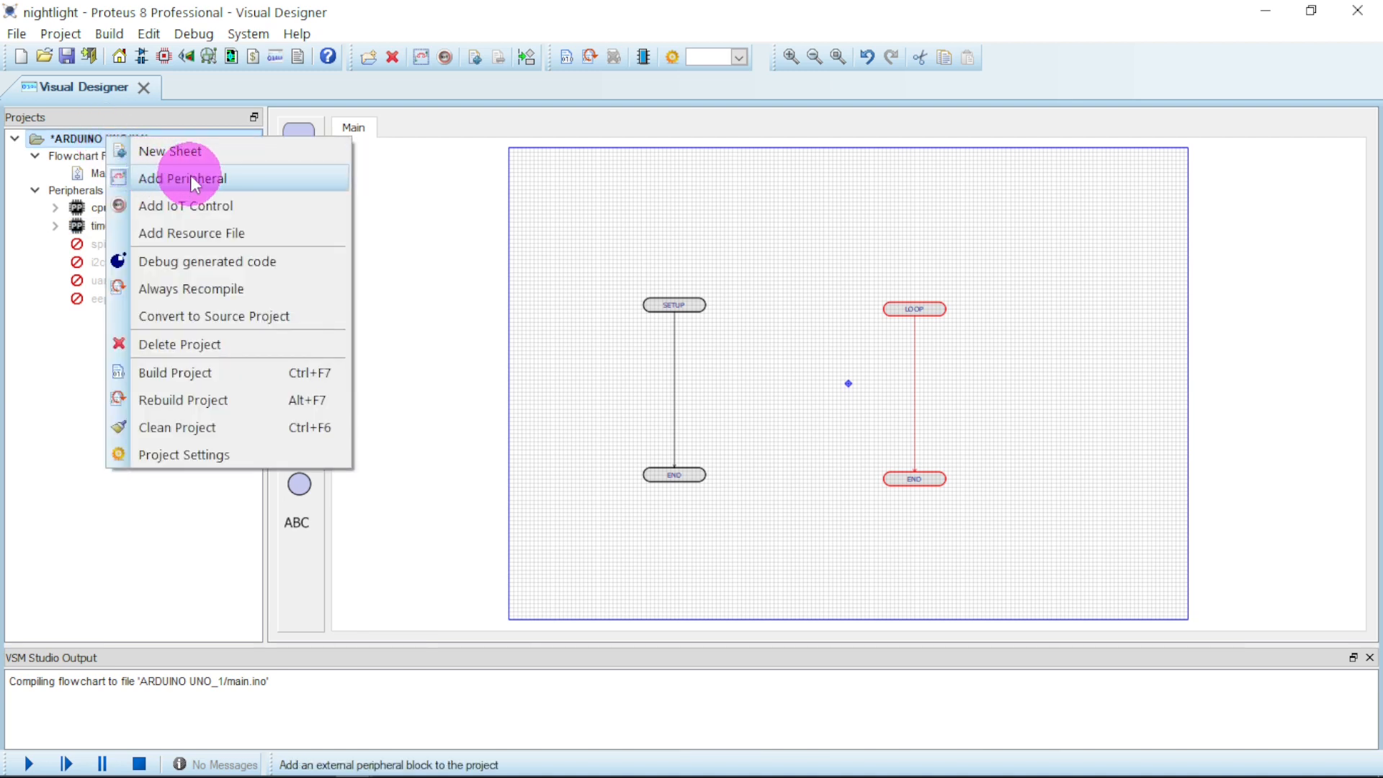
left_click(183, 178)
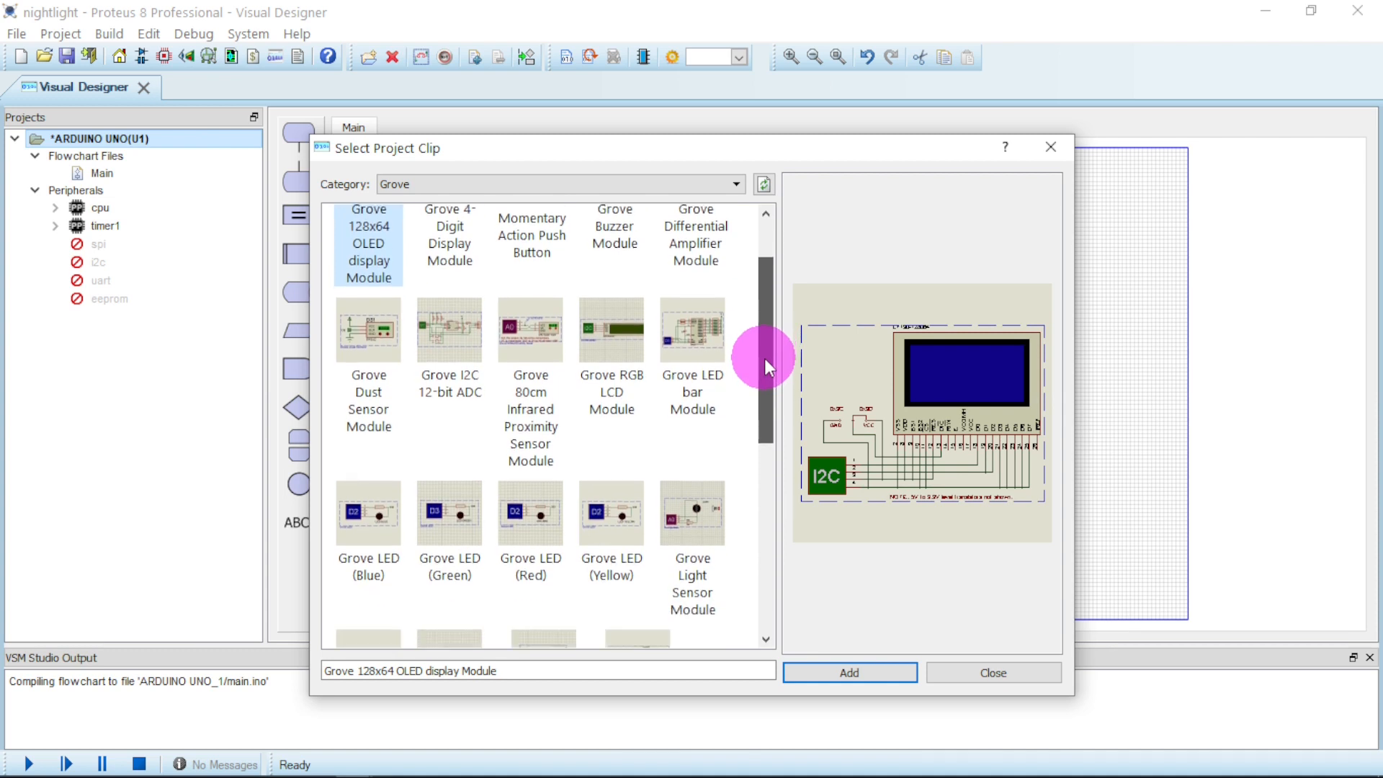
Step: Add the green Grove LED, Grove Luminance Sensor and Grove 80cm Infrared Proximity Sensor modules
scroll("down", 3)
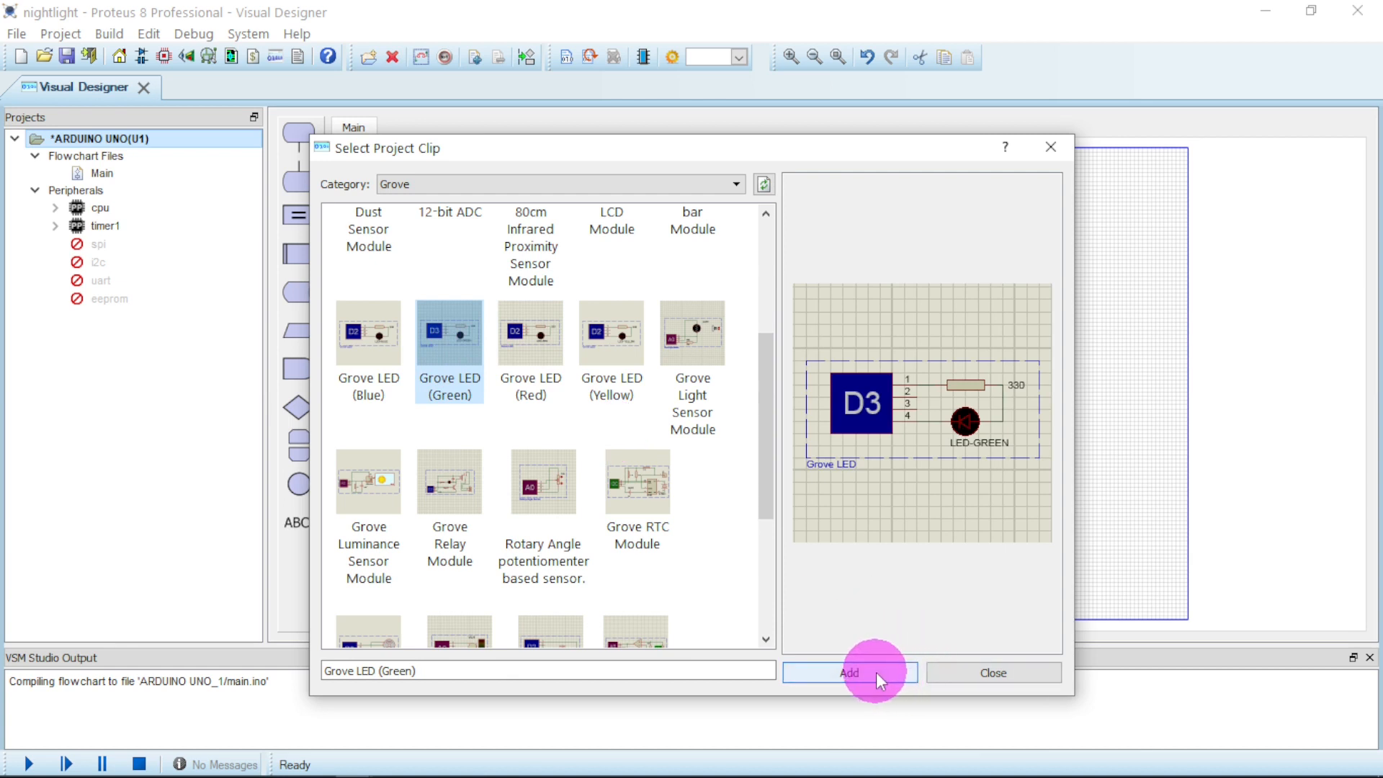
left_click(848, 672)
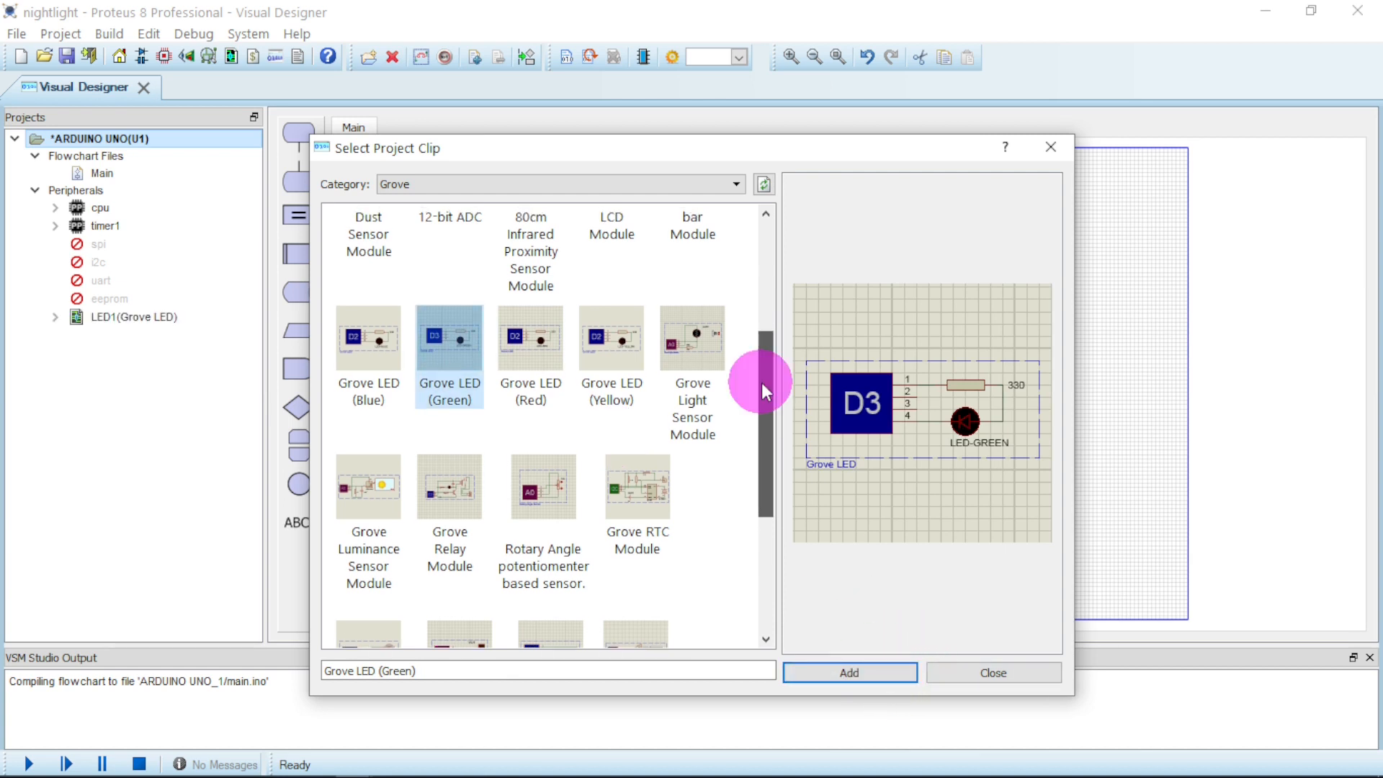
scroll("down", 3)
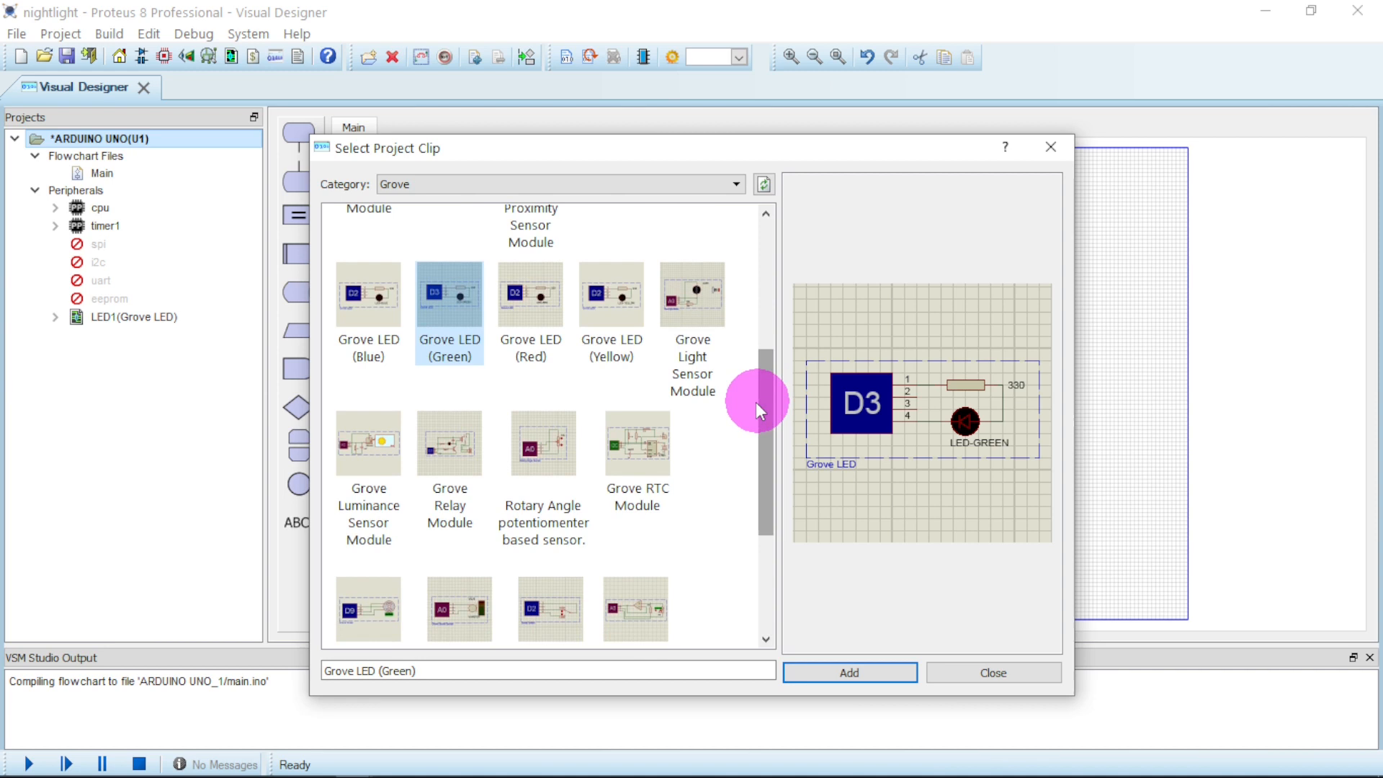
mouse_move(368, 463)
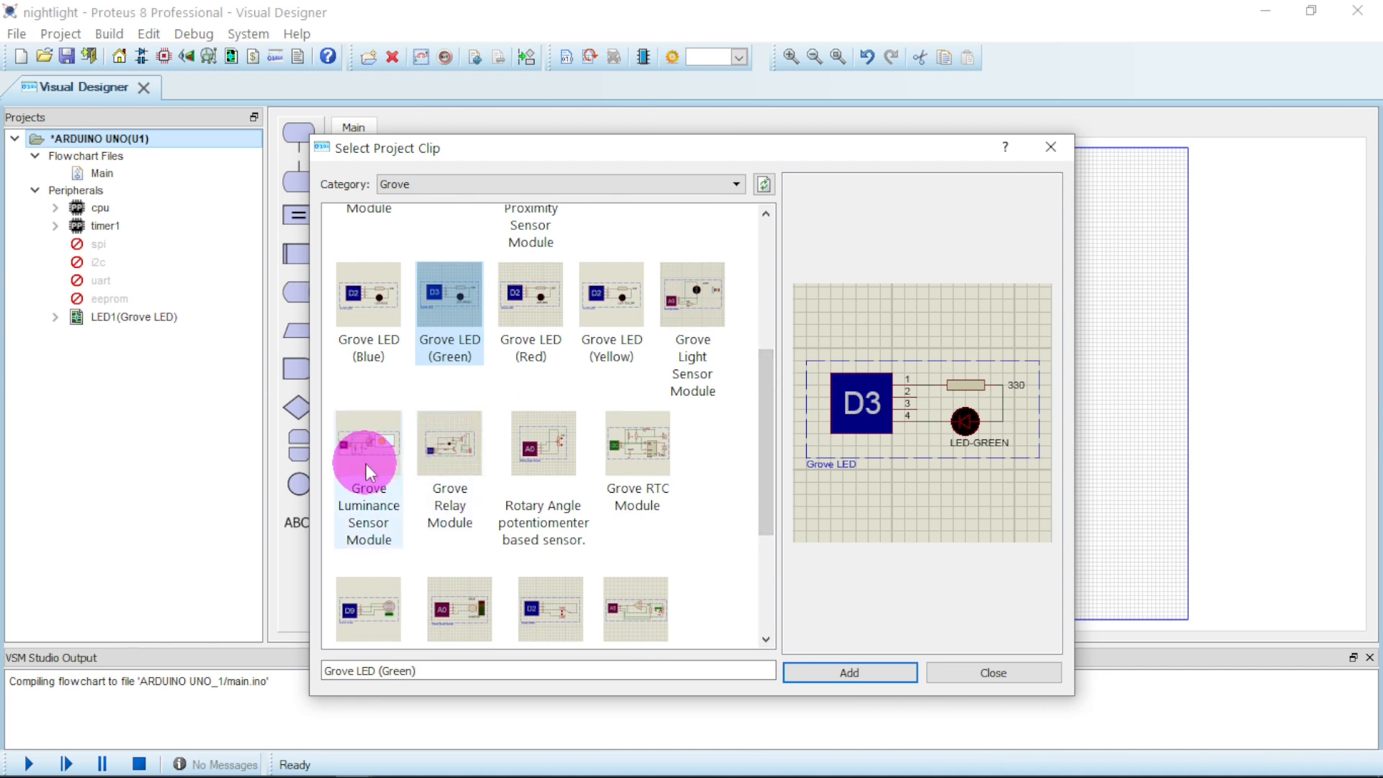
left_click(367, 443)
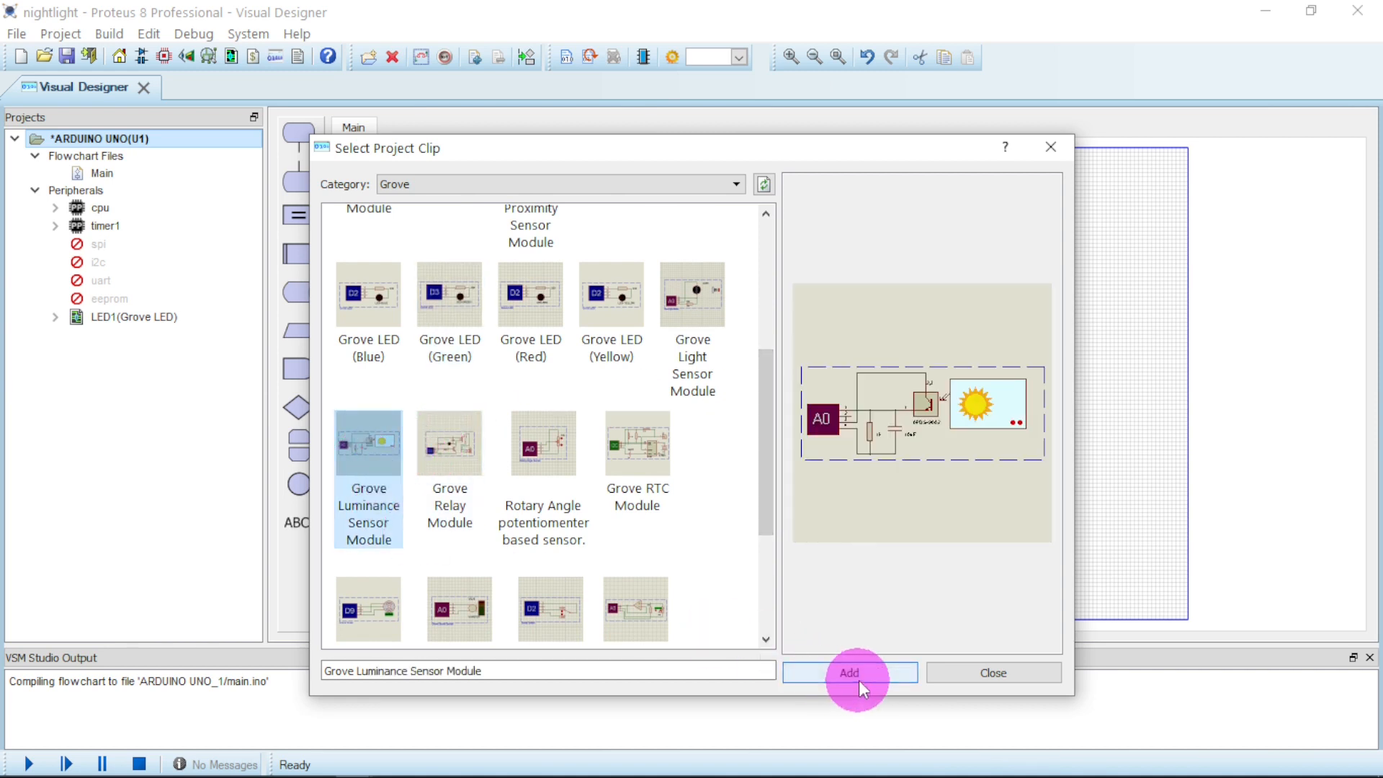
left_click(848, 672)
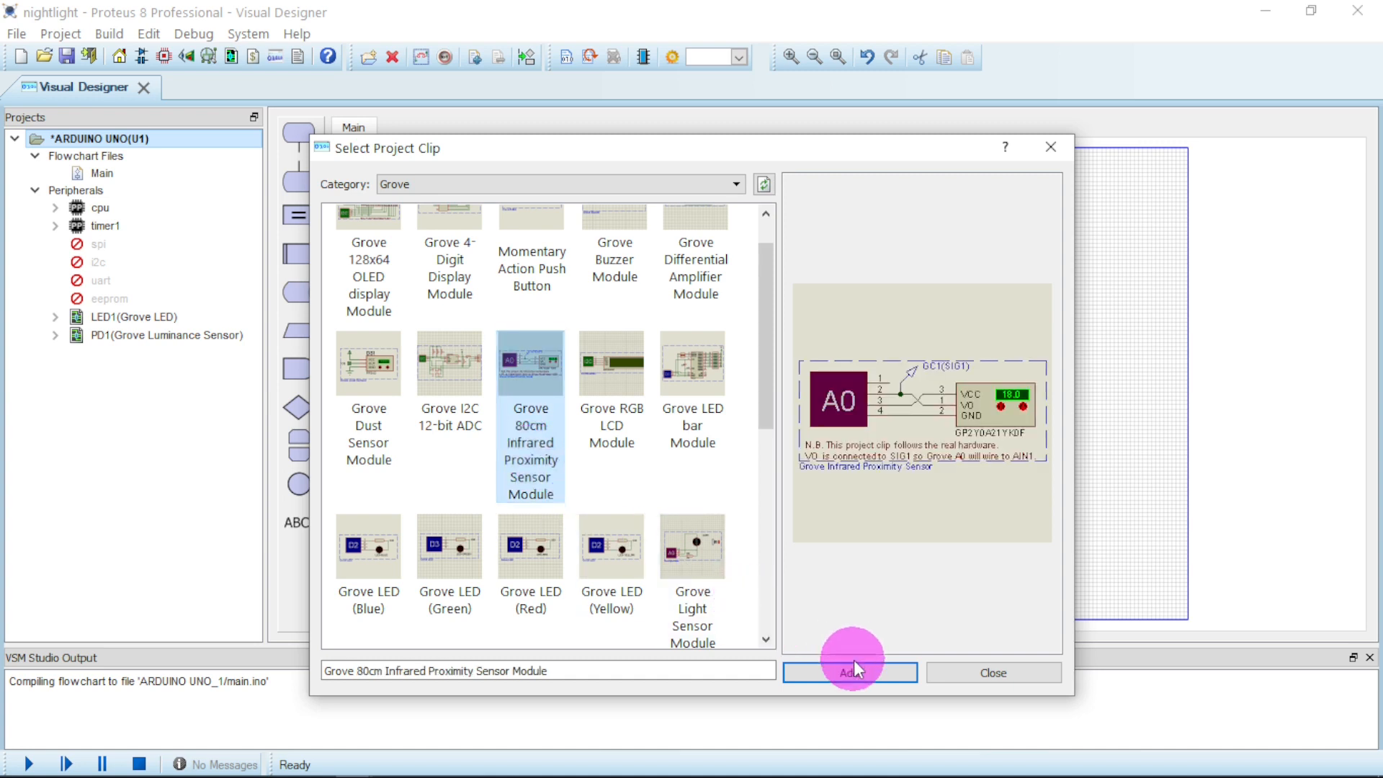
left_click(848, 672)
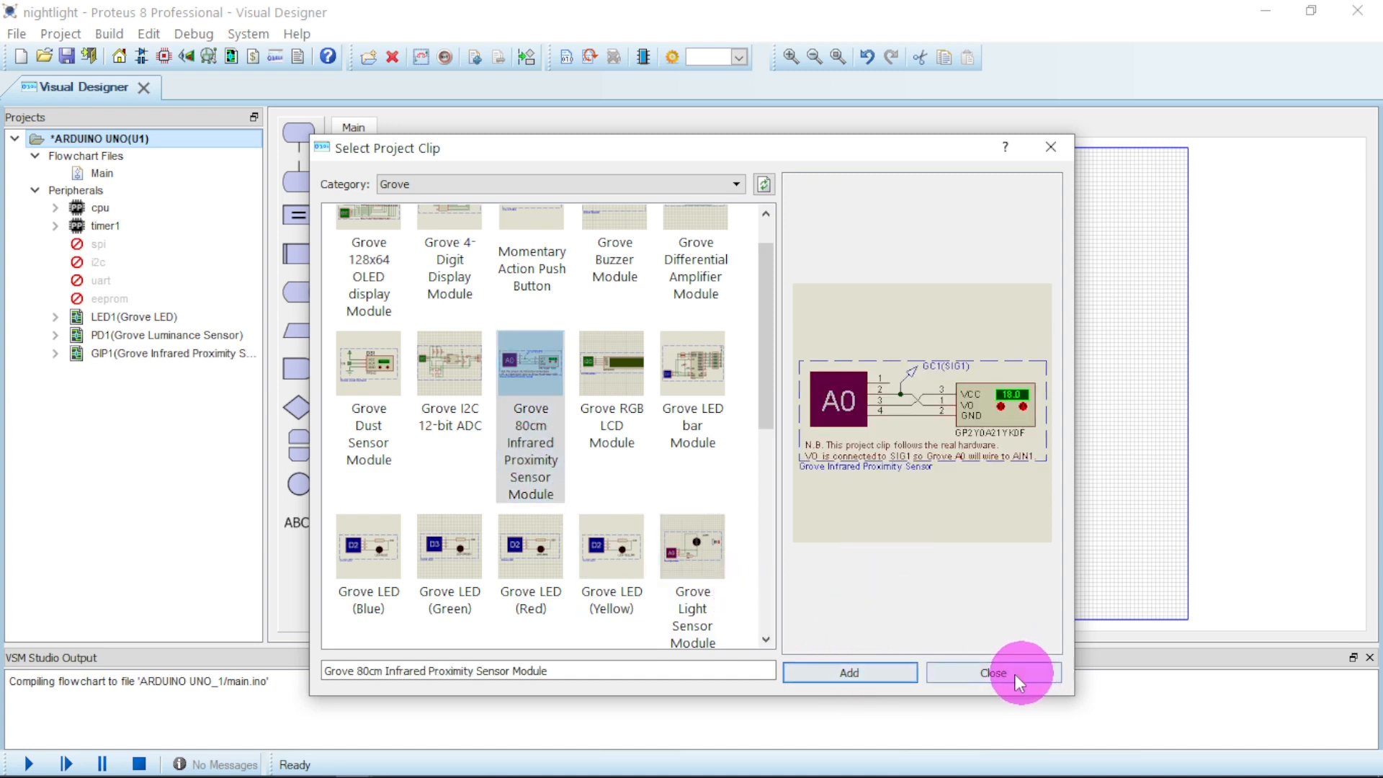
left_click(992, 673)
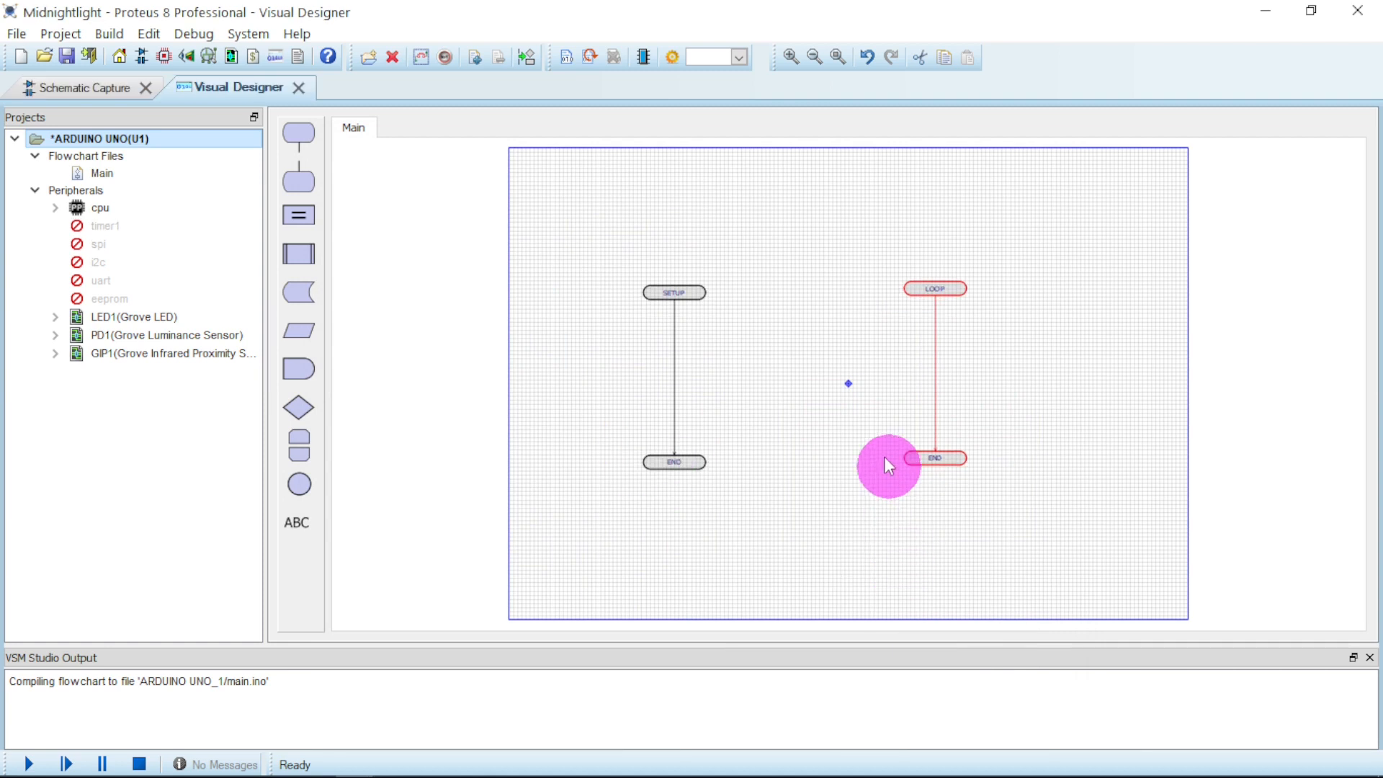
Step: Enable the timer1 peripheral and show the schematic with the Arduino and Grove modules
left_click(172, 354)
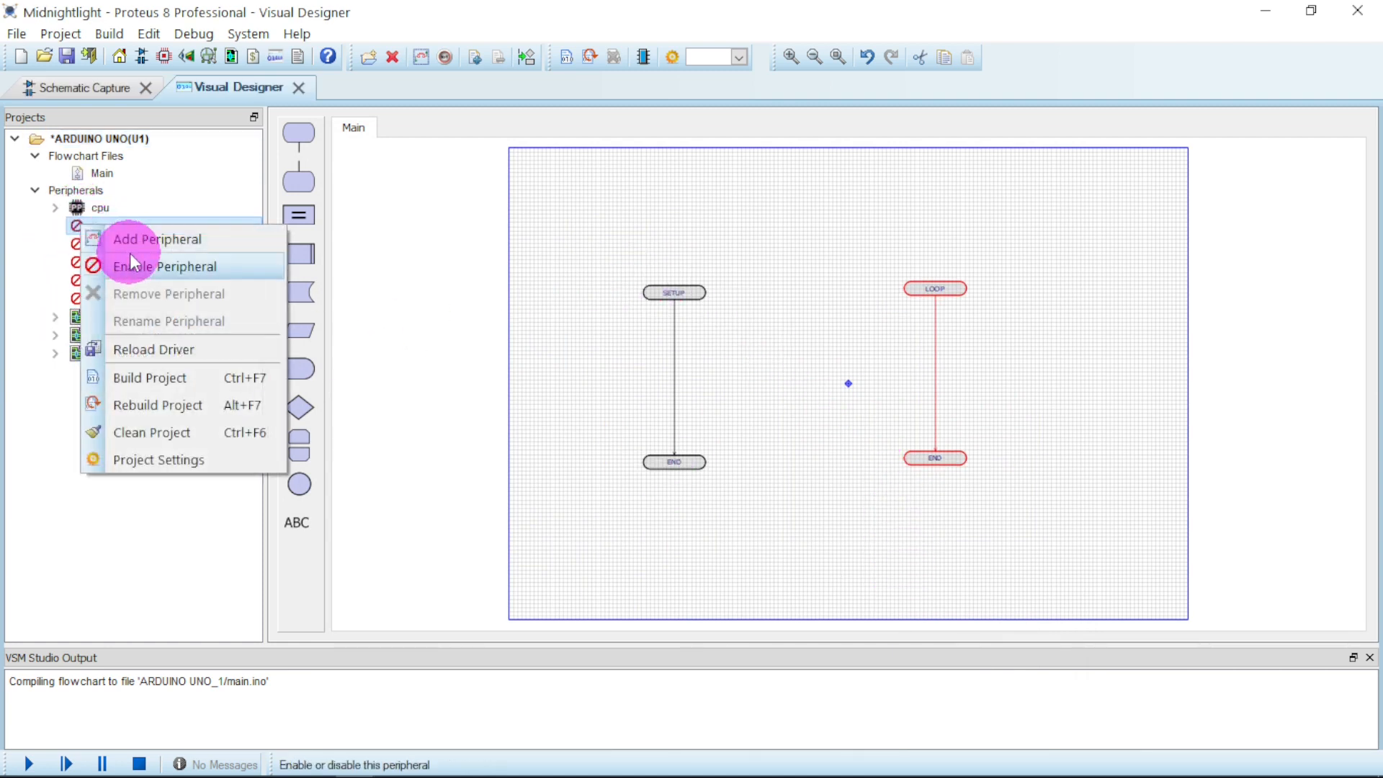
left_click(165, 266)
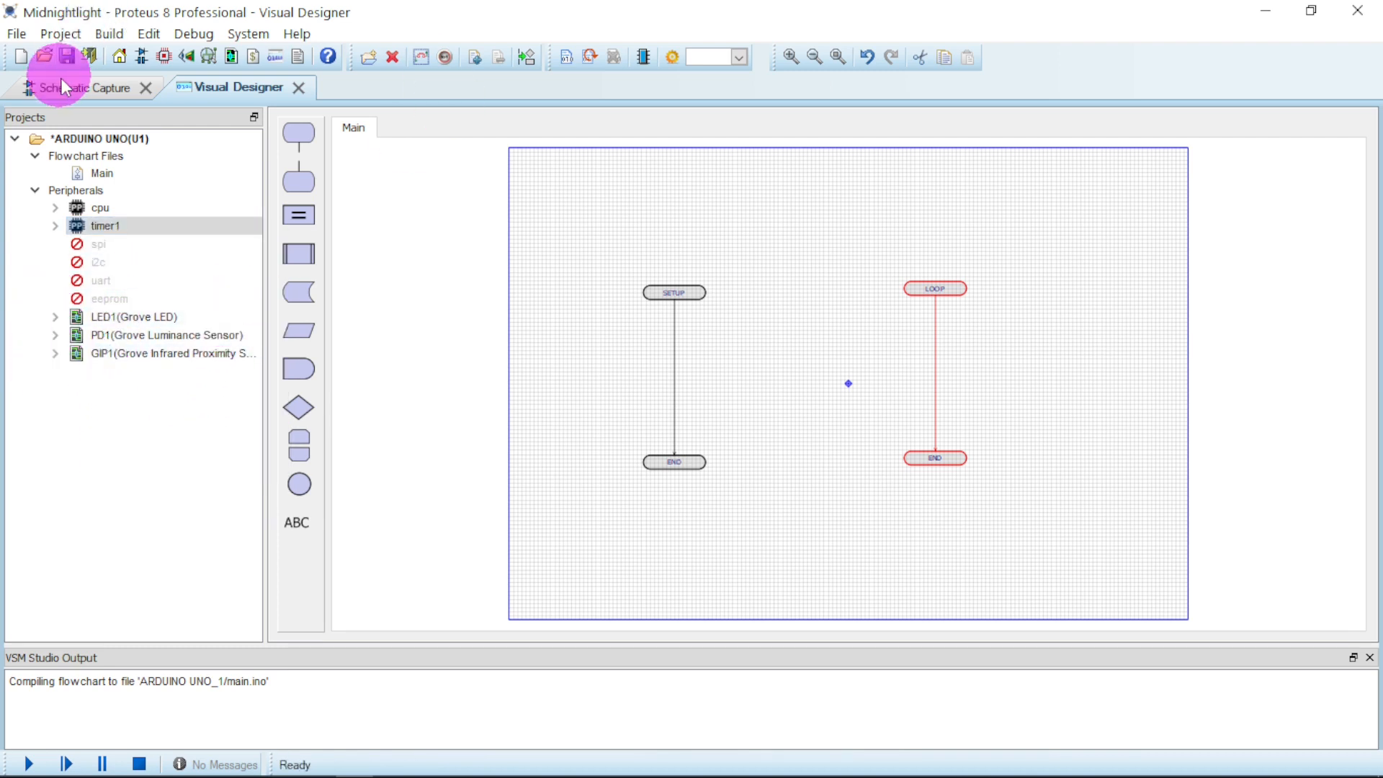
left_click(84, 87)
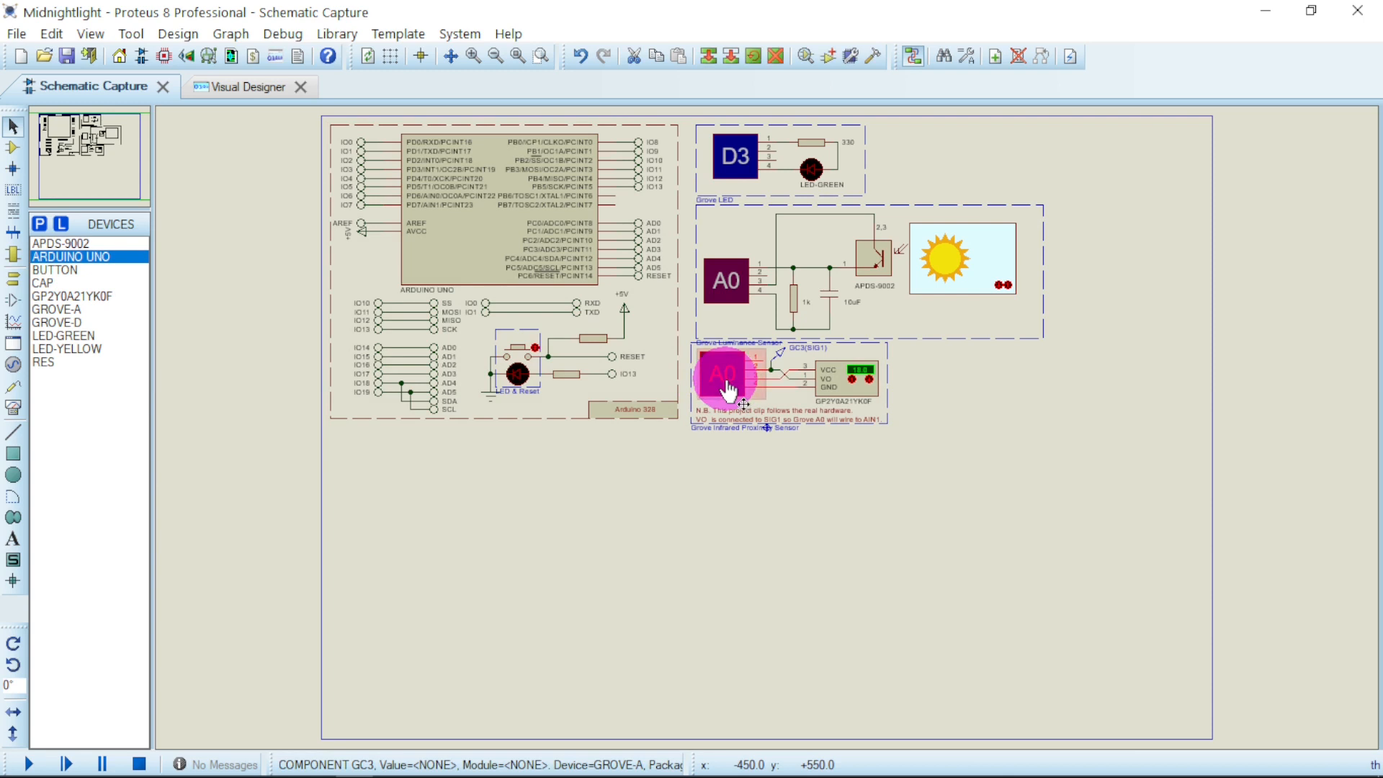
Step: Change the proximity sensor module's Connector ID from A0 to A2 in Edit Component
double_click(726, 375)
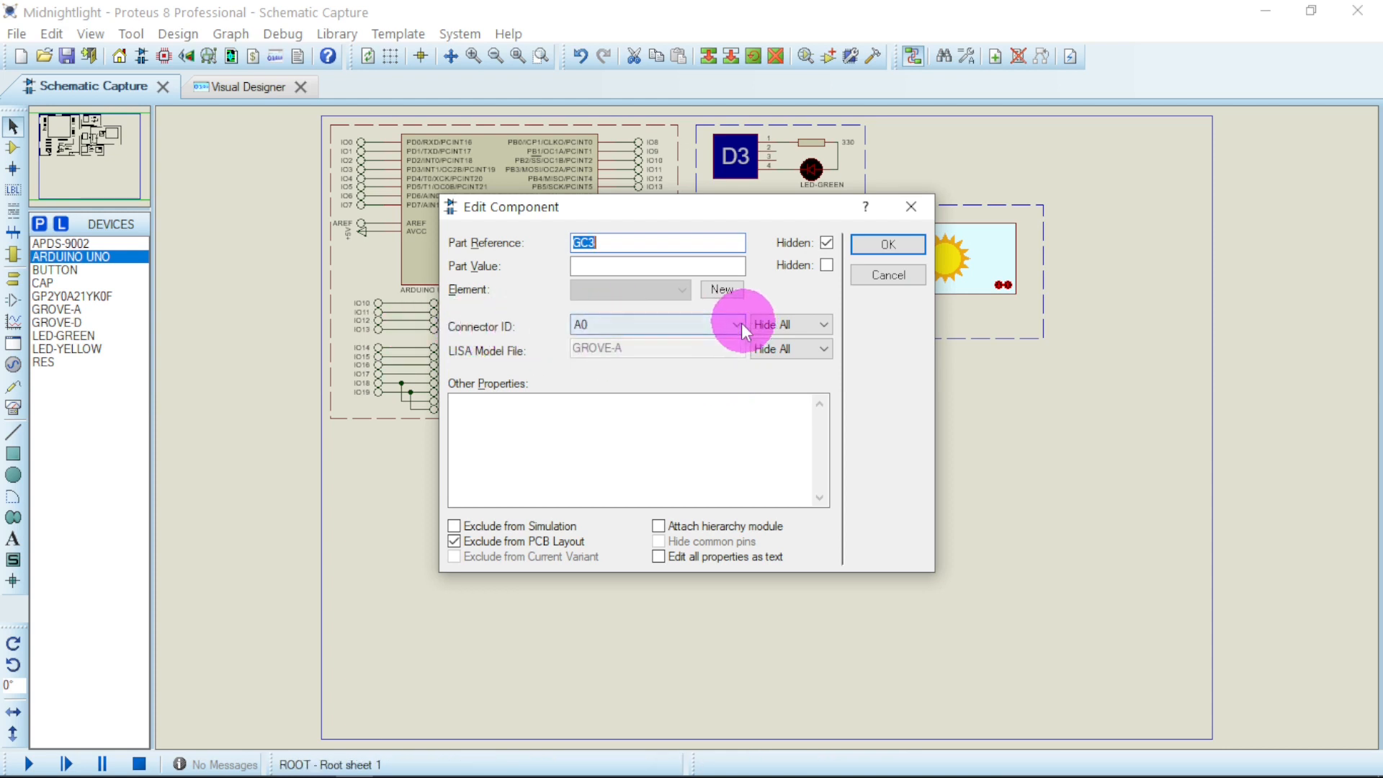
left_click(738, 326)
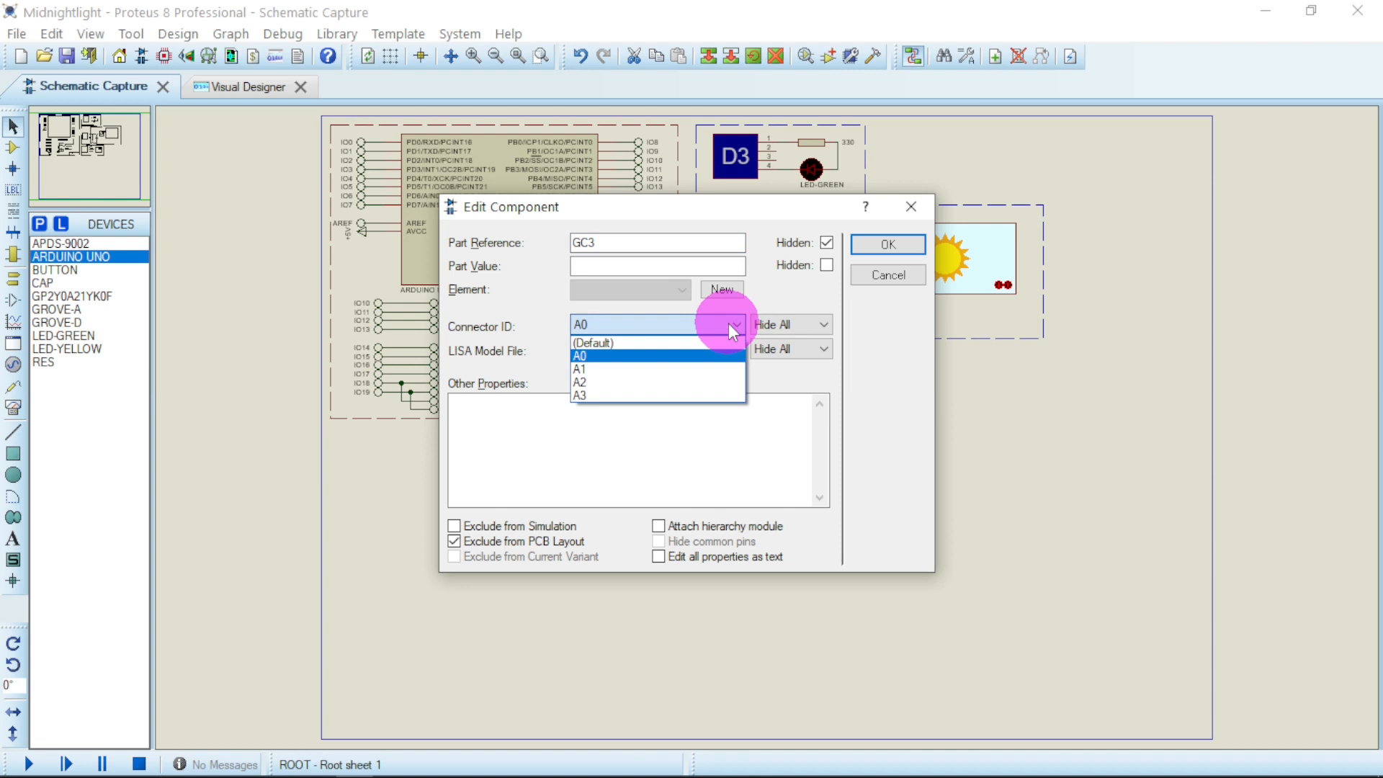
left_click(579, 381)
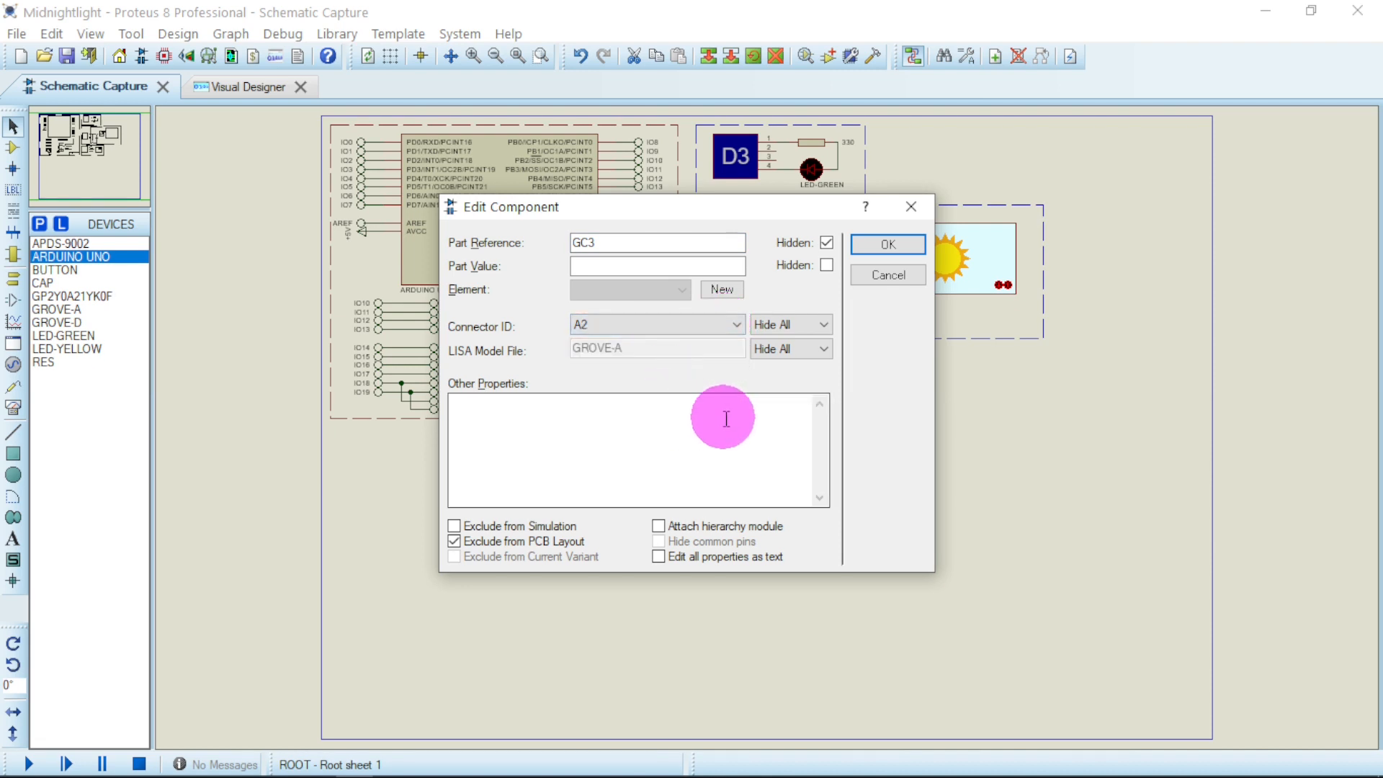
left_click(885, 243)
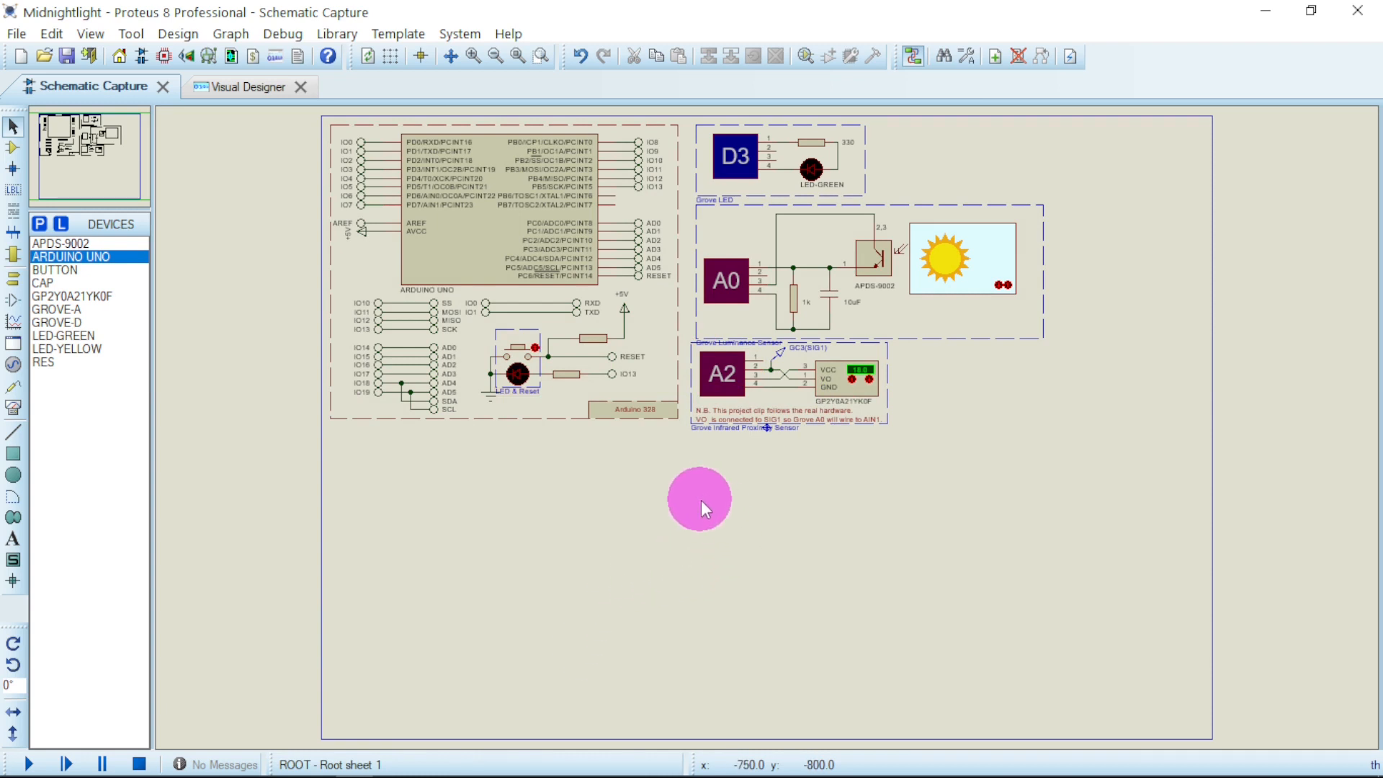
mouse_move(899, 322)
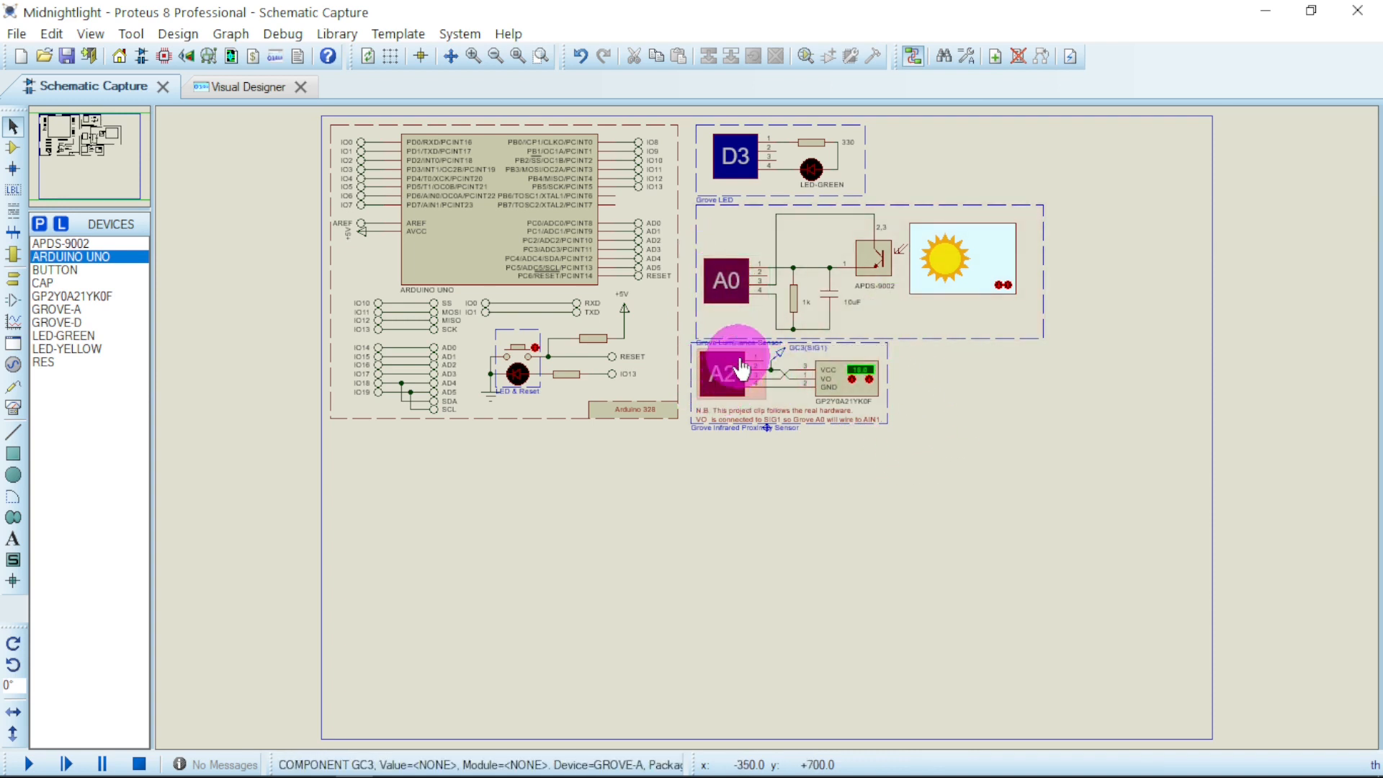
left_click(248, 86)
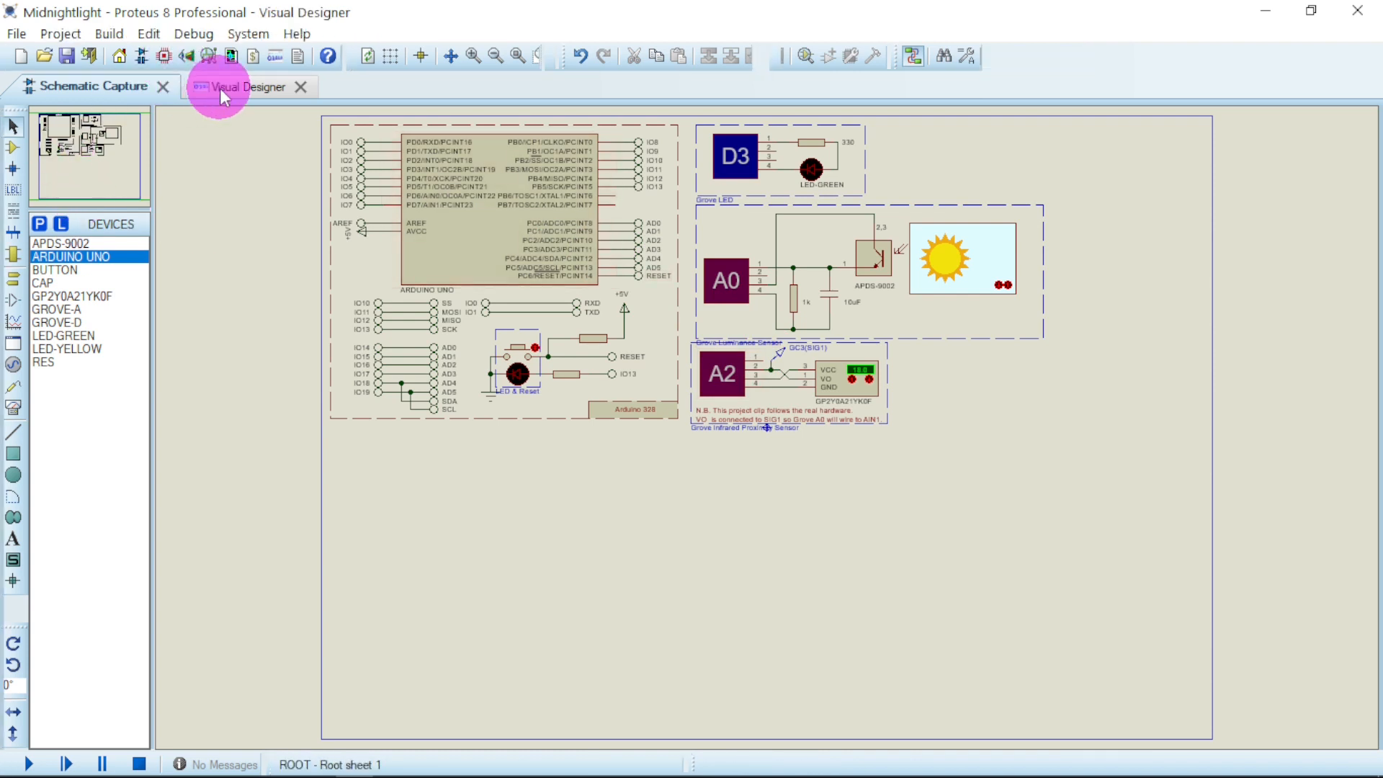
Step: Switch from Schematic Capture to the Visual Designer flowchart editor
left_click(247, 86)
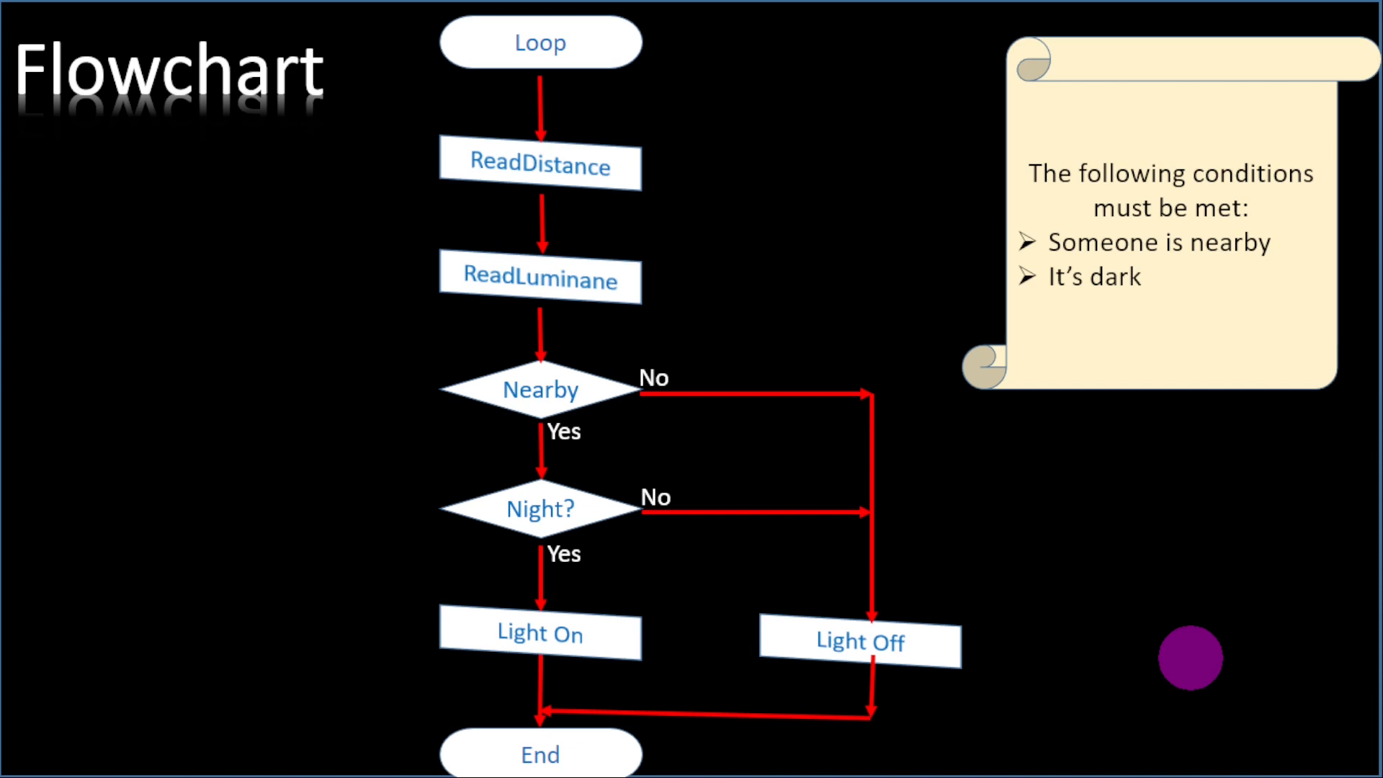
Step: Show the Flowchart slide with the Nearby and Night? decisions in the slideshow
left_click_drag(1188, 658, 1241, 668)
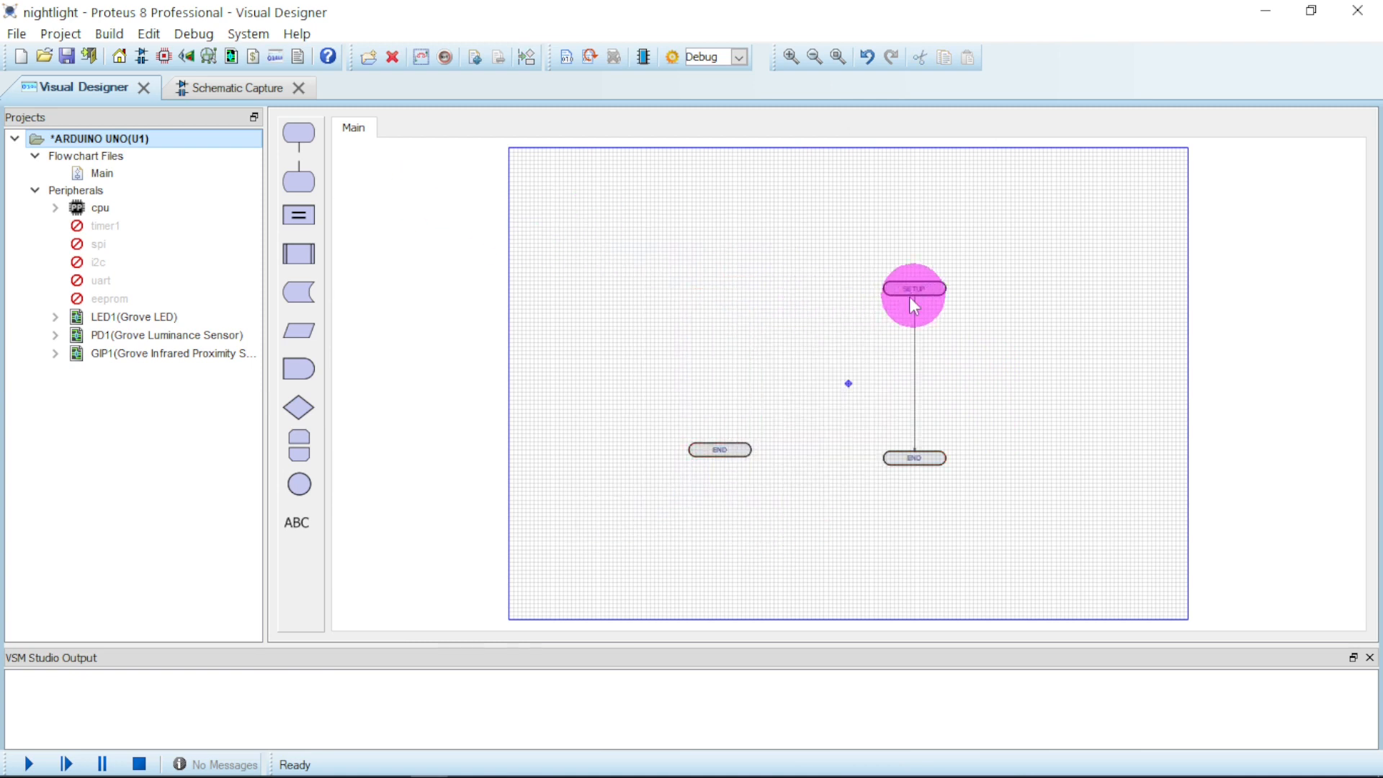
Step: Place SETUP at the top of the sheet and END near the bottom, lengthening the routine
left_click_drag(912, 296, 750, 459)
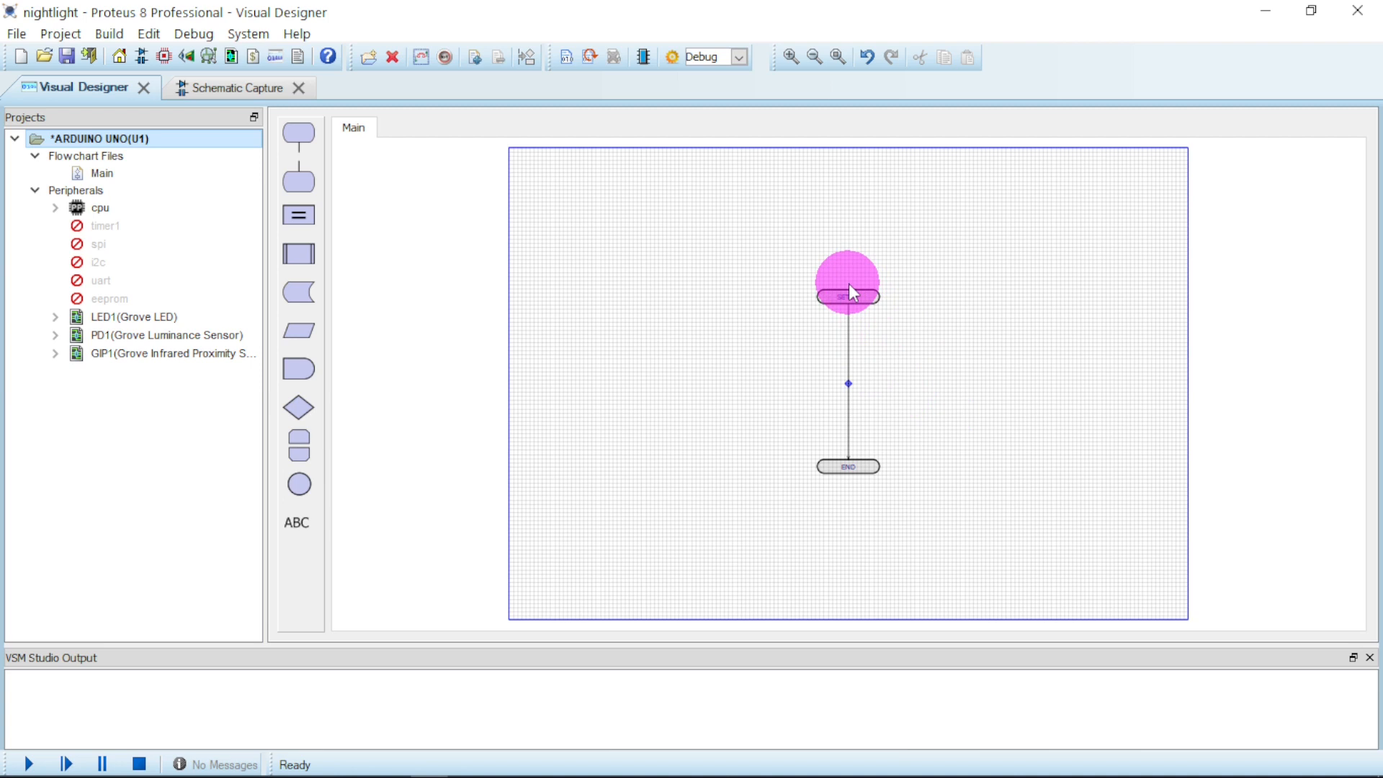
left_click_drag(848, 291, 865, 525)
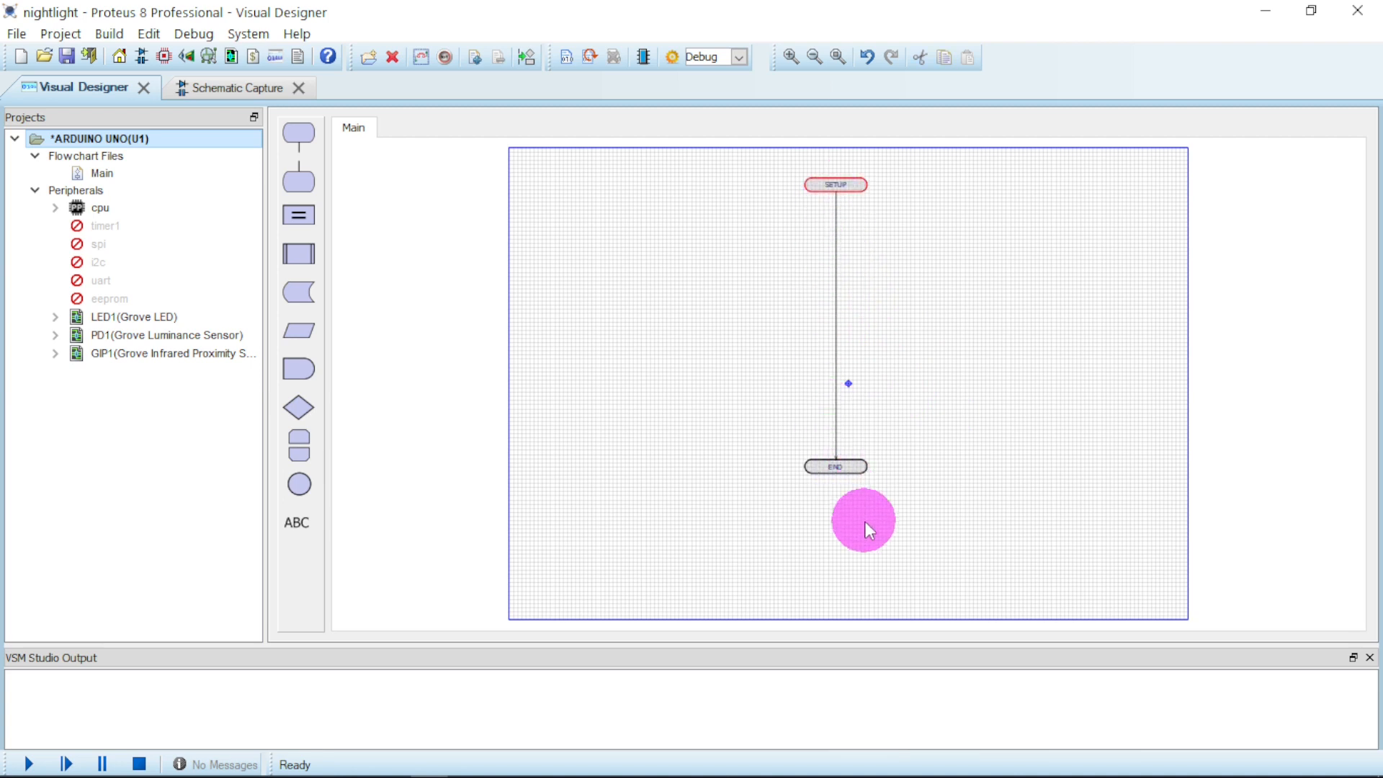
left_click_drag(863, 520, 824, 529)
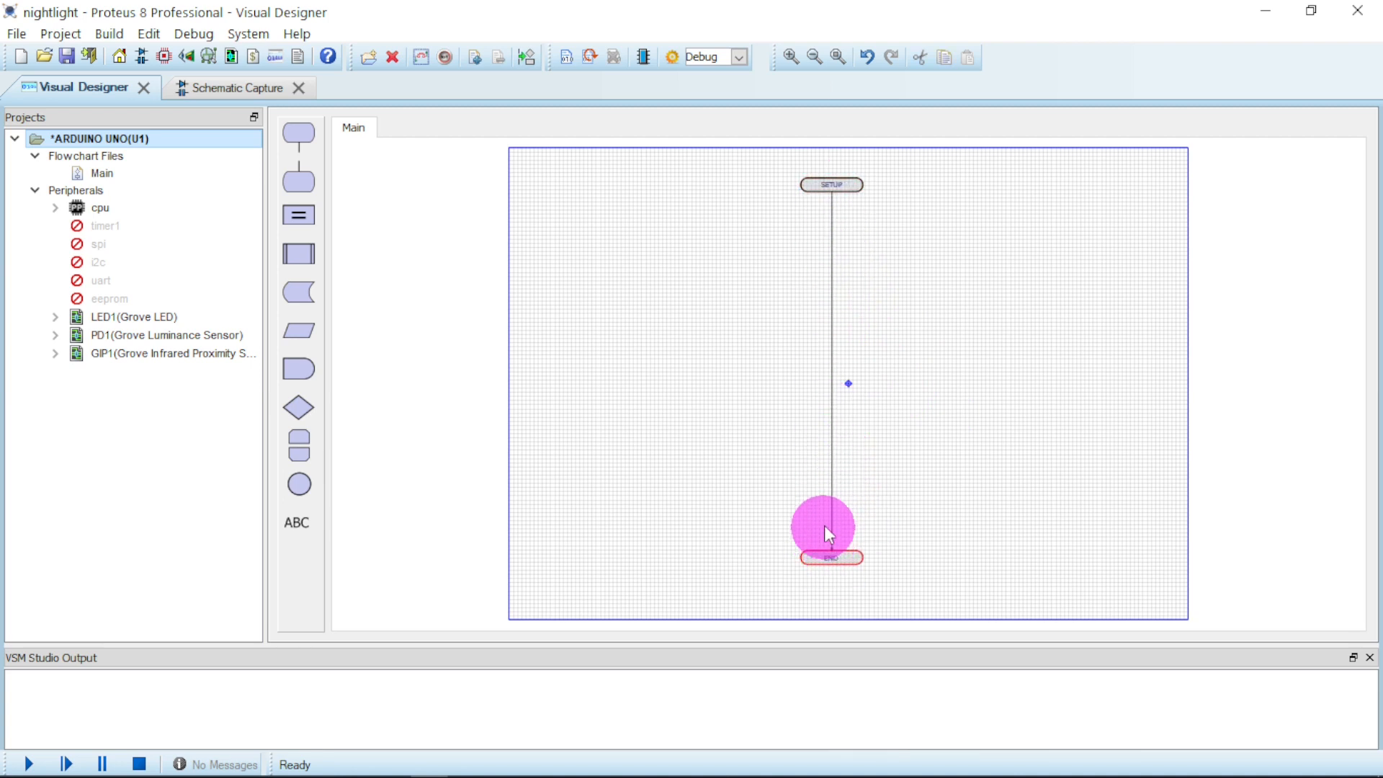
mouse_move(861, 622)
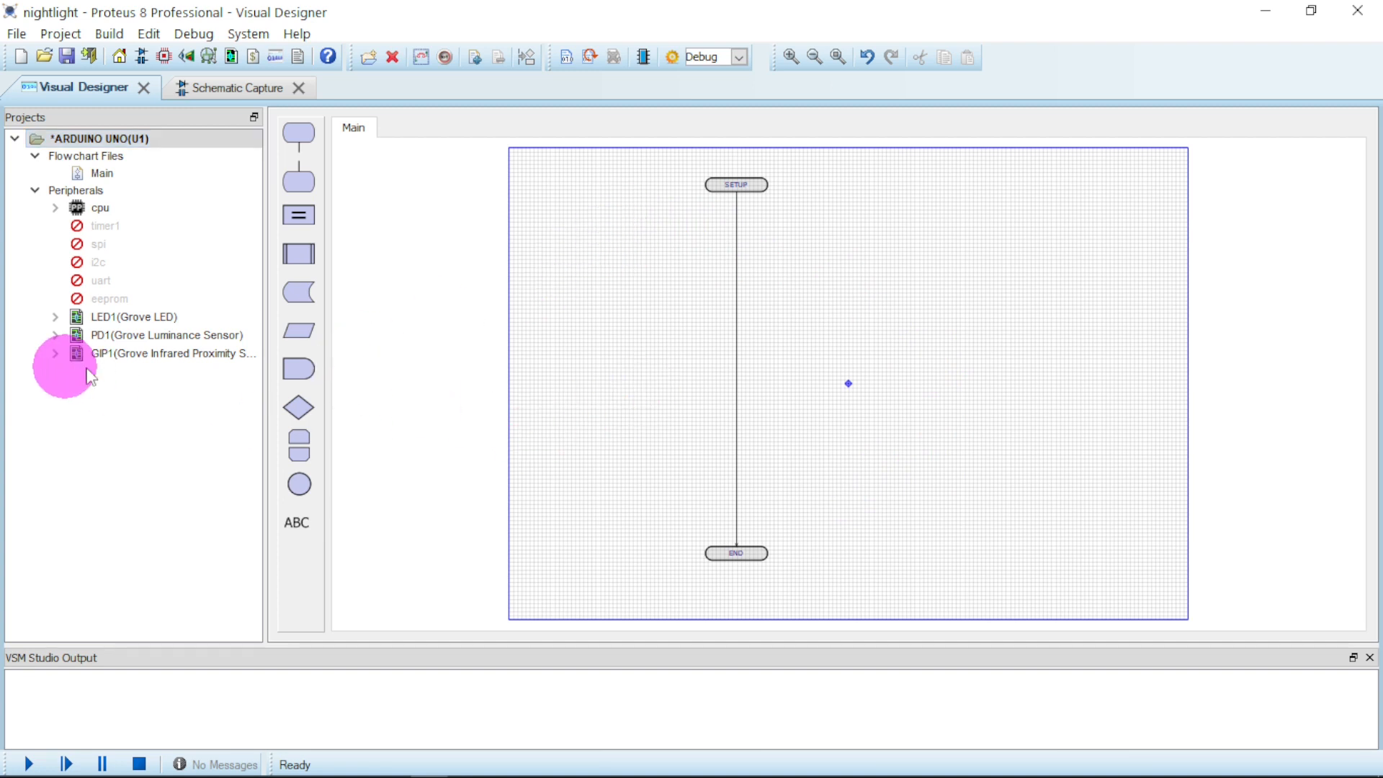
Step: Place readDistance, readLuminance, two Decision blocks and LED1 on/off methods on the flowchart
left_click(55, 353)
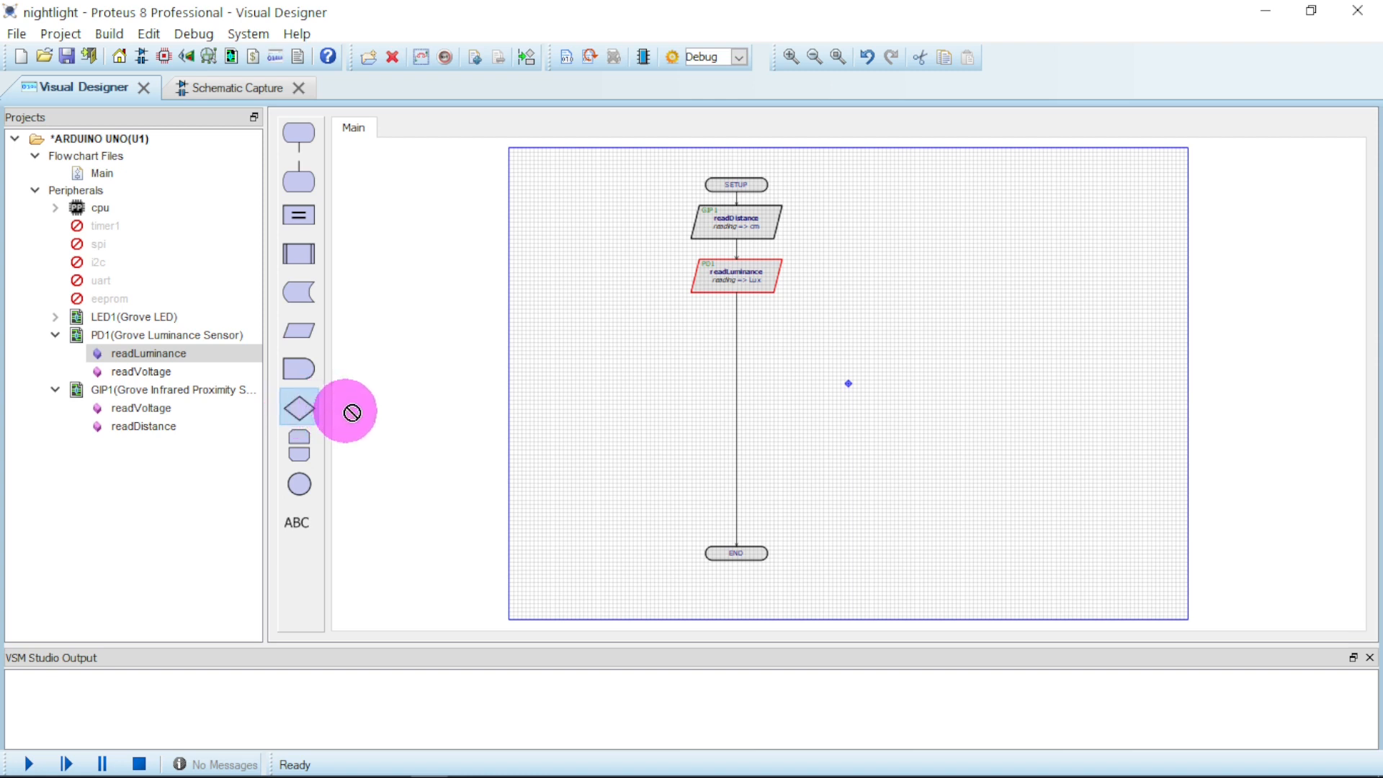
left_click(737, 342)
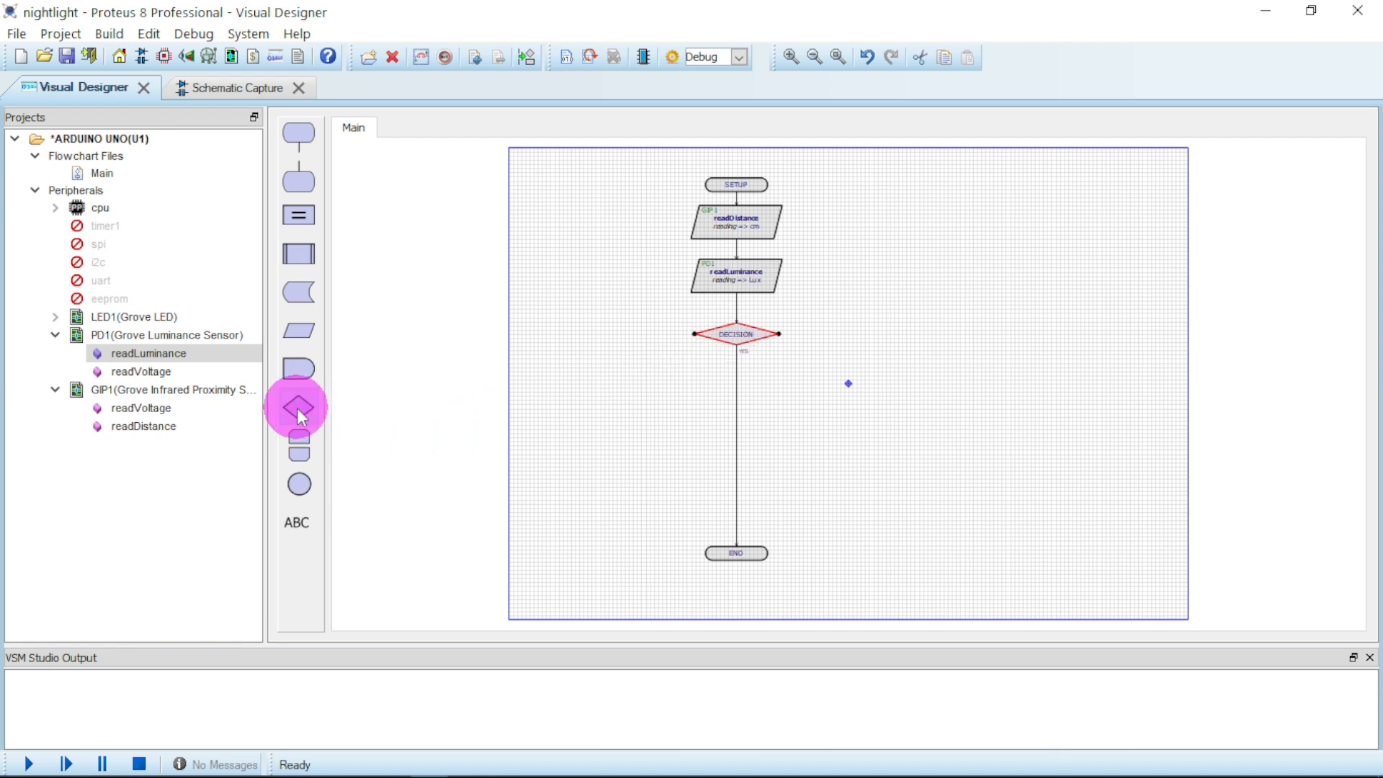
left_click(298, 406)
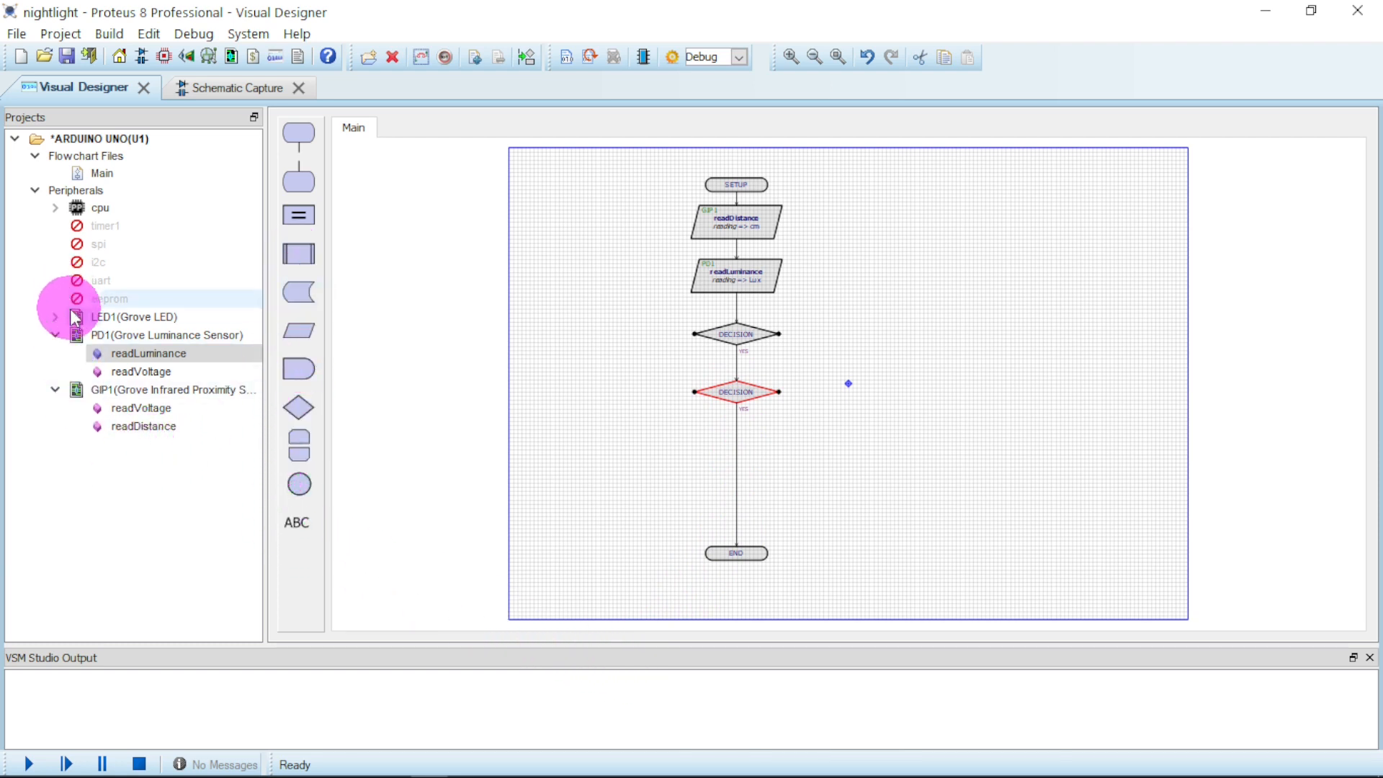
left_click(55, 317)
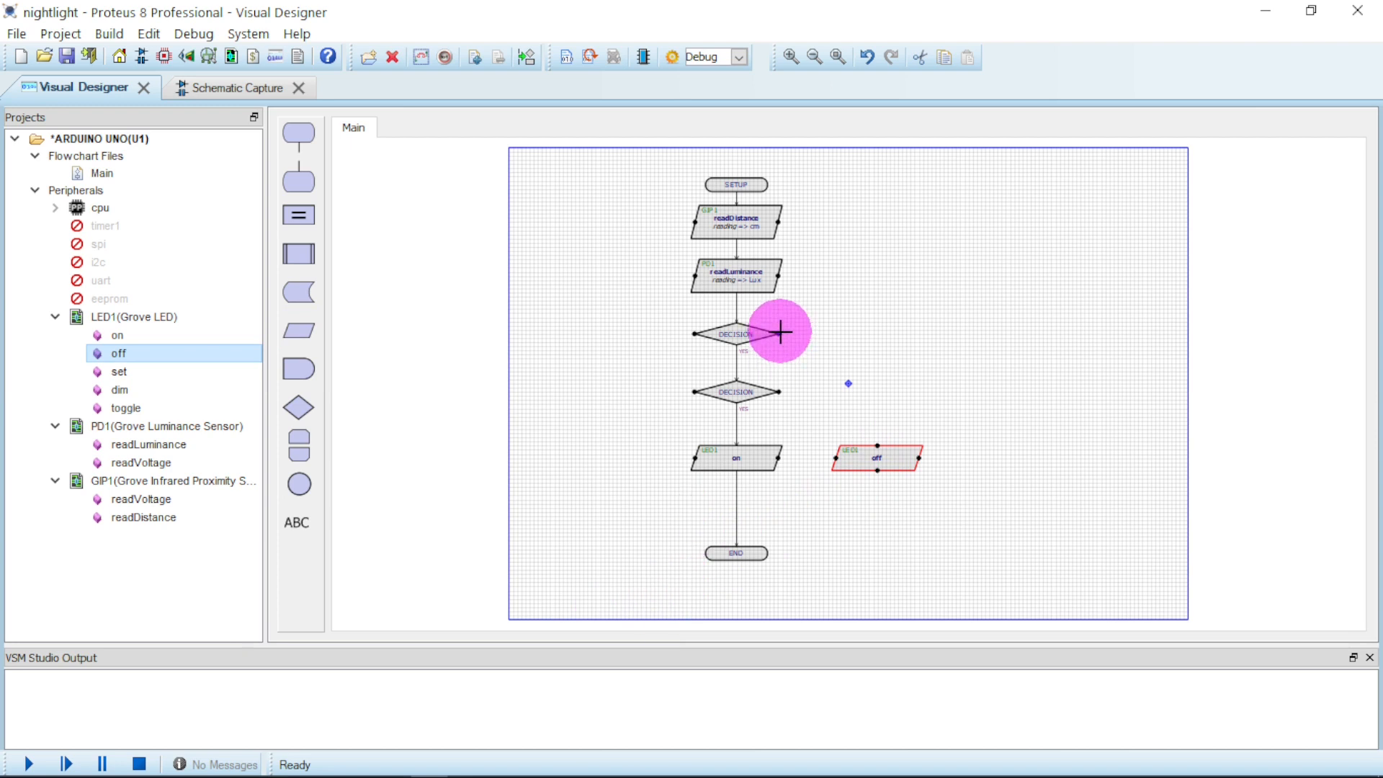
mouse_move(808, 344)
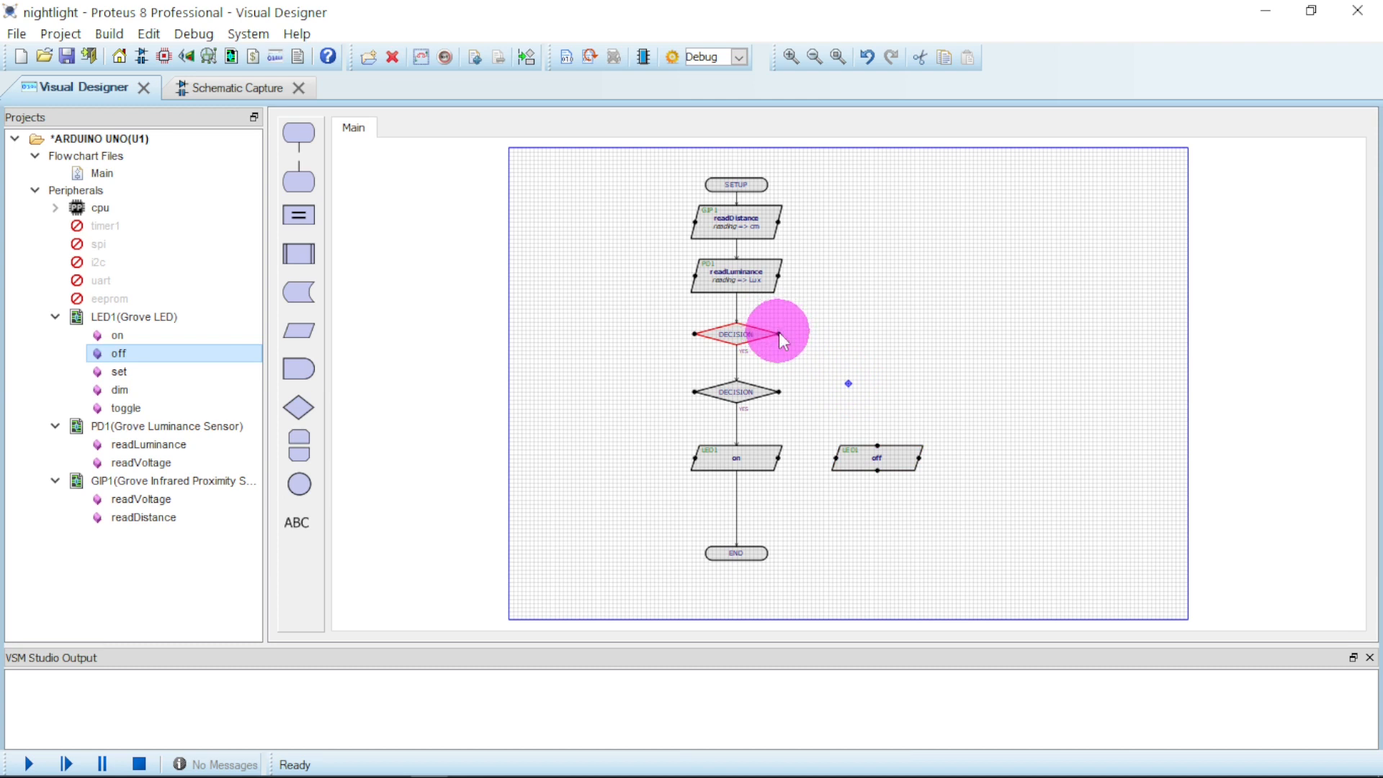
Step: Wire the decisions' No branches to the LED off block and rejoin the flow above END
left_click_drag(780, 339, 879, 432)
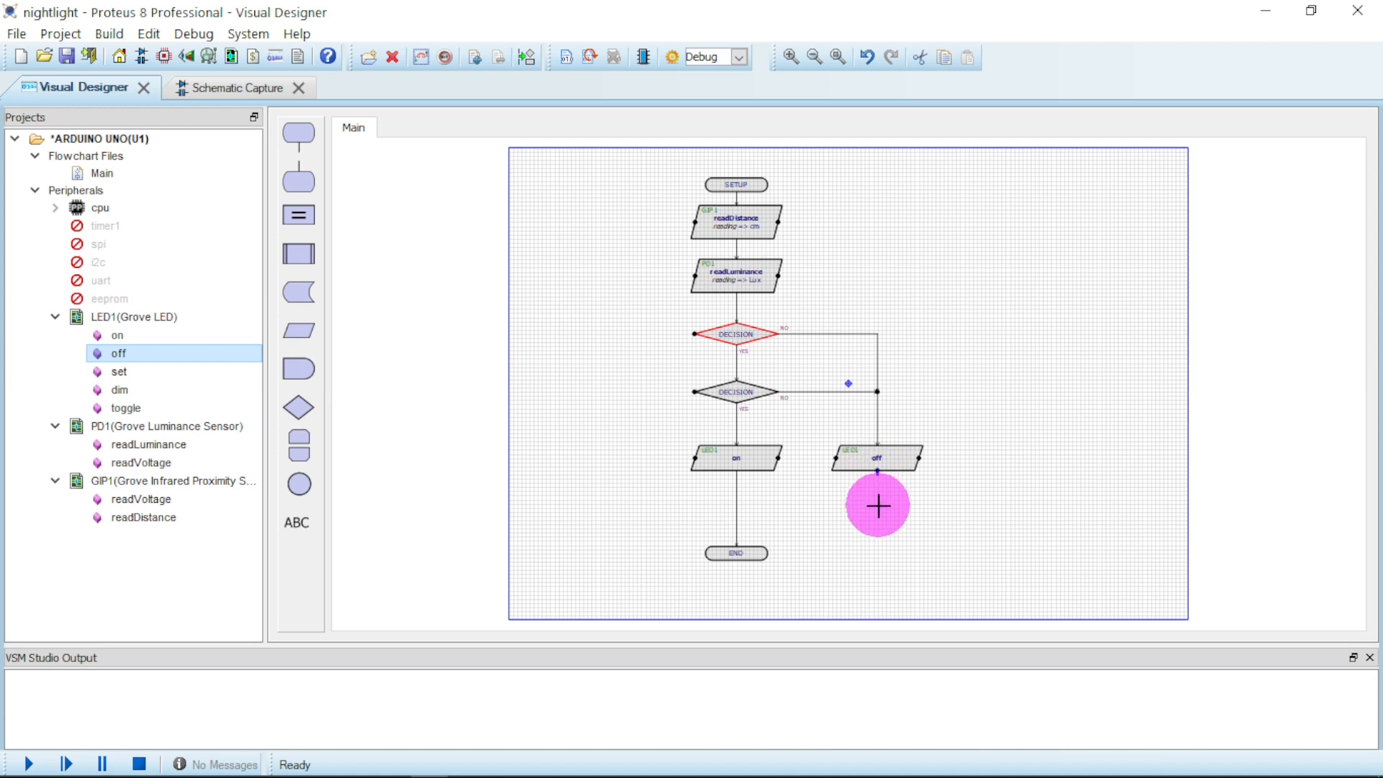
mouse_move(876, 467)
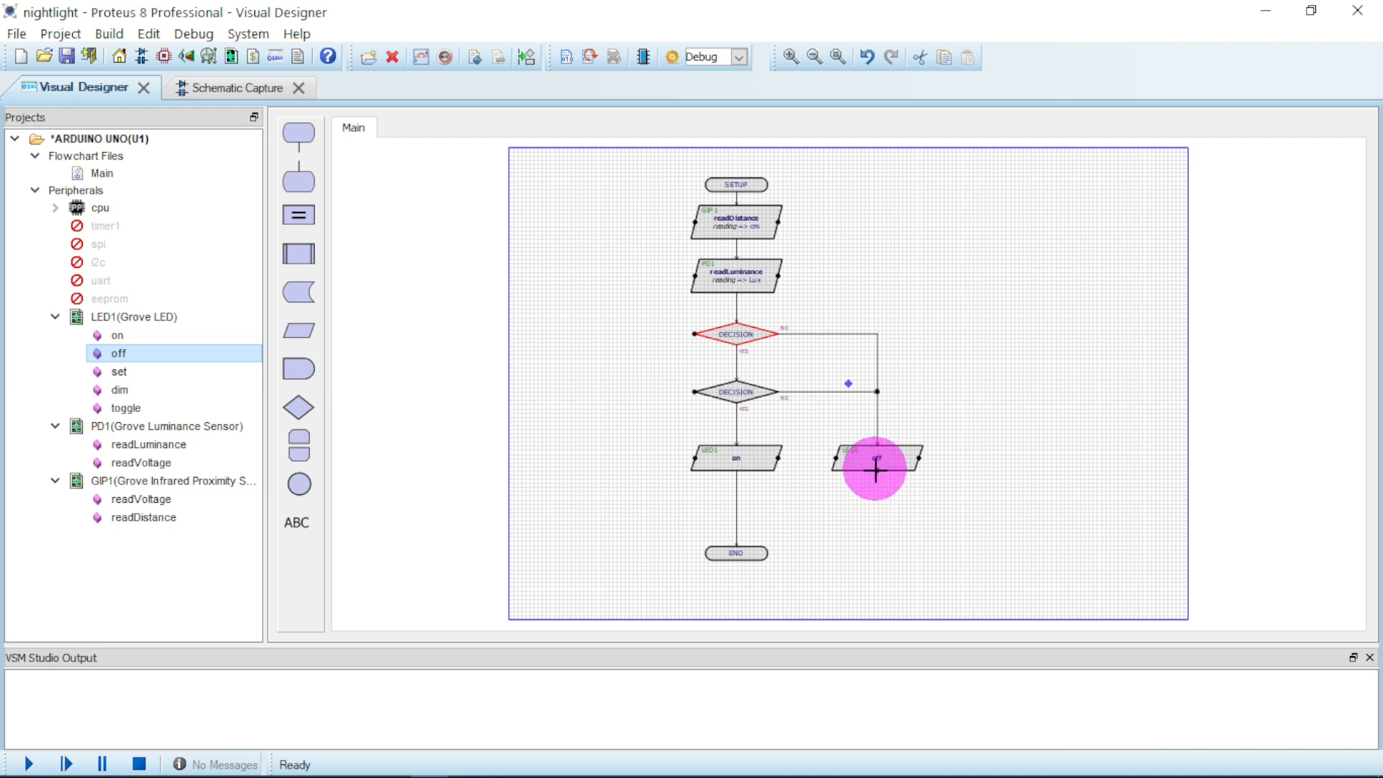
left_click_drag(876, 468, 735, 507)
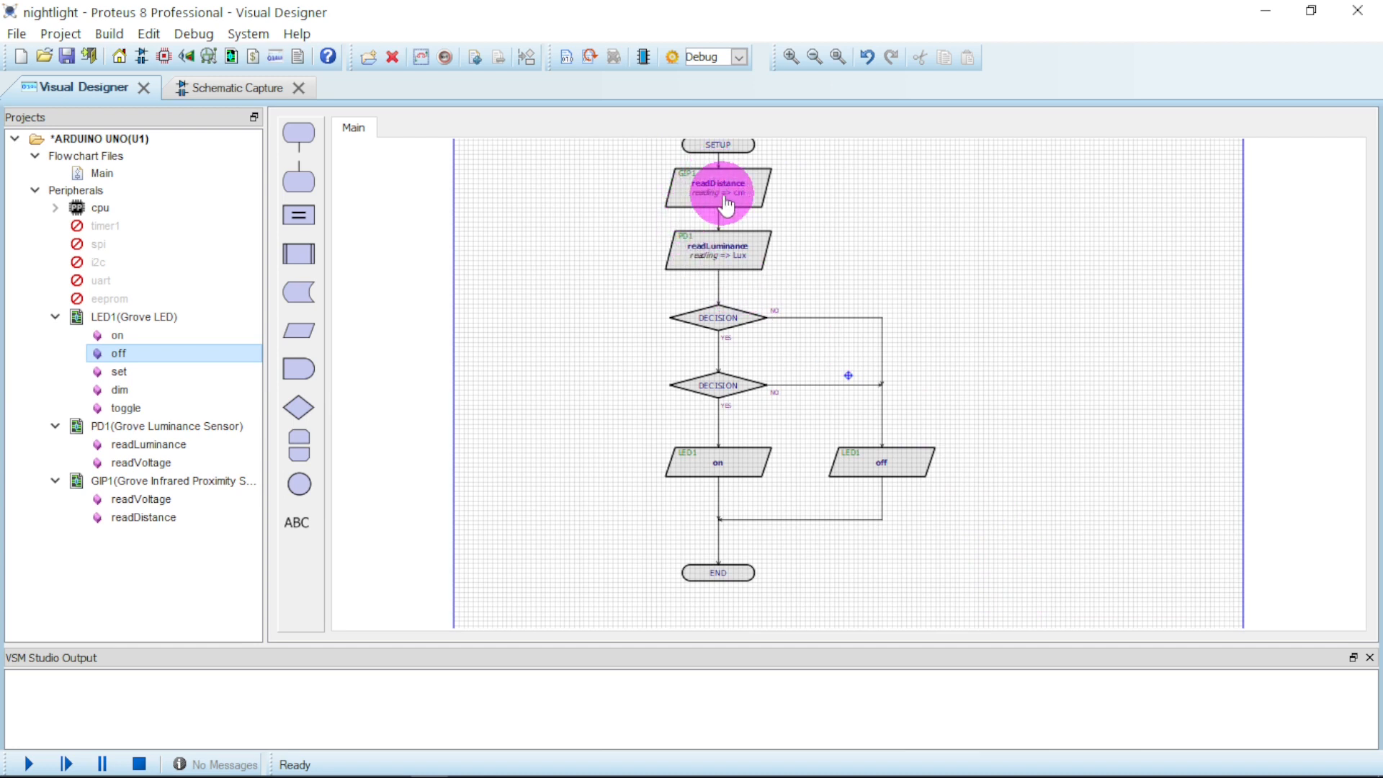
Step: Confirm readDistance settings, then give the first decision the condition Lux<300
double_click(718, 188)
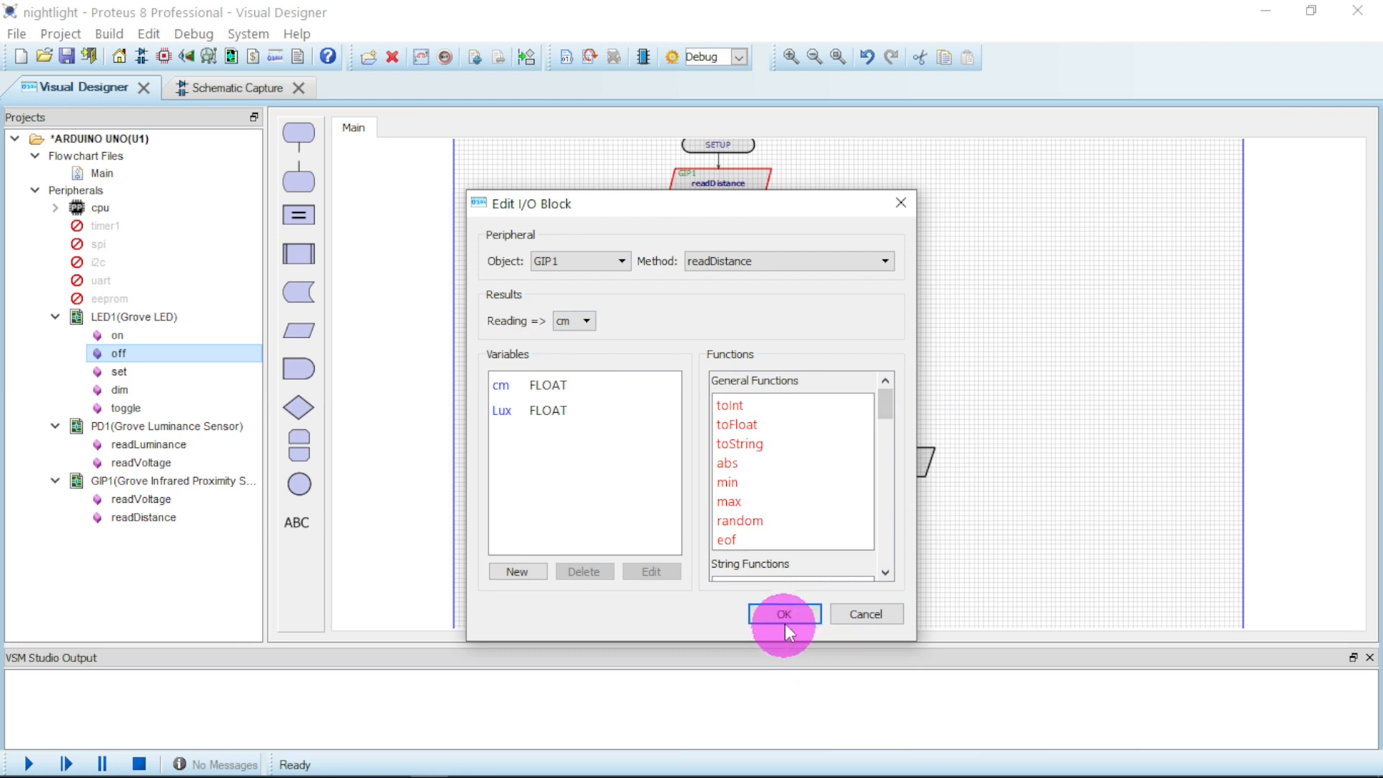
left_click(781, 613)
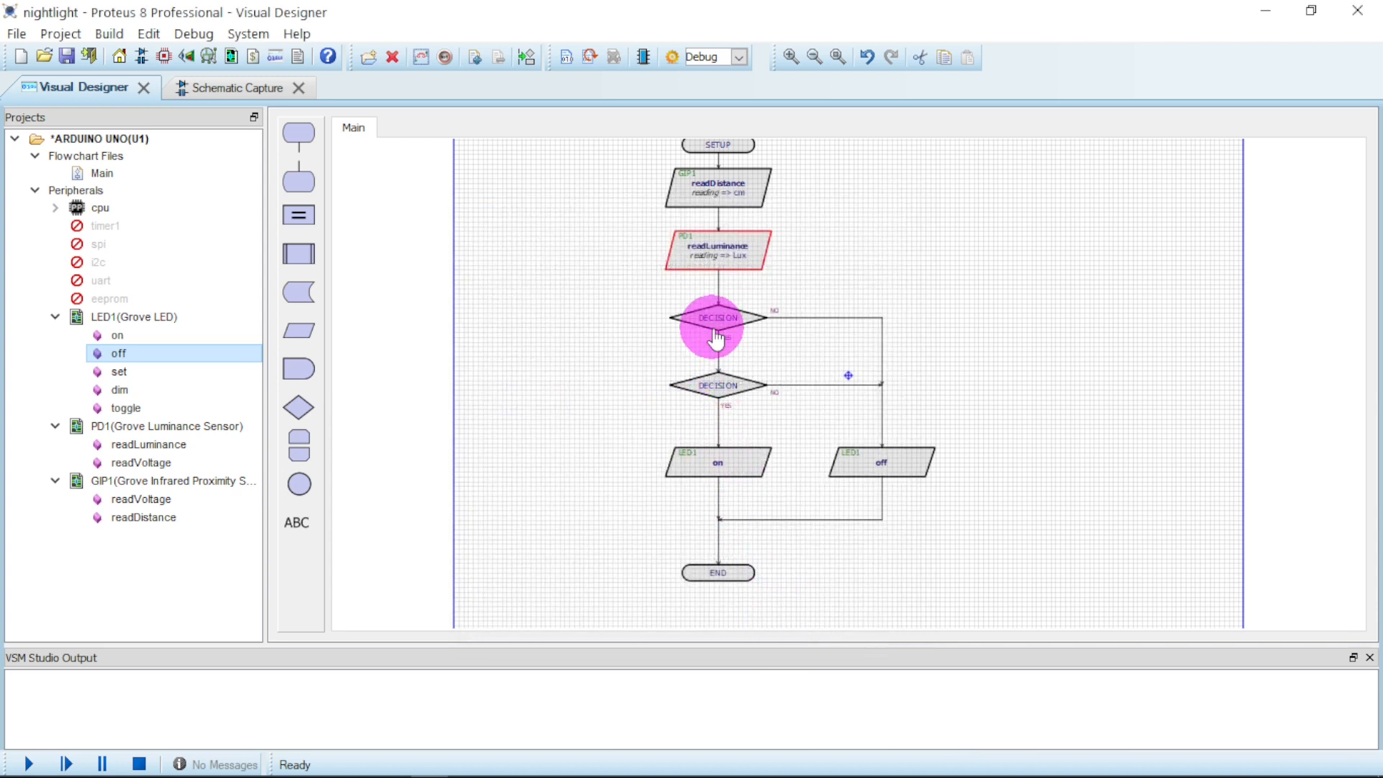
double_click(718, 317)
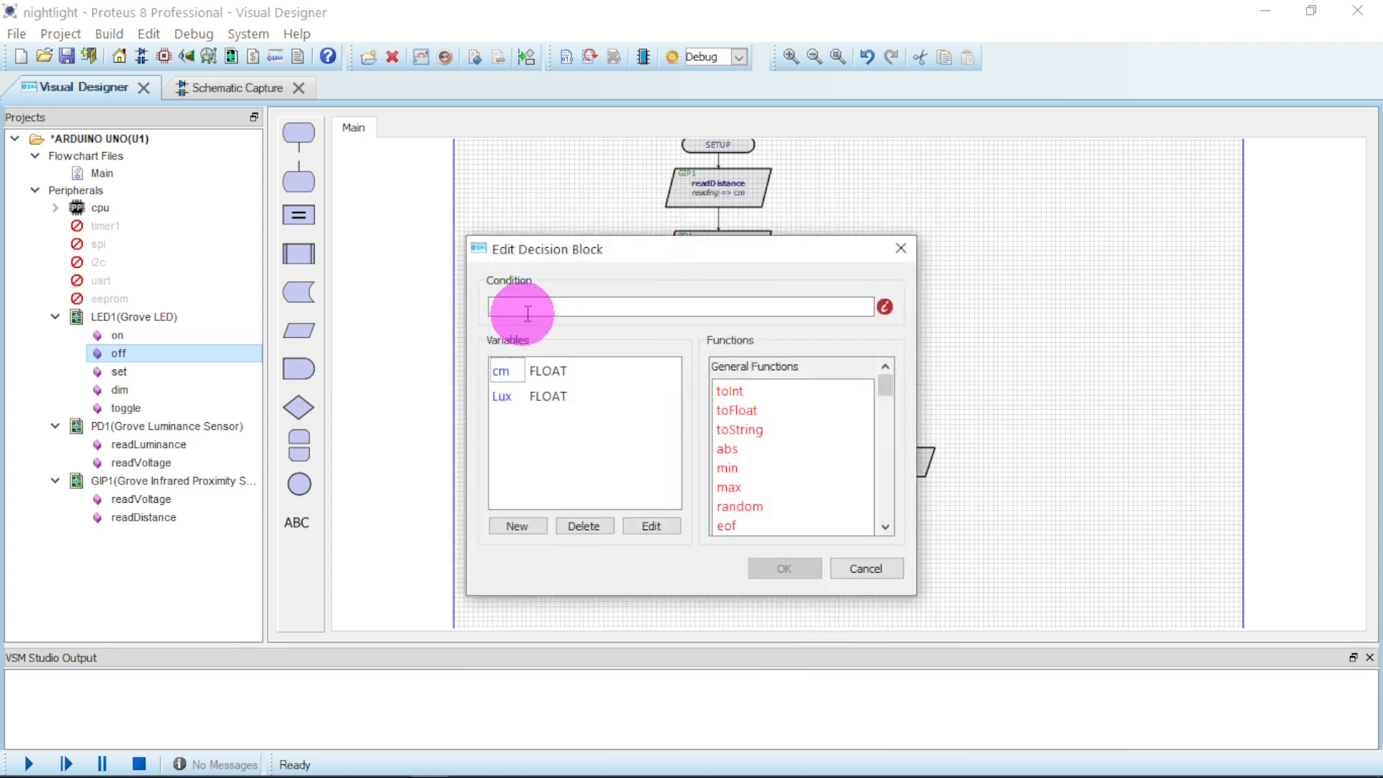
left_click(680, 307)
type("l")
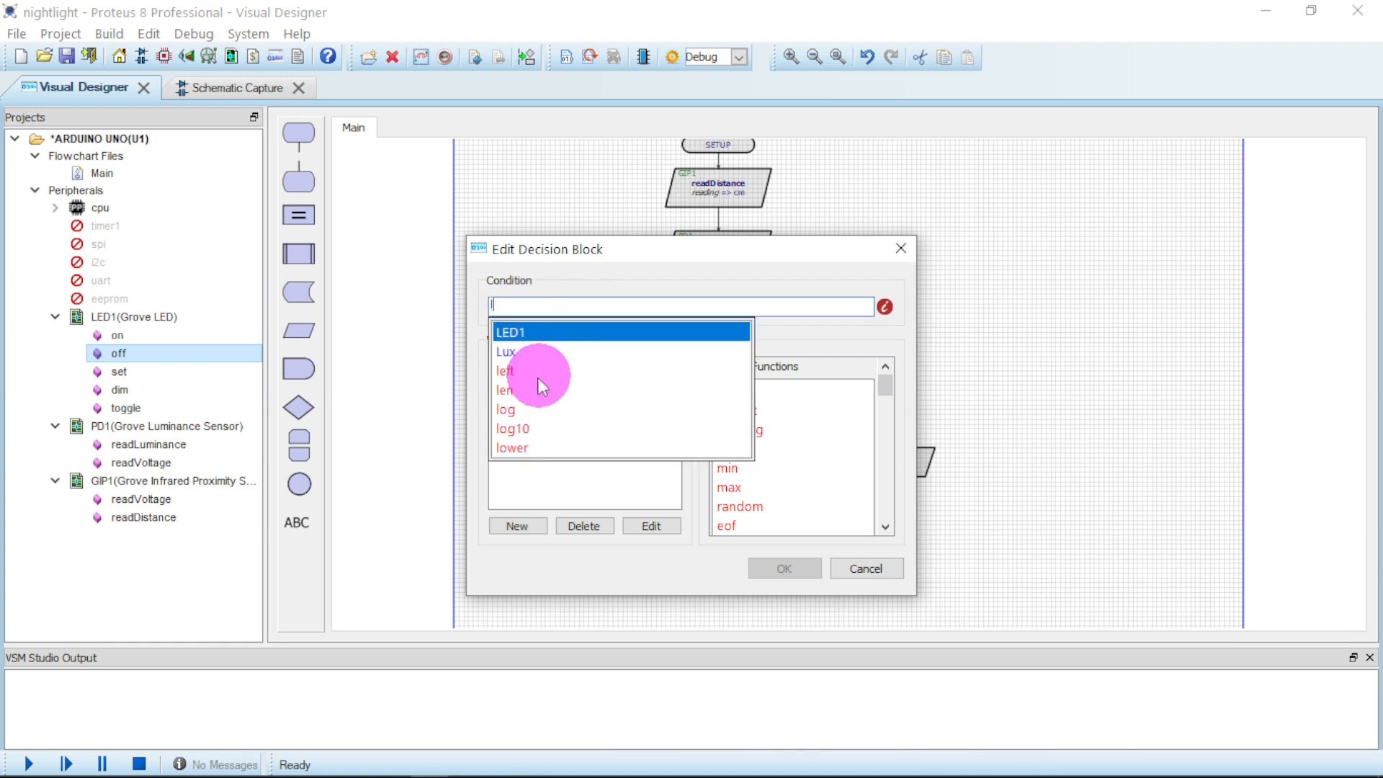
left_click(504, 351)
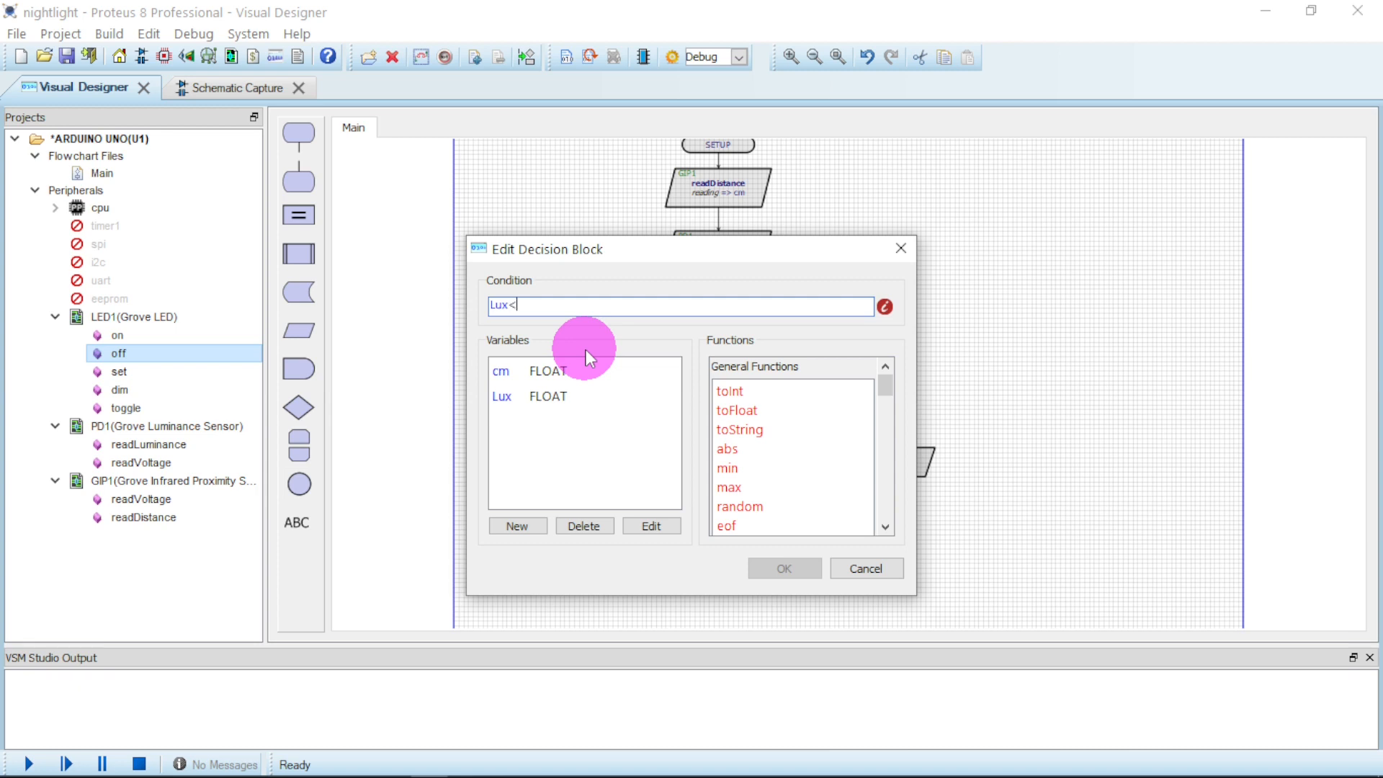
type("300")
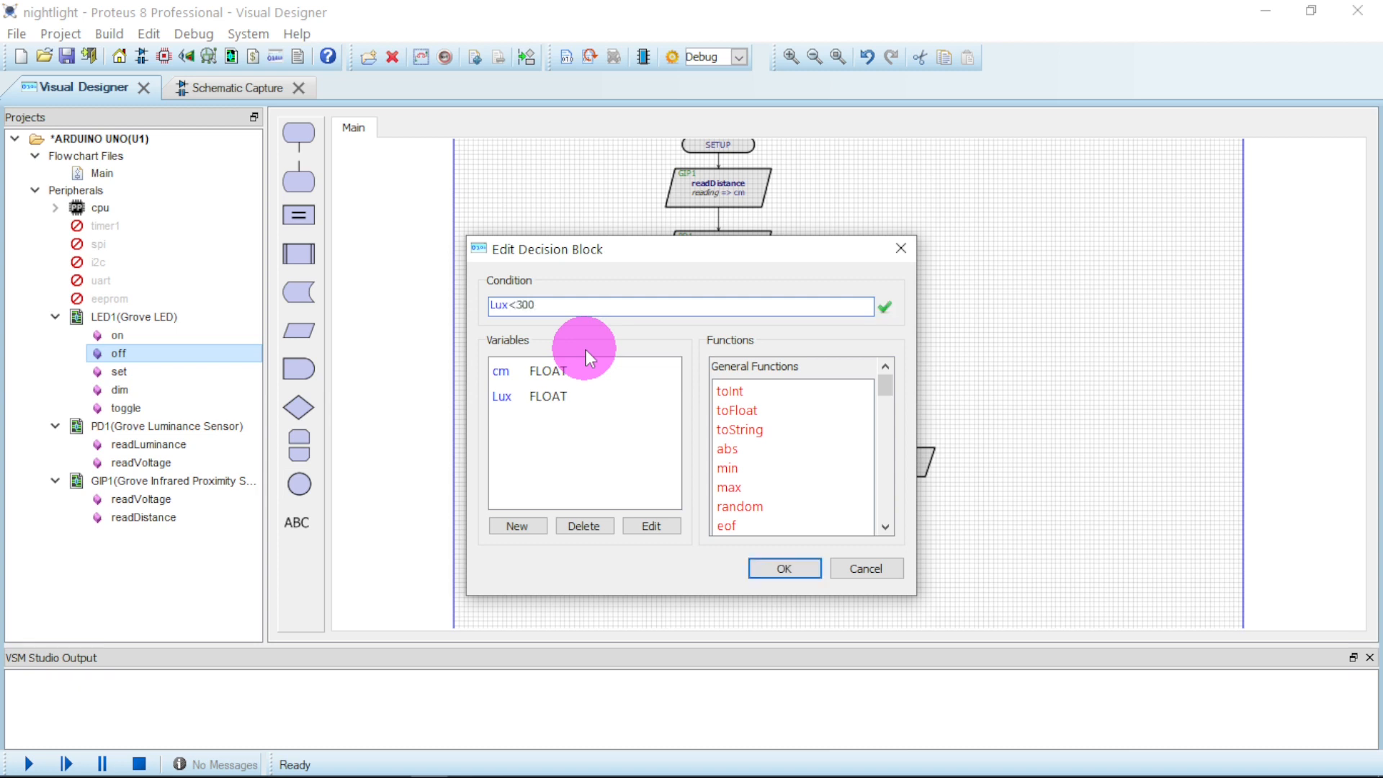
left_click(782, 567)
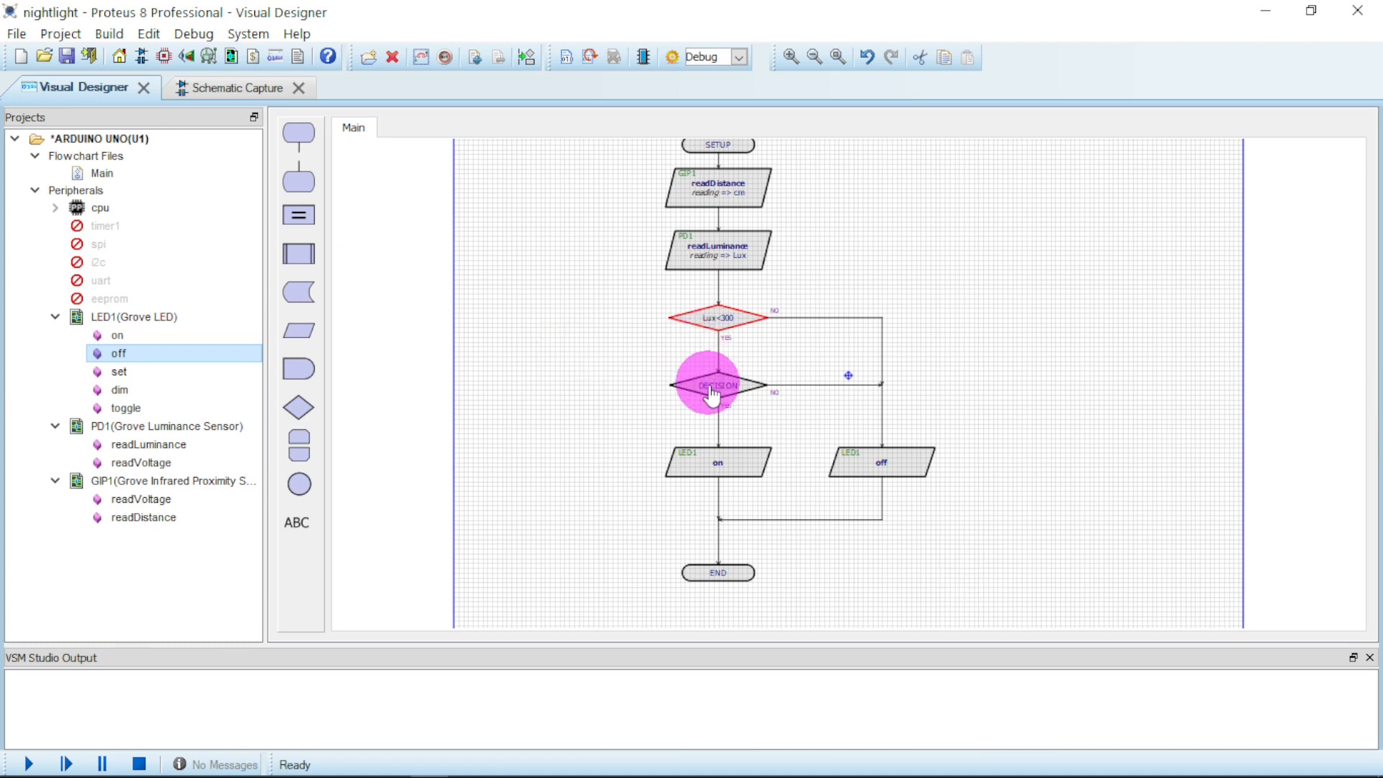
Step: Give the second decision the condition cm<20 using the cm autocomplete entry
double_click(715, 386)
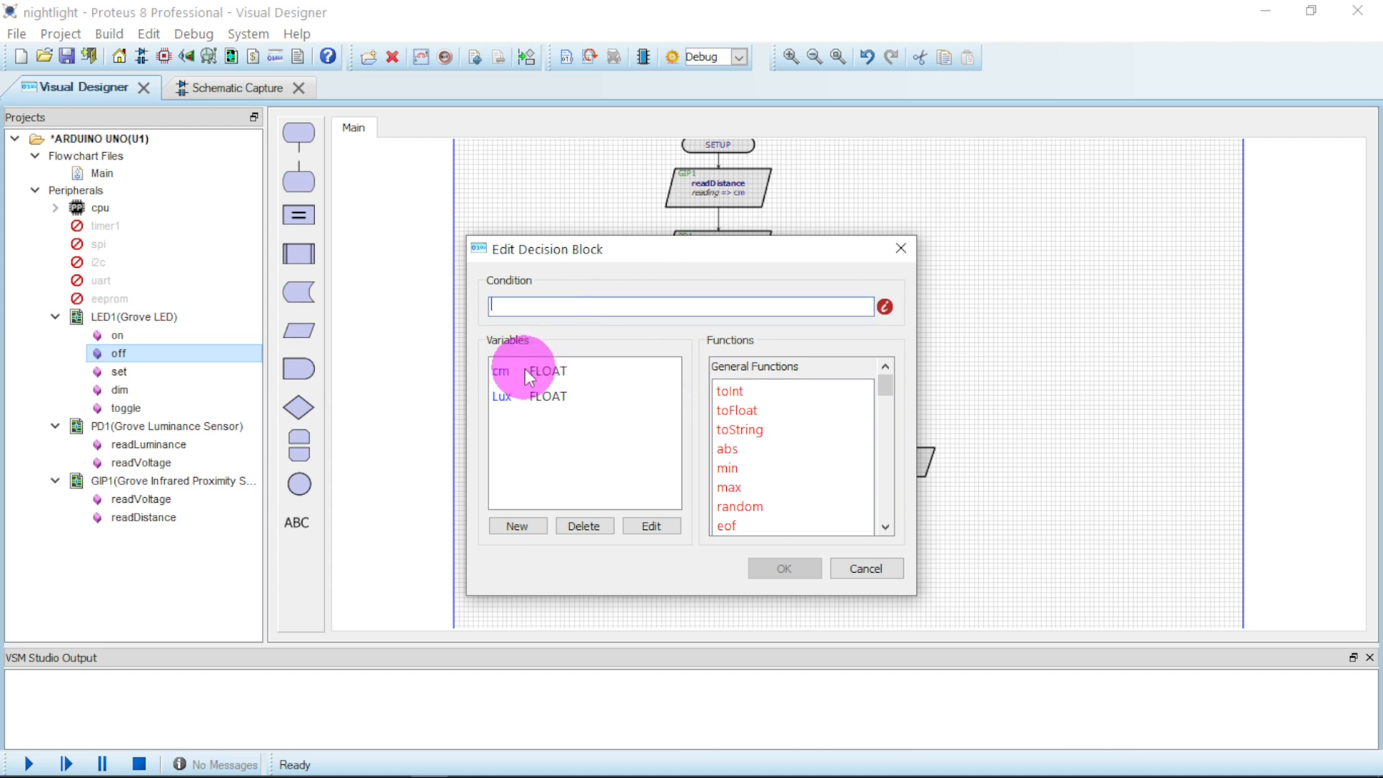
left_click(679, 307)
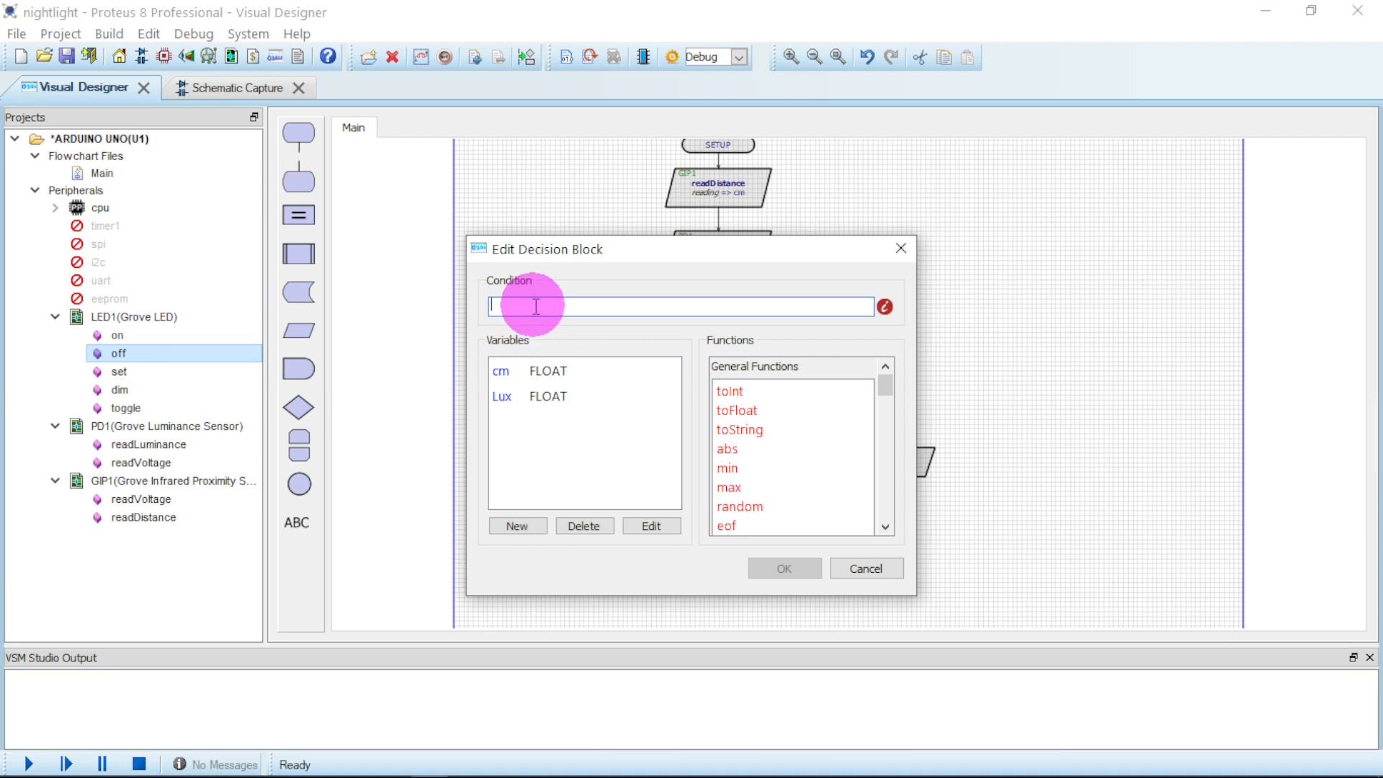
type("c")
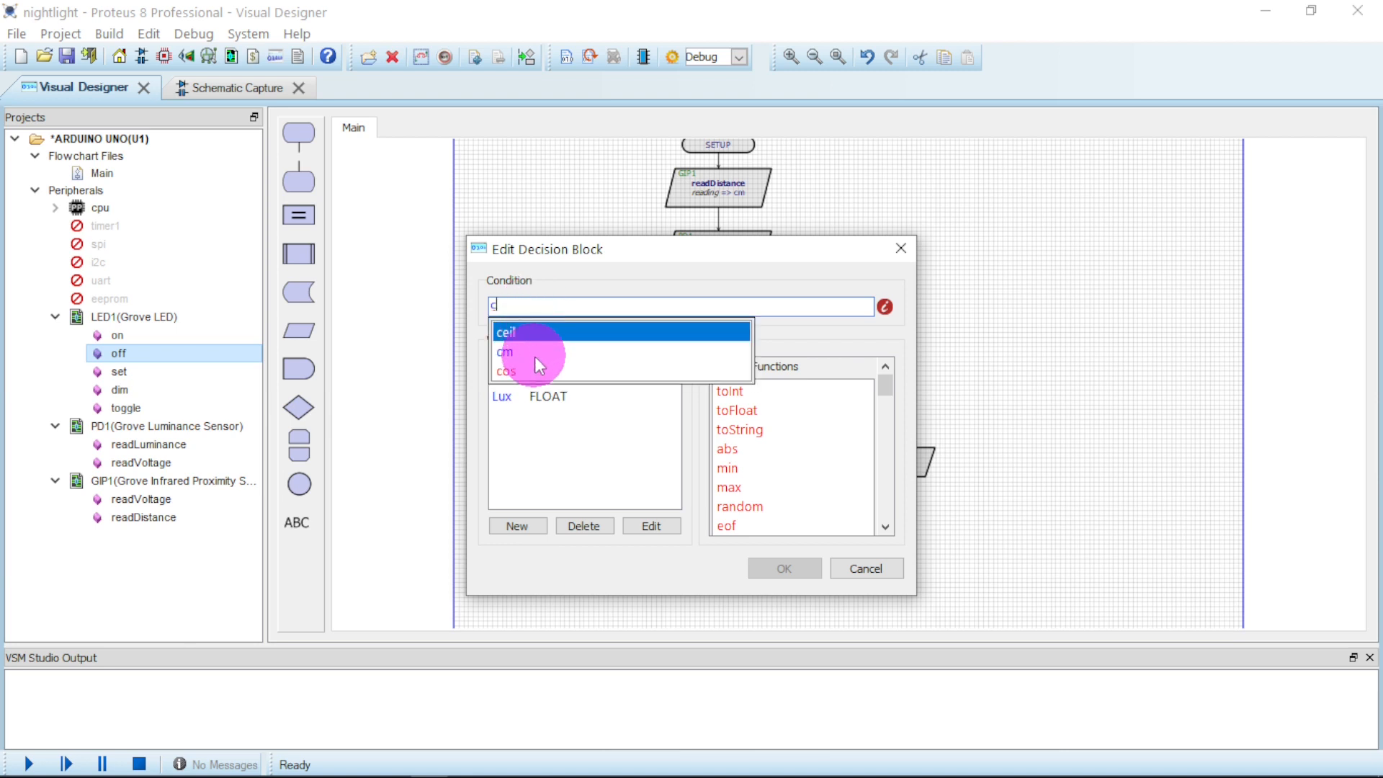
left_click(504, 352)
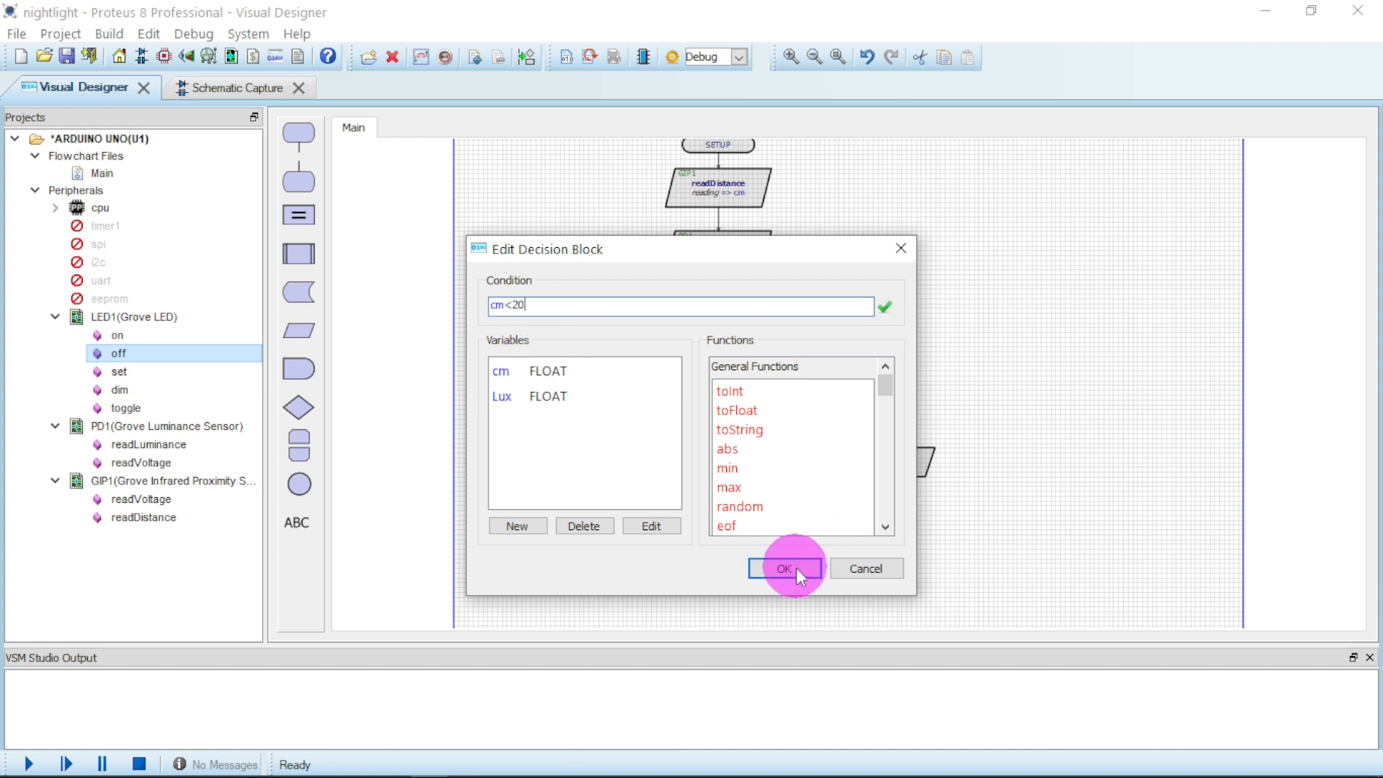
left_click(783, 569)
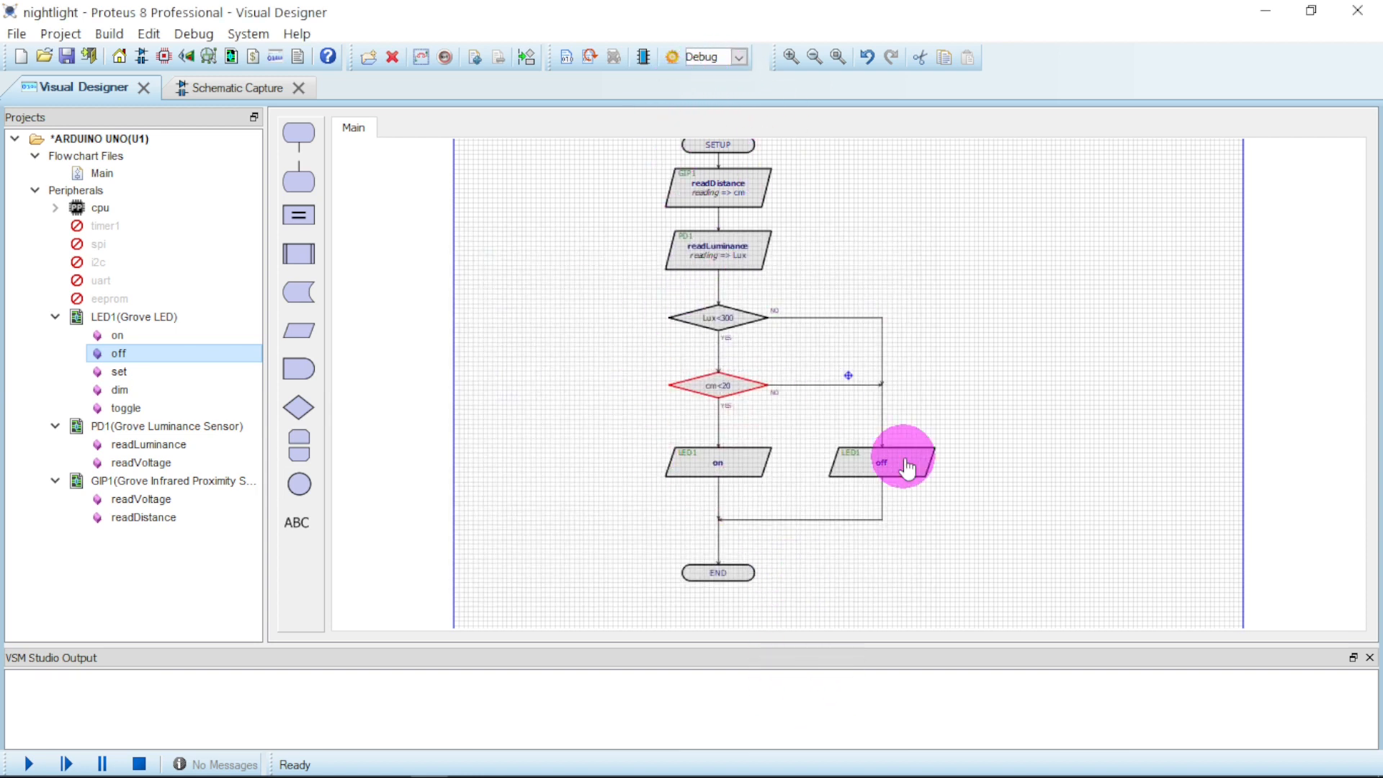
mouse_move(997, 291)
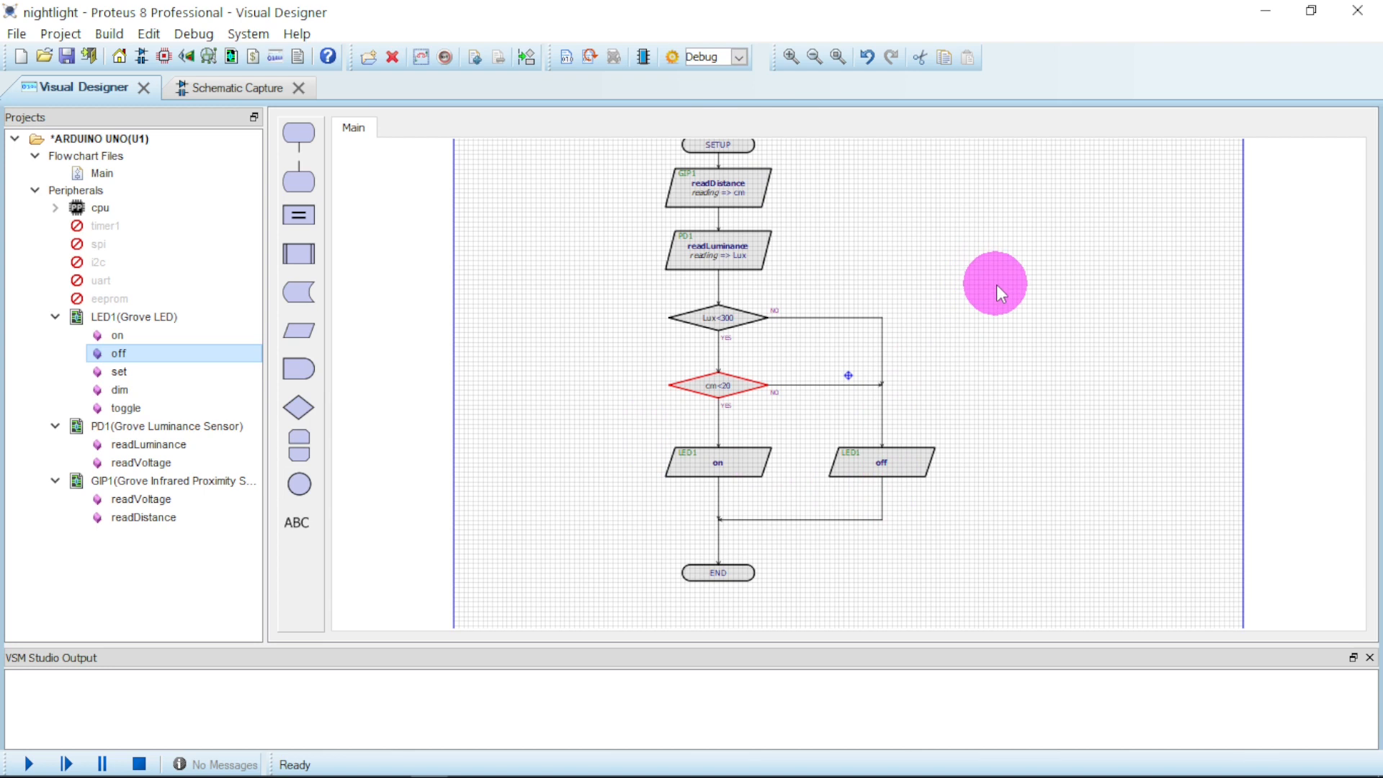
mouse_move(884, 263)
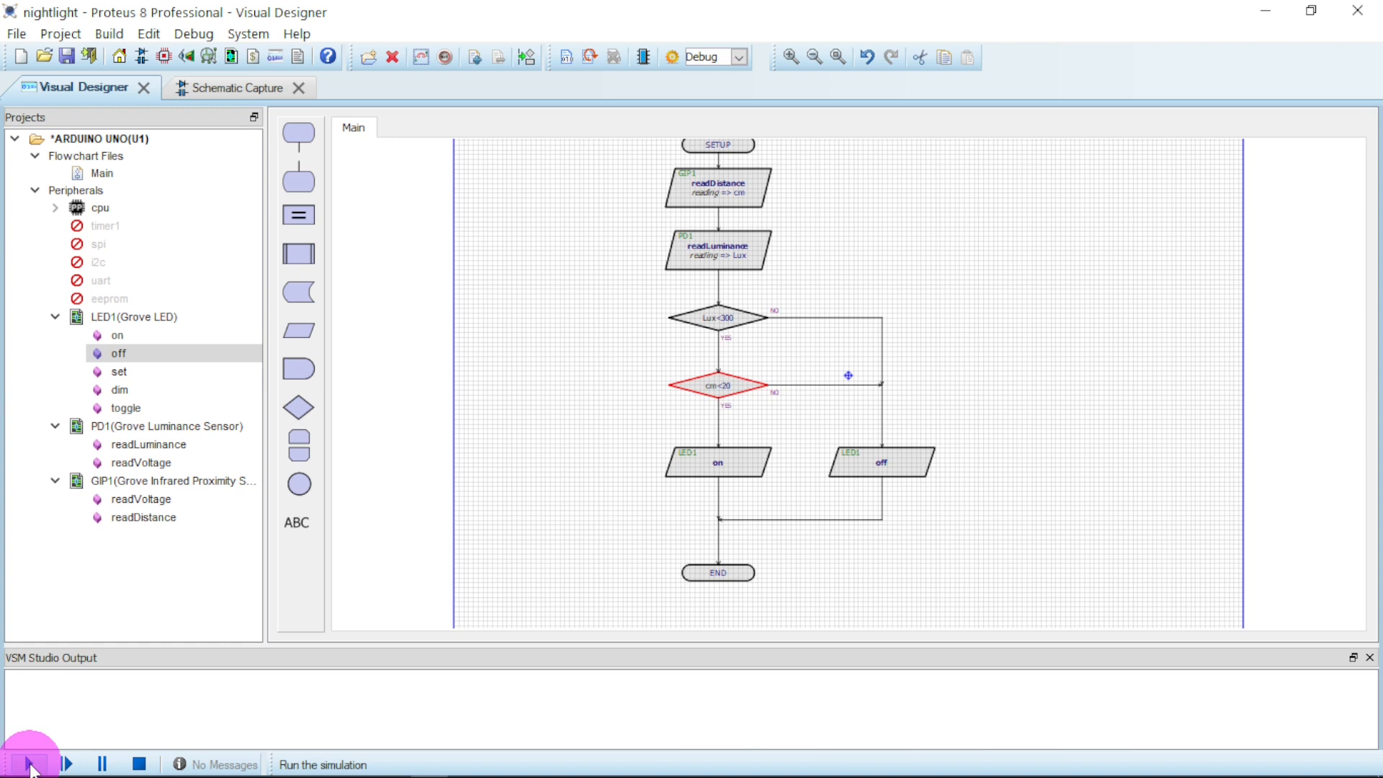
Step: Attempt to run the simulation, then return to the Schematic Capture view of the circuit
left_click(31, 764)
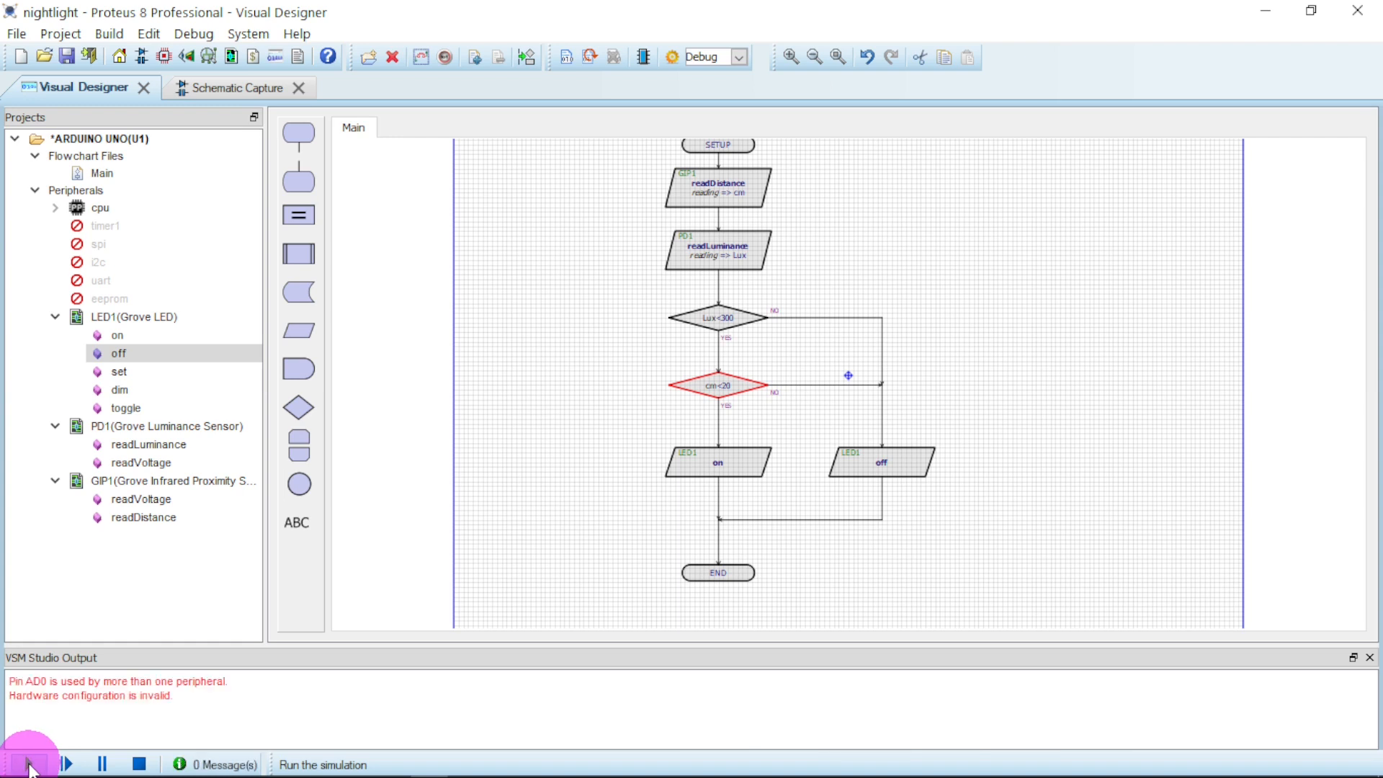
left_click(28, 763)
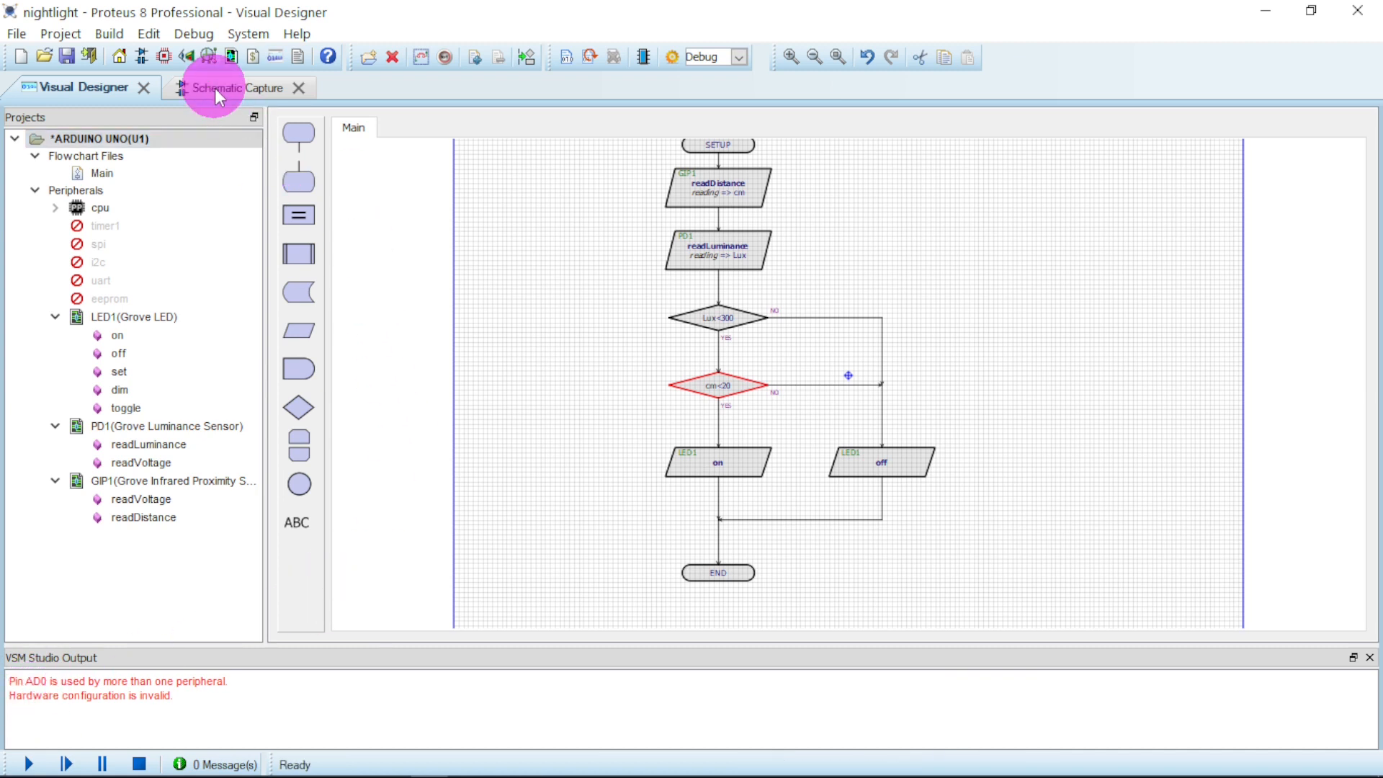
left_click(231, 87)
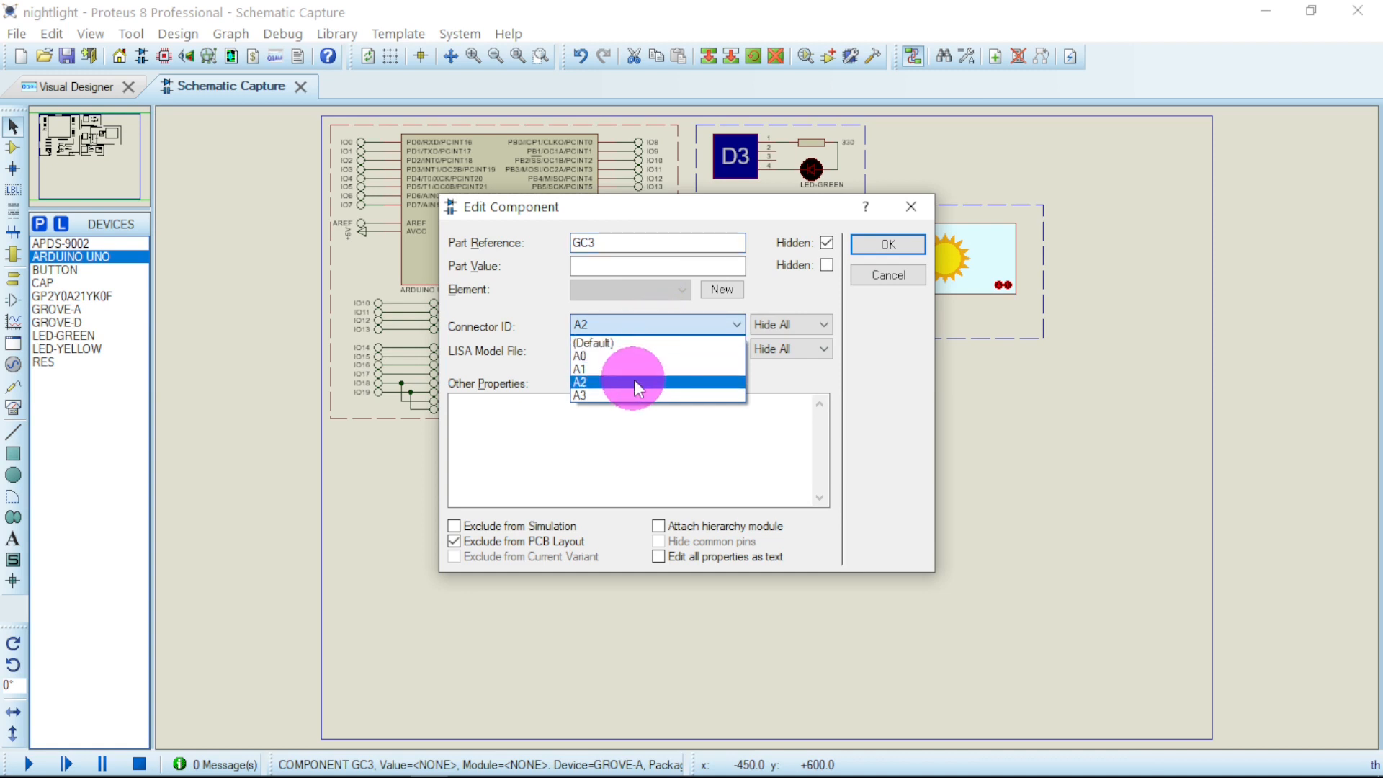
Step: Move proximity sensor GC3 to connector A2 and rerun the simulation
left_click(888, 244)
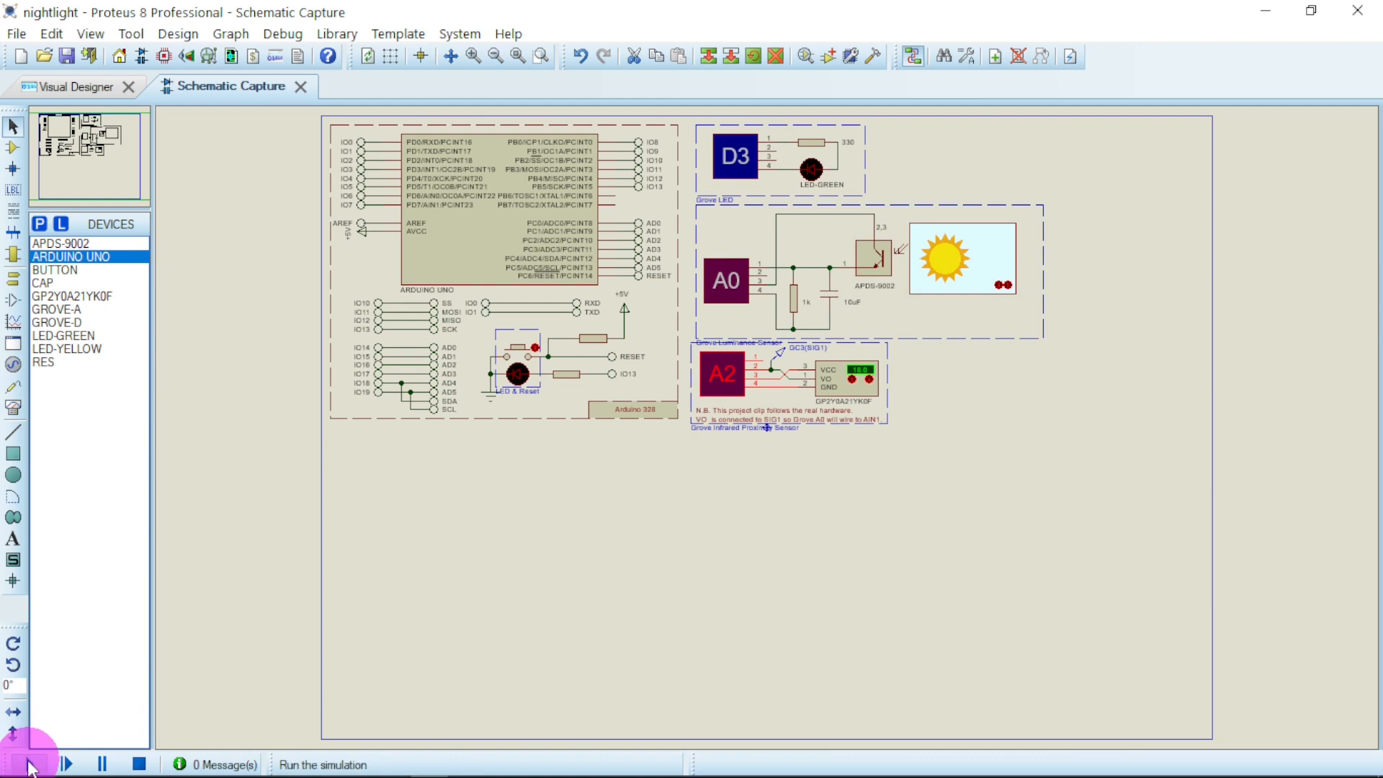
left_click(28, 764)
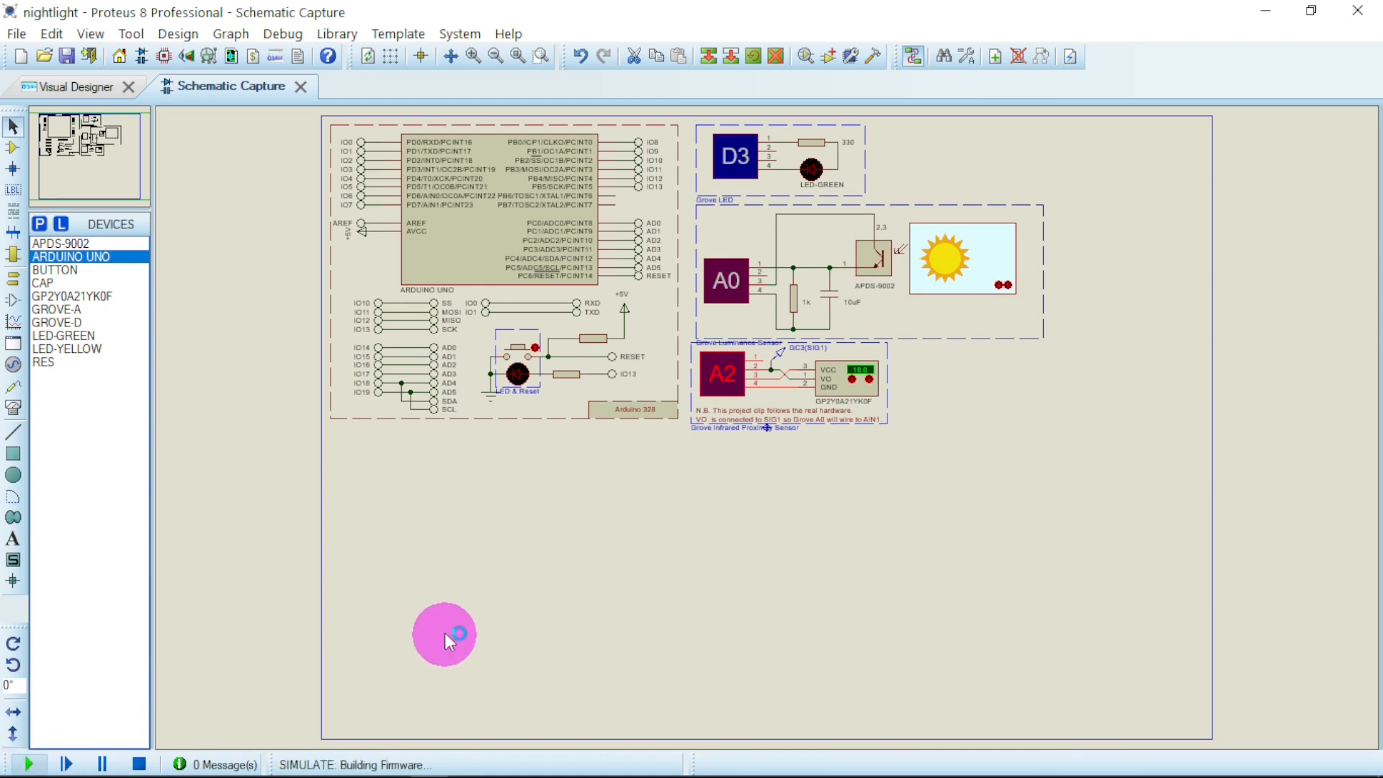
left_click(75, 86)
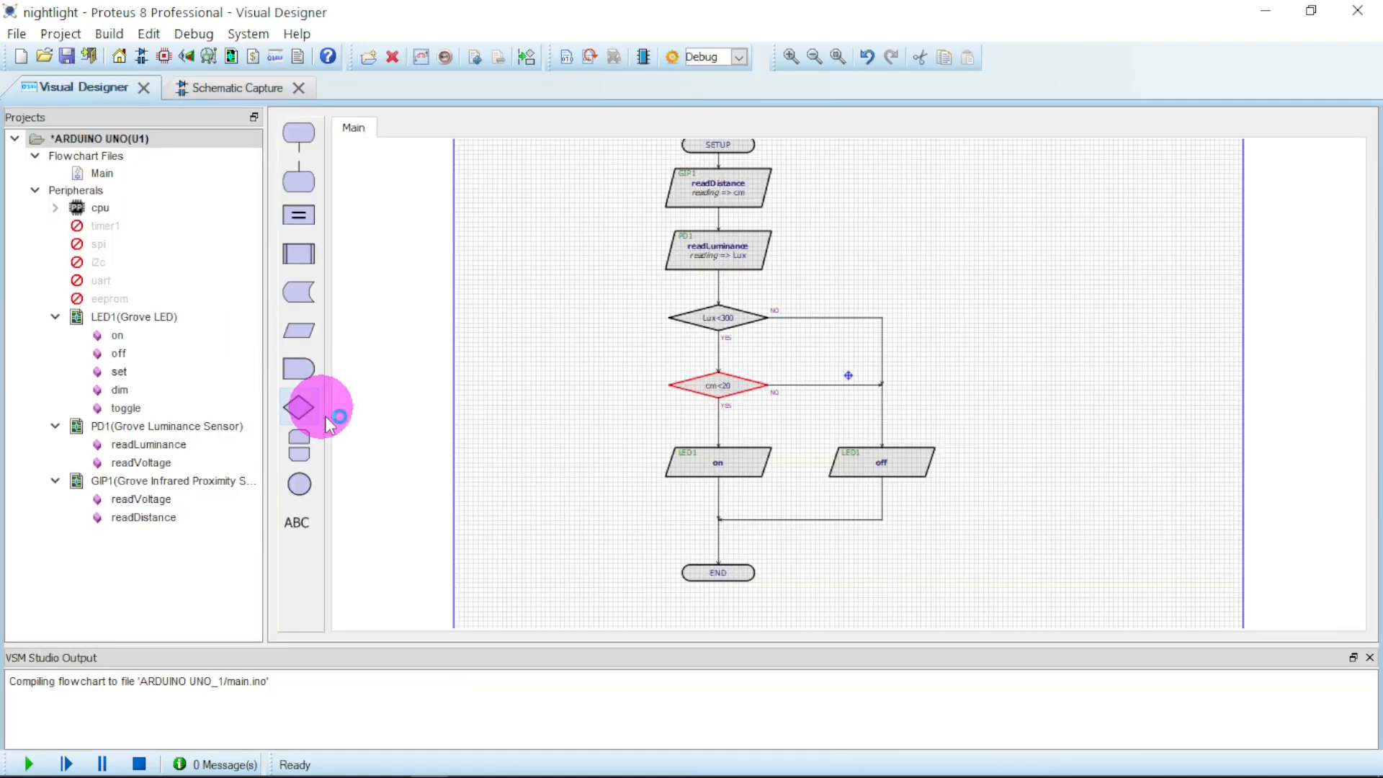
Step: Let the simulation start and watch the live Arduino circuit in Schematic Capture
left_click(26, 764)
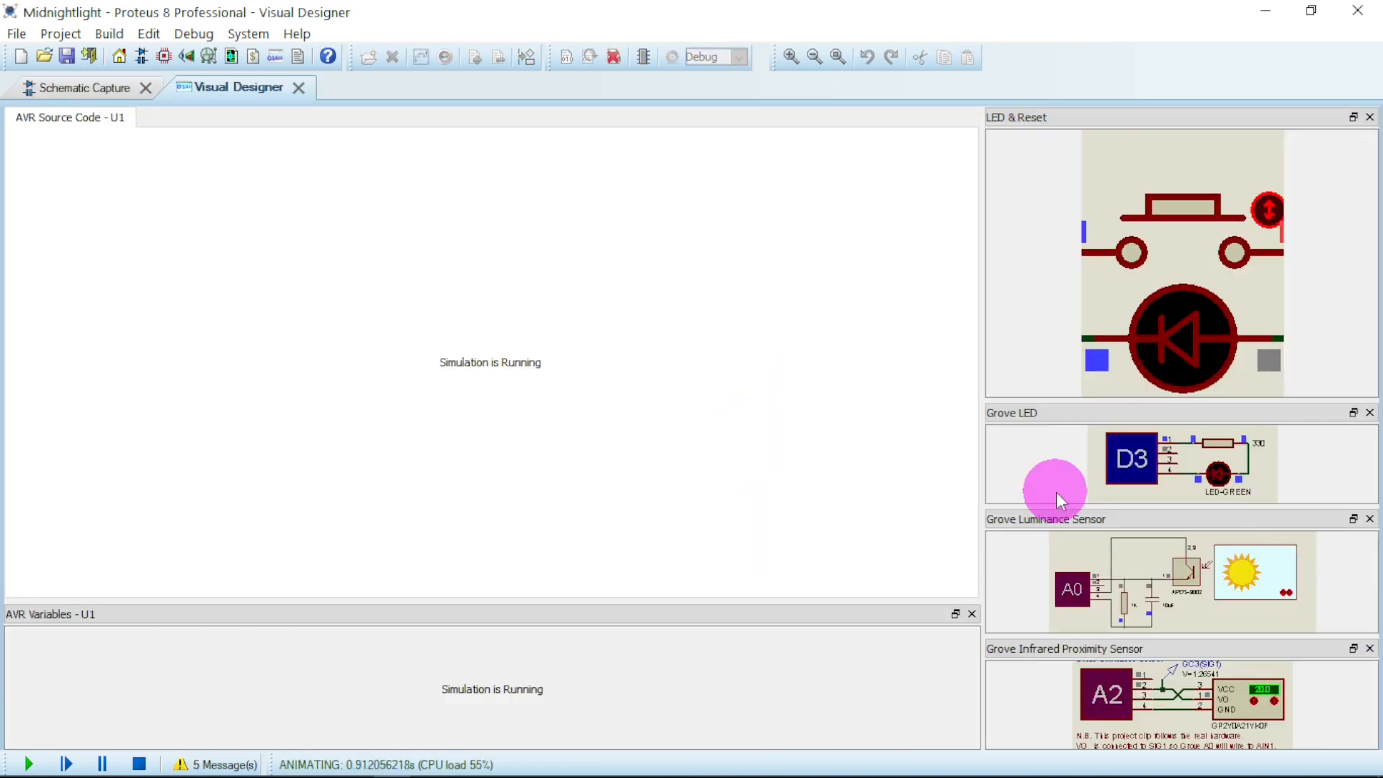
mouse_move(806, 345)
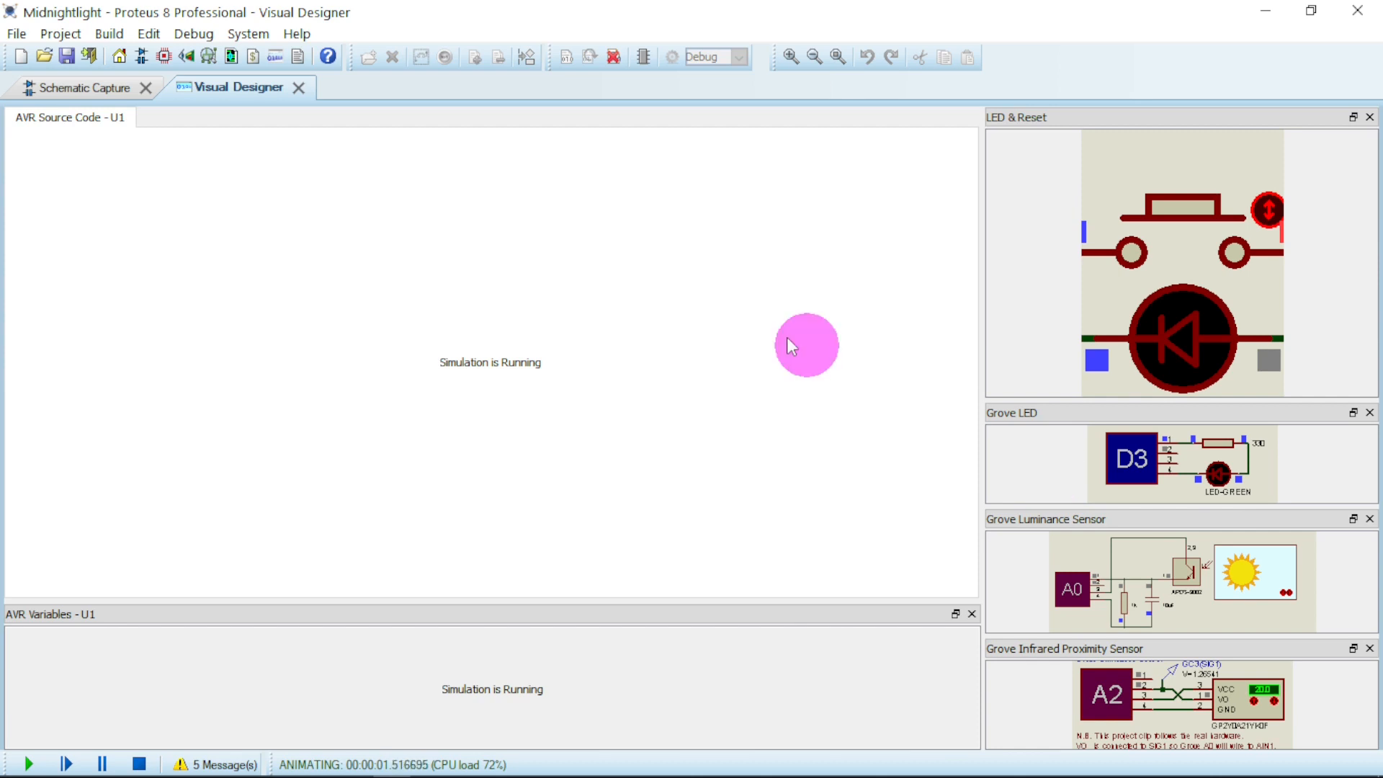
left_click(91, 87)
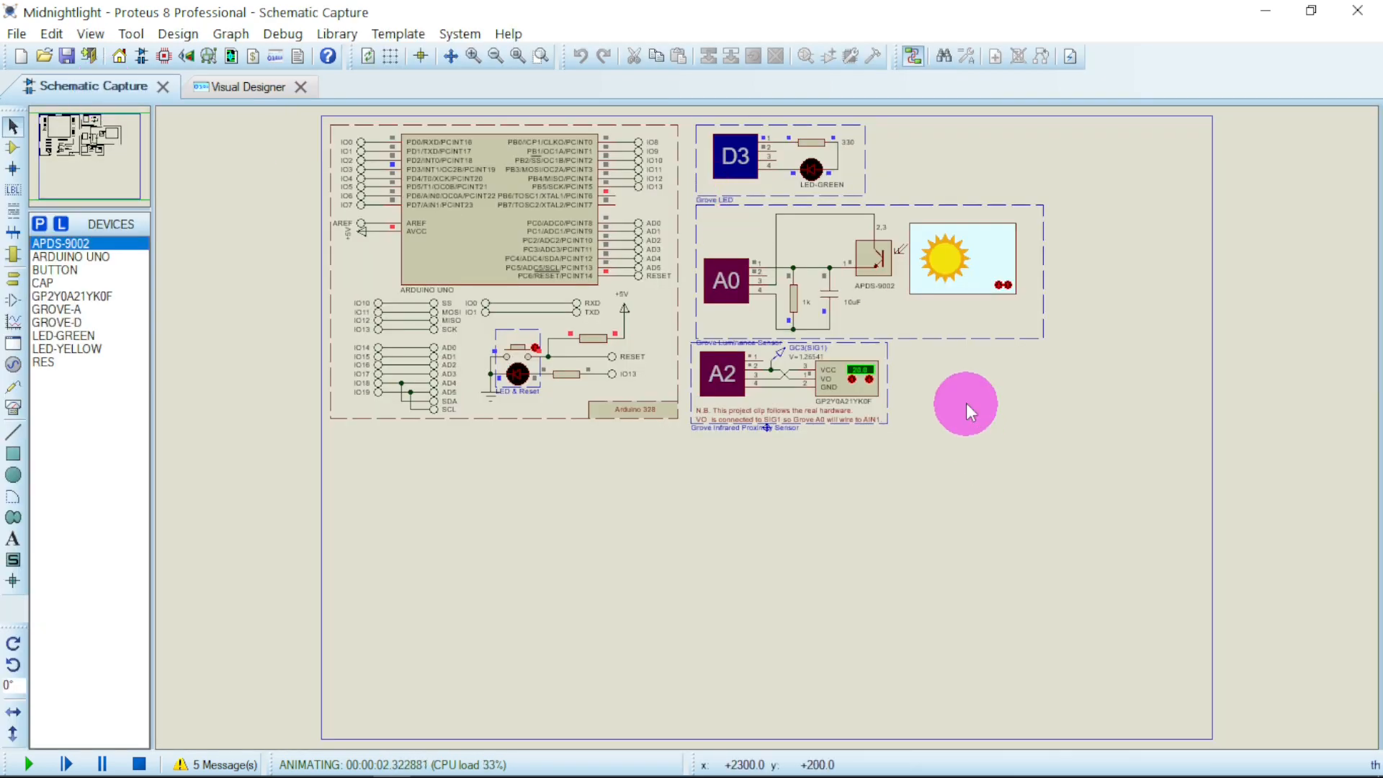
mouse_move(706, 196)
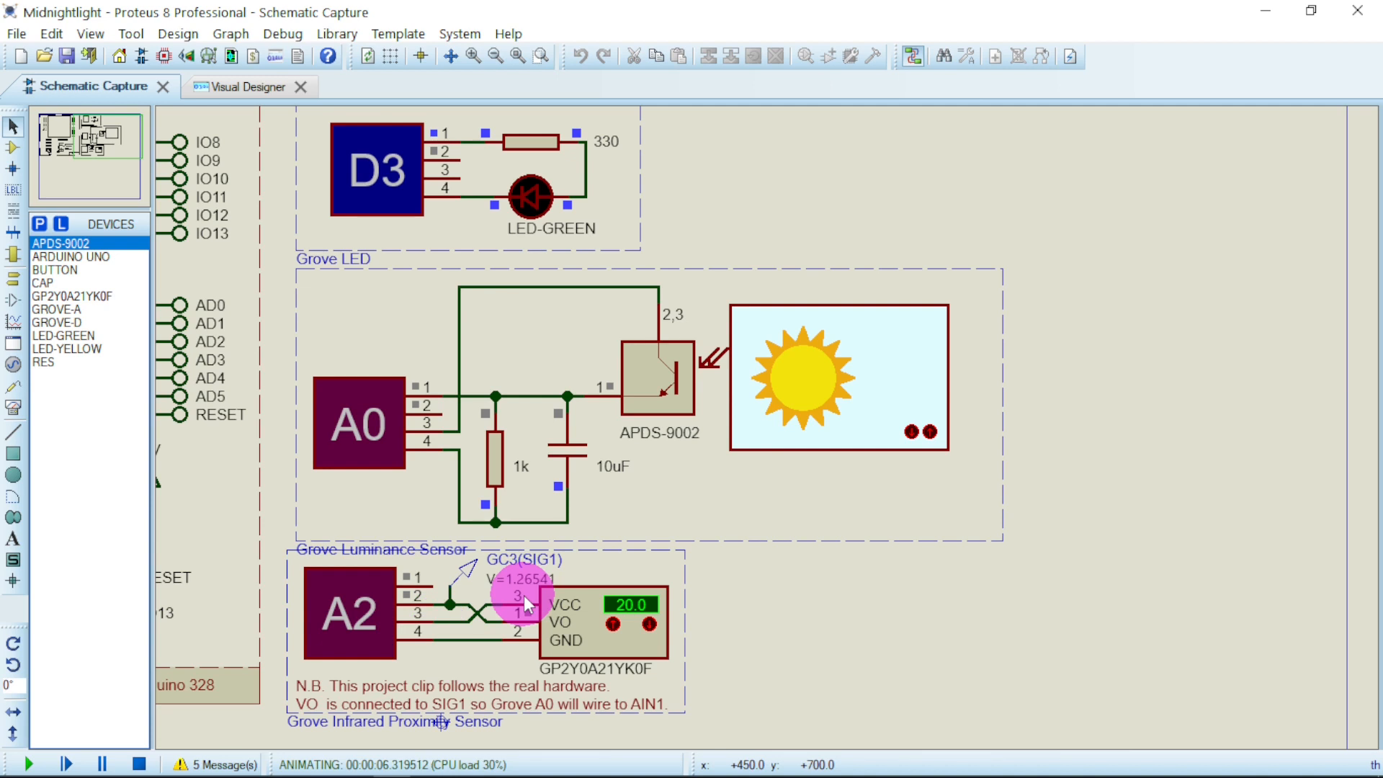
mouse_move(530, 182)
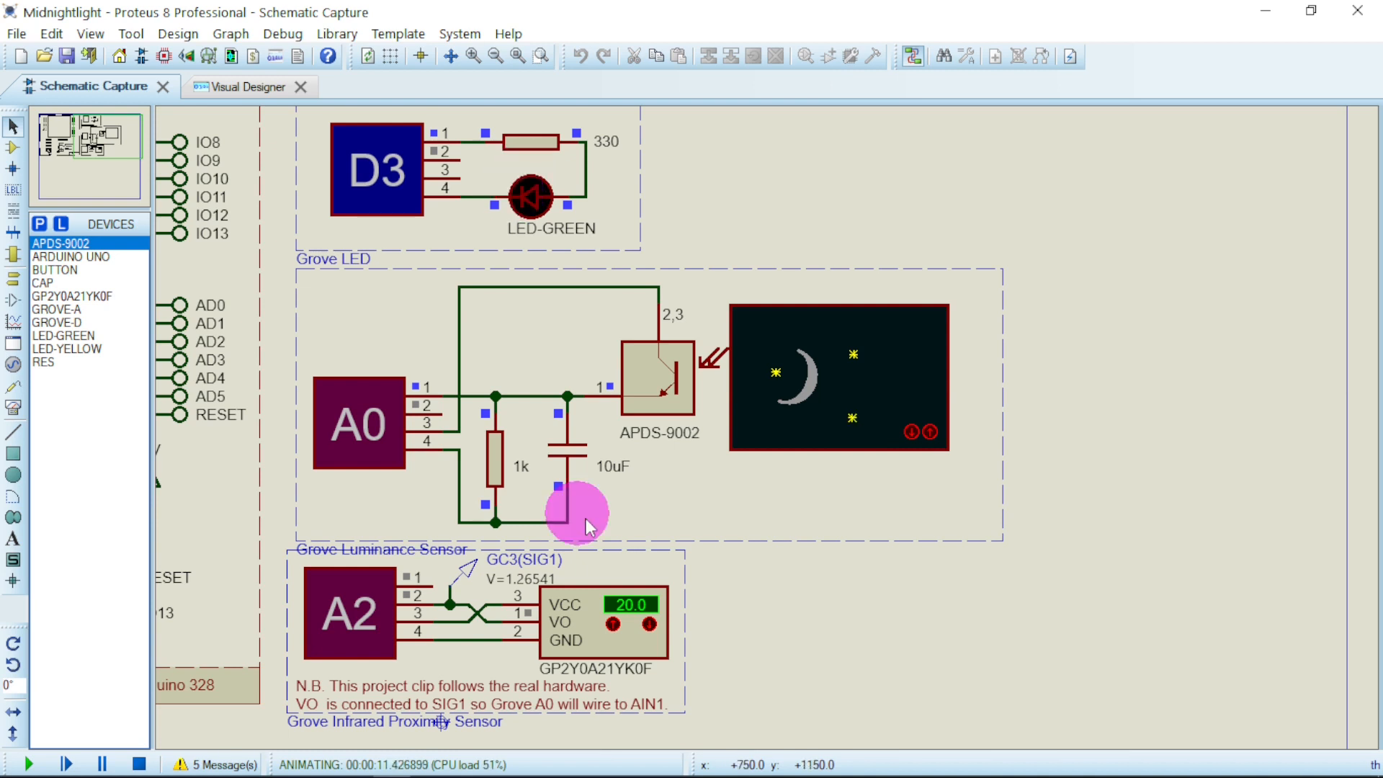
mouse_move(604, 644)
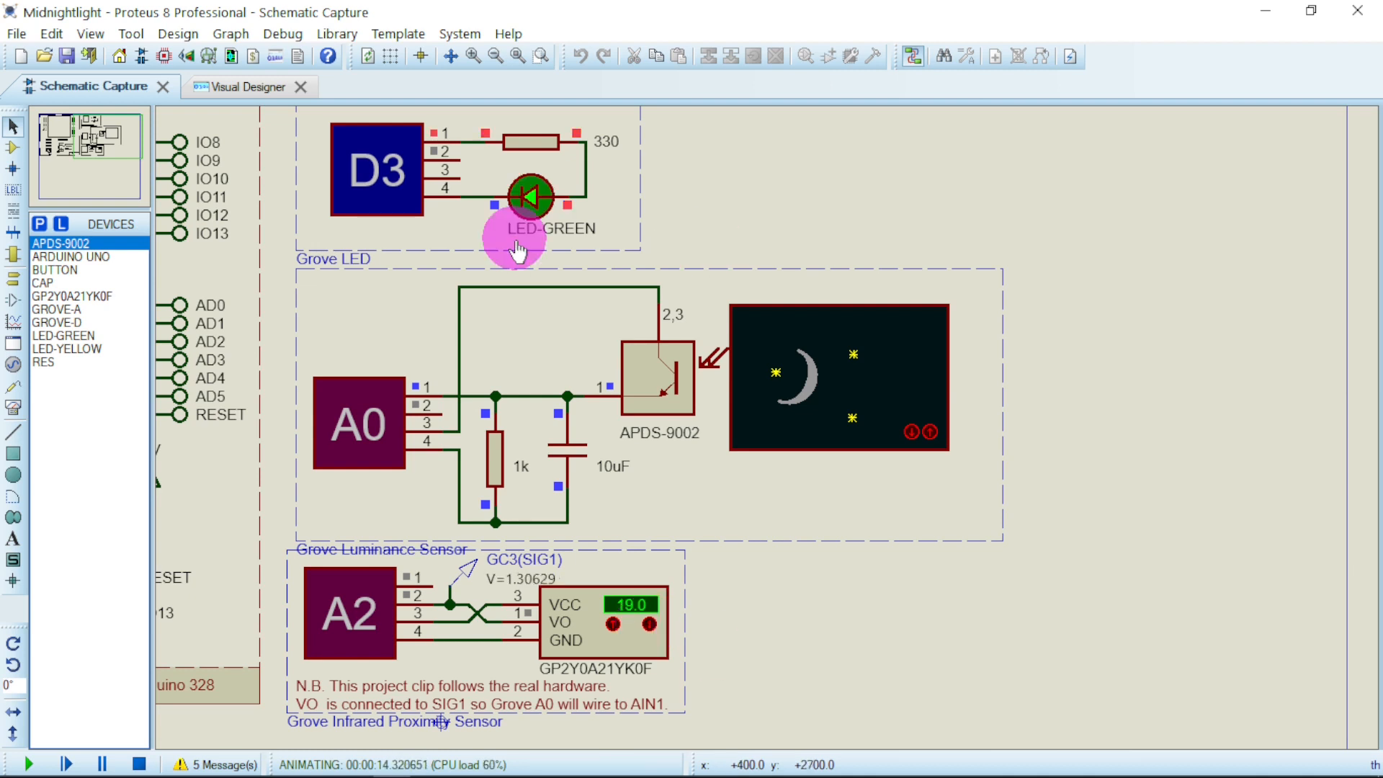
mouse_move(727, 606)
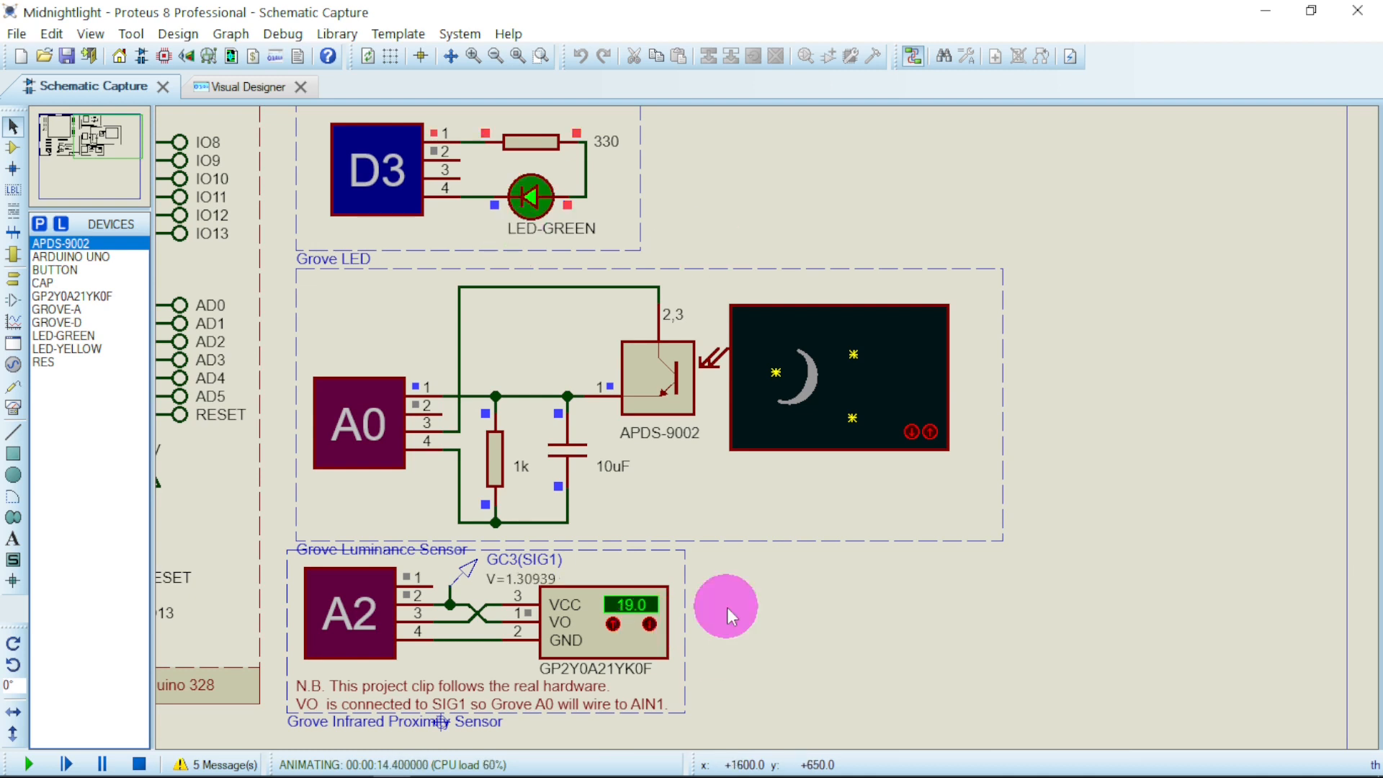